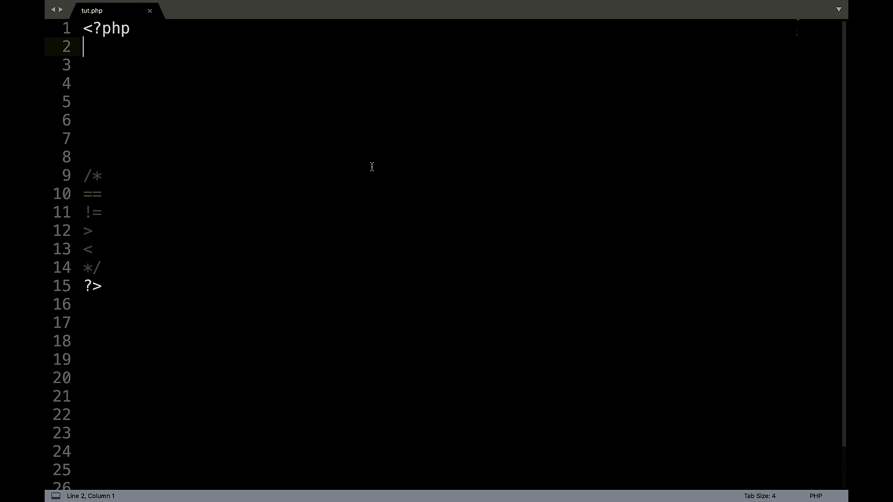
{"action": "mouse_move", "coordinate": [96, 195]}
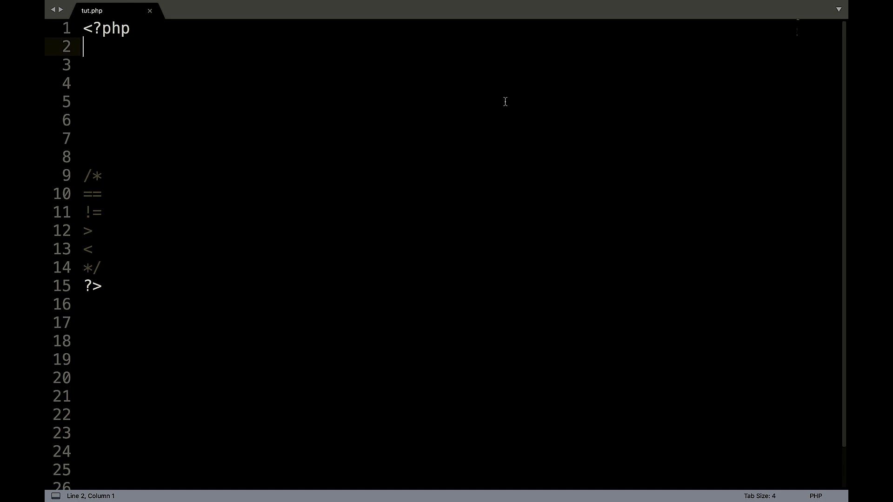
{"action": "mouse_move", "coordinate": [519, 232]}
{"action": "type", "text": "$"}
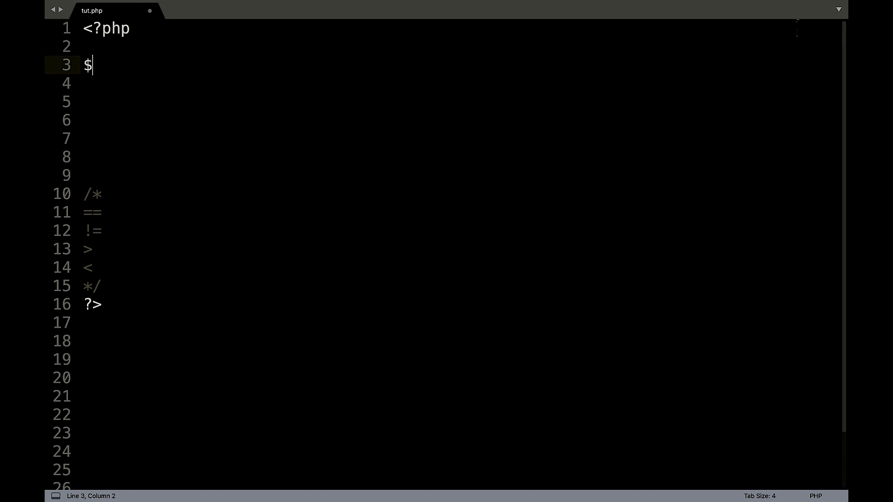
- Declare $num1 = 5; and $num2 = 10; at the top of the PHP block
{"action": "type", "text": "num1 ="}
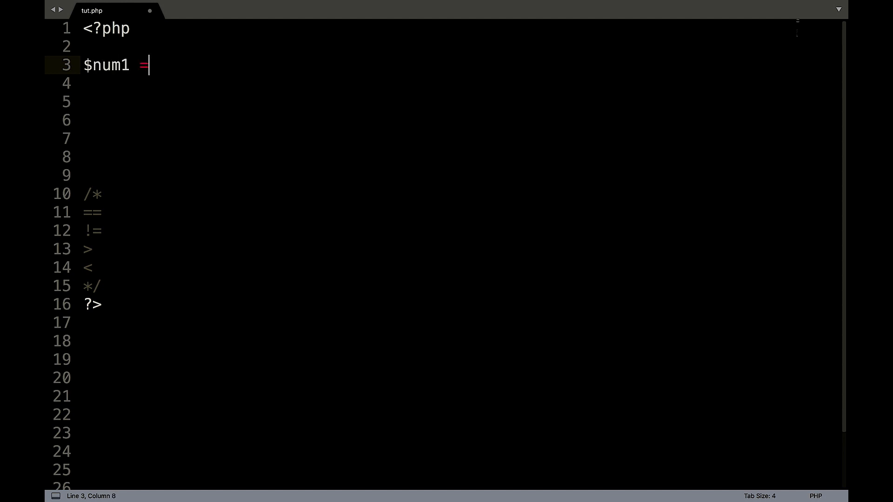
{"action": "type", "text": "5"}
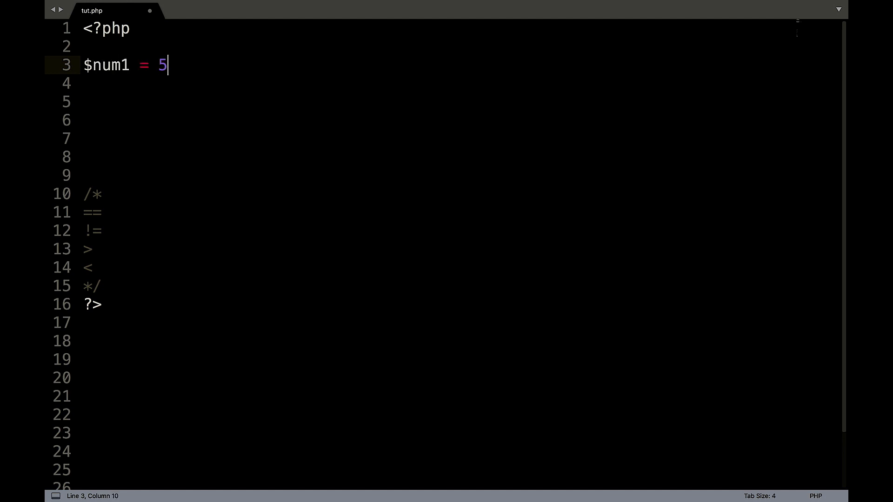
{"action": "type", "text": ";"}
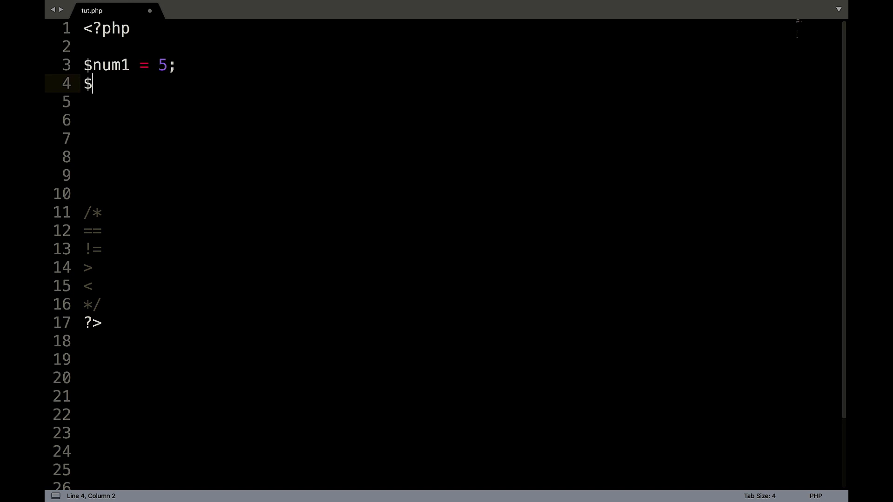
{"action": "type", "text": "num2 ="}
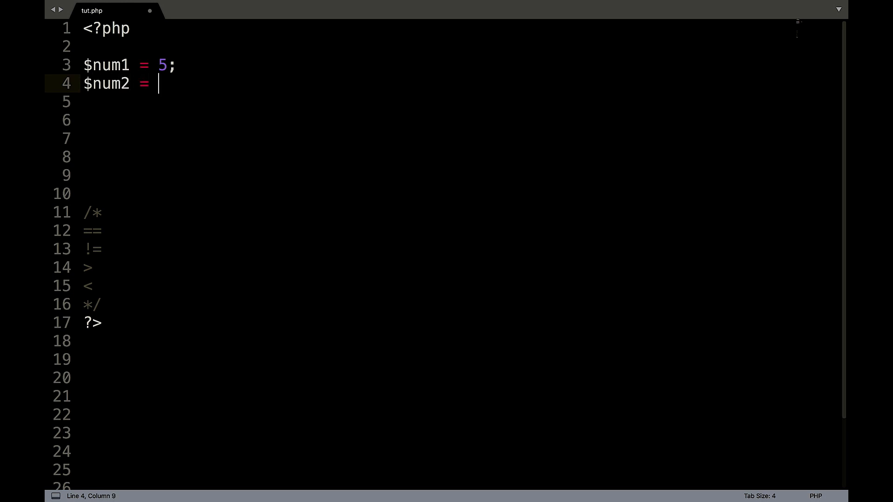
{"action": "type", "text": "10;"}
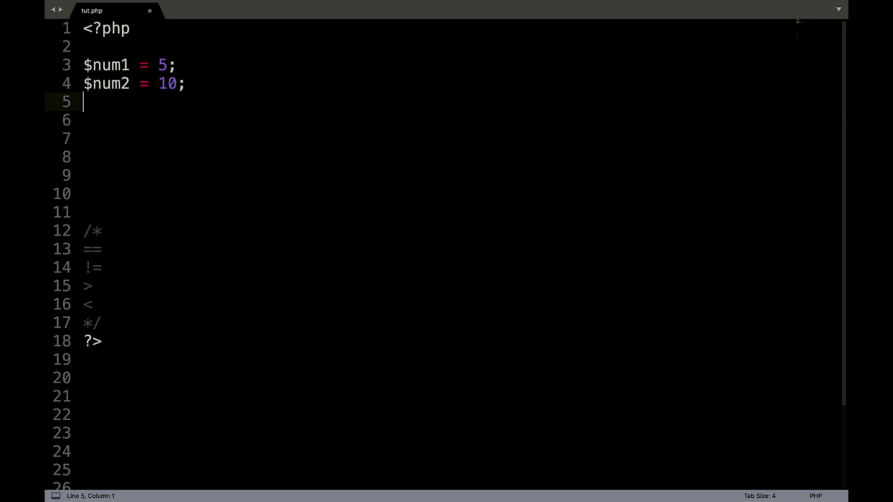
- Begin an if statement testing the condition $num1 > $num2
{"action": "left_click", "coordinate": [152, 65]}
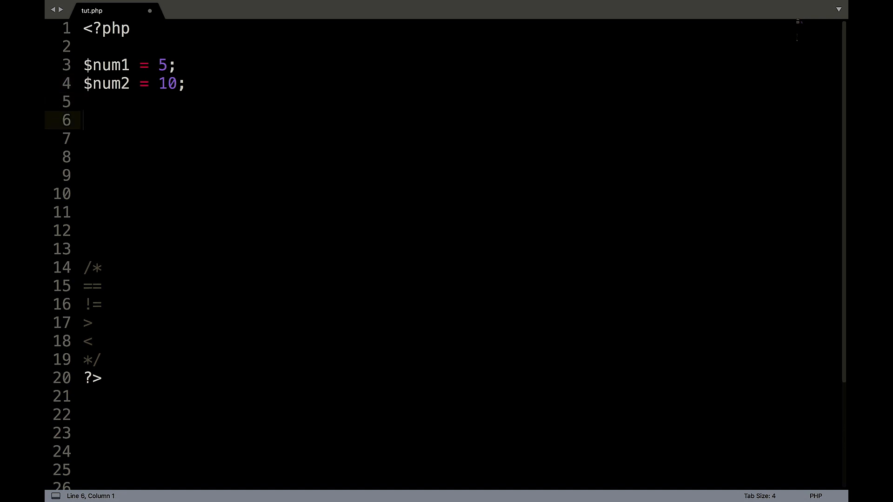
{"action": "type", "text": "if"}
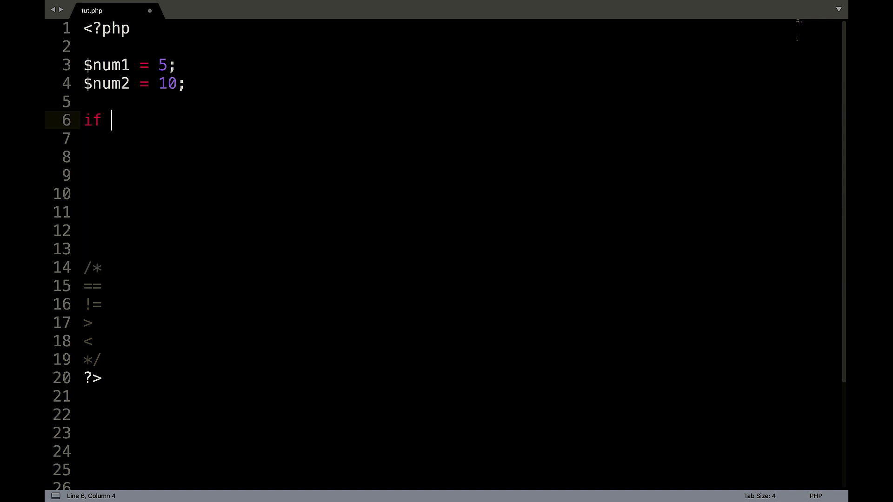
{"action": "type", "text": "($"}
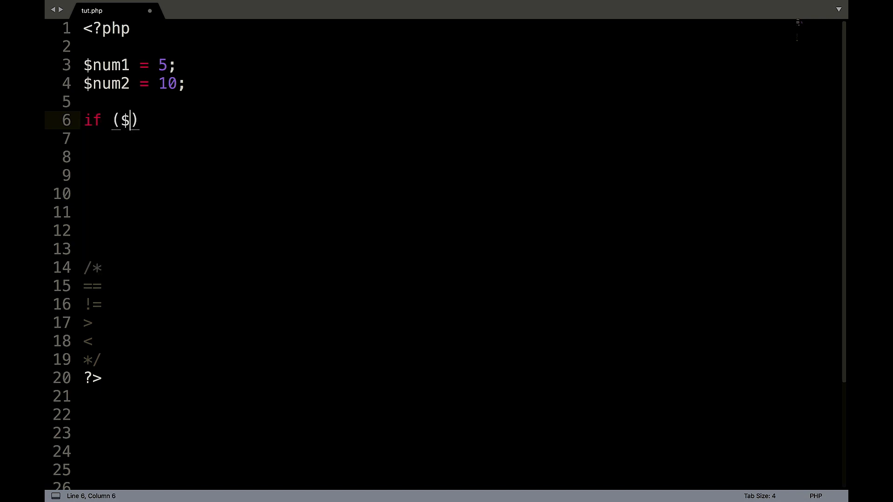
{"action": "type", "text": "num1"}
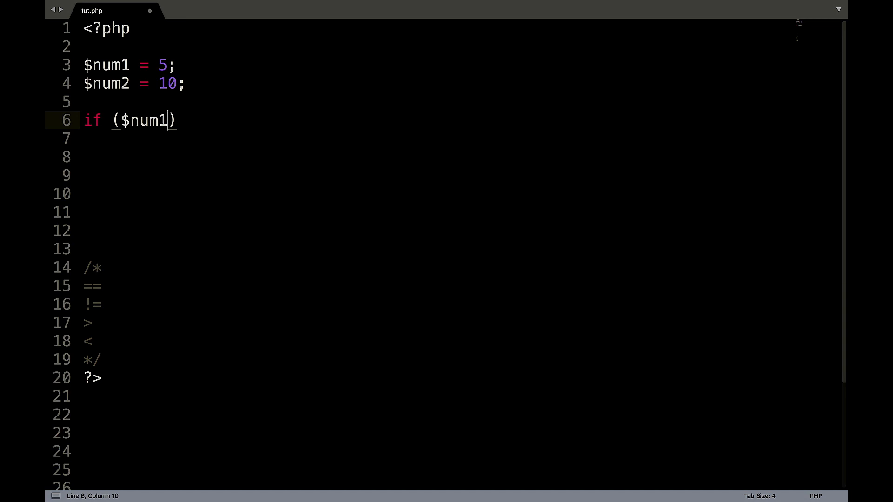
{"action": "type", "text": ">$"}
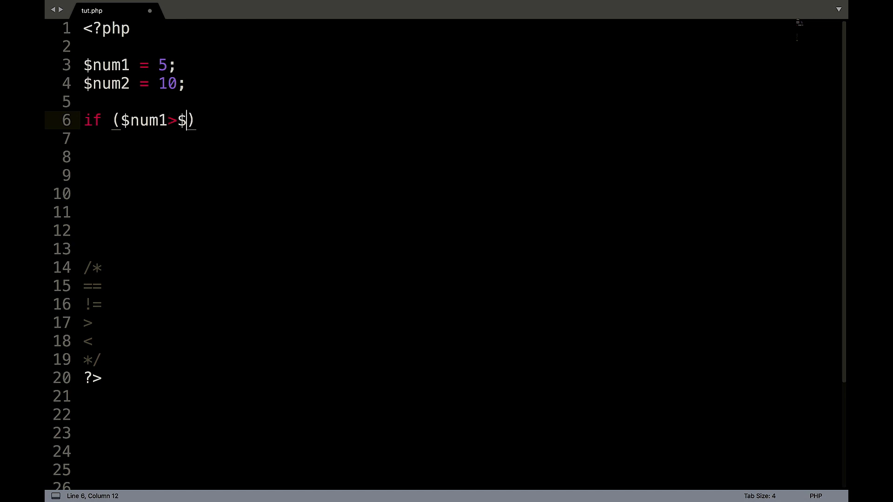
{"action": "type", "text": "num2"}
{"action": "left_click", "coordinate": [459, 138]}
{"action": "type", "text": "echo"}
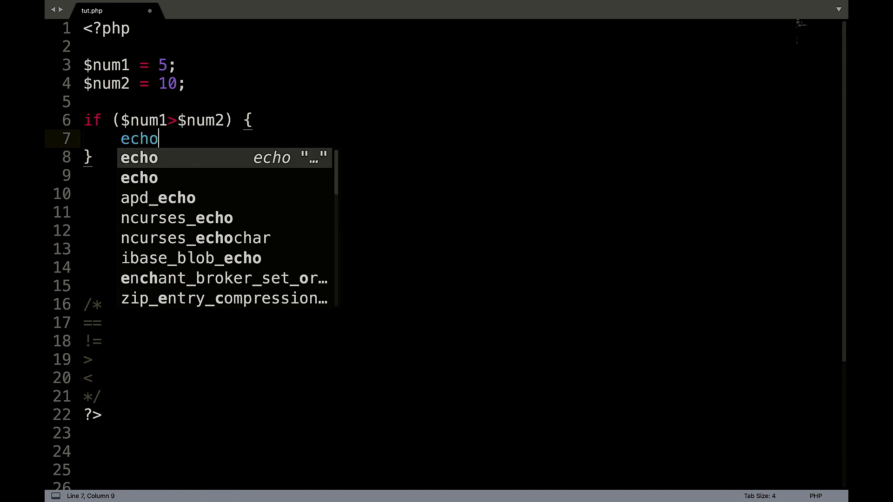
- Echo 'Bigger' in the if branch and 'Smaller' in the else branch
{"action": "type", "text": "'Big"}
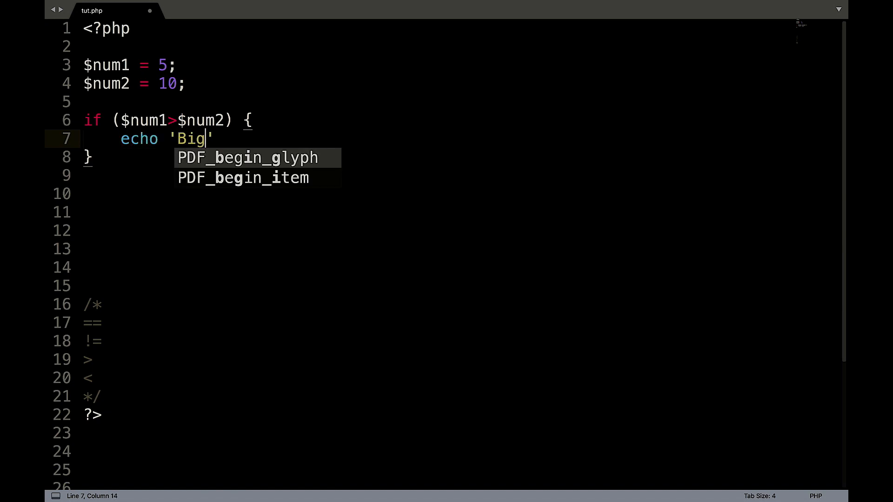
{"action": "type", "text": "ger';"}
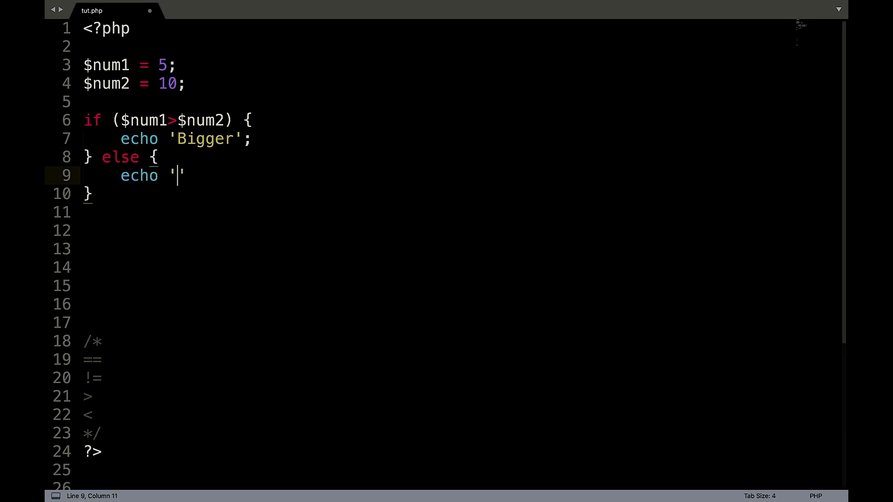
{"action": "type", "text": "Smaller';"}
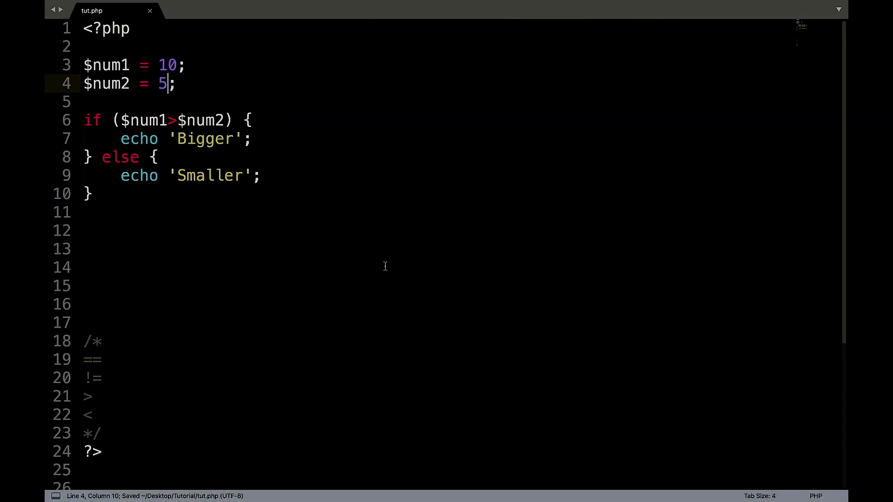
{"action": "mouse_move", "coordinate": [261, 110]}
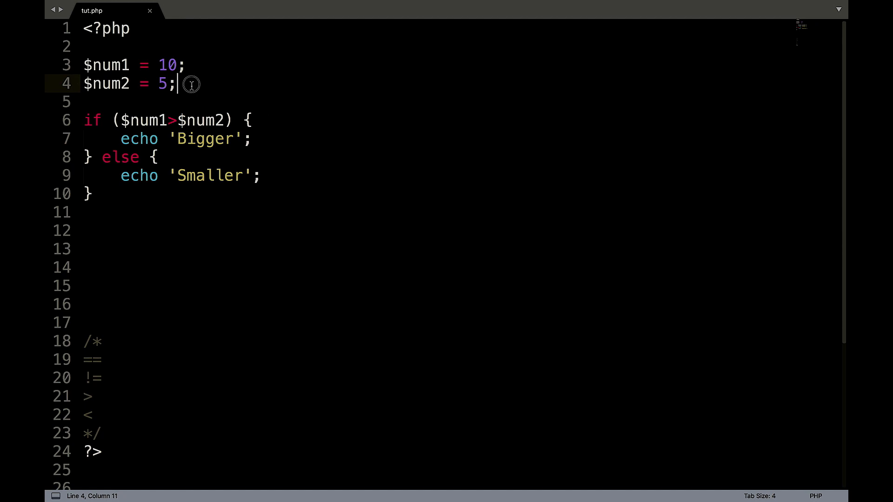
- Replace the block with an if testing $num1 == $num2 that echoes 'Same'
{"action": "type", "text": "0"}
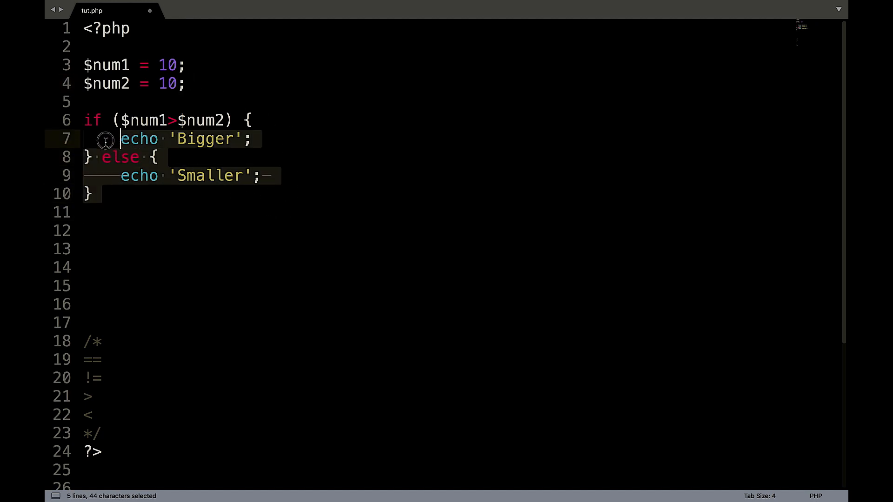
{"action": "key", "text": "Delete"}
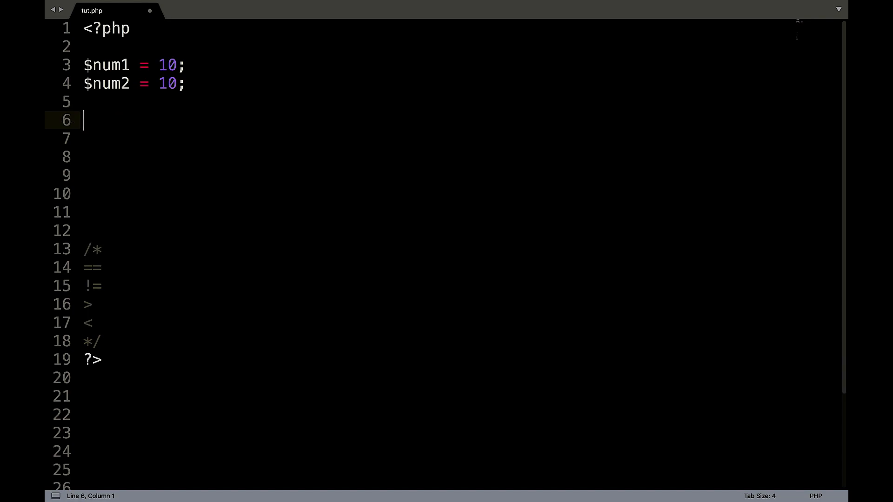
{"action": "type", "text": "if"}
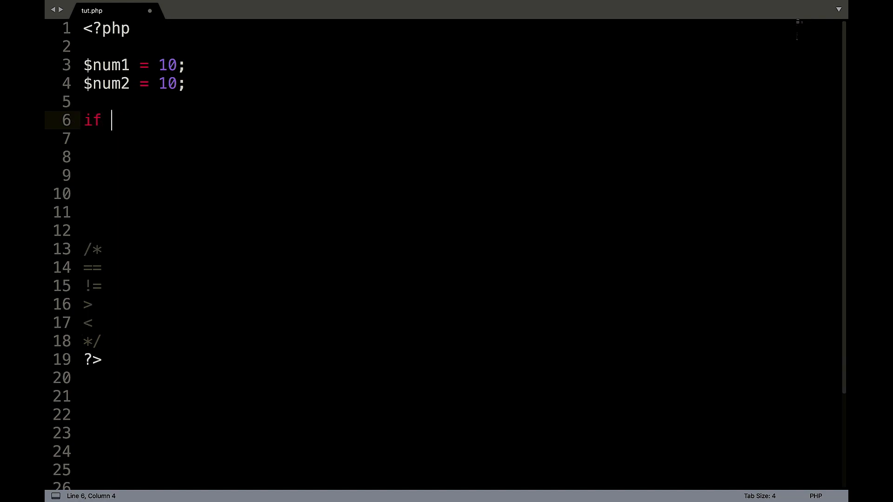
{"action": "type", "text": "($num1 =="}
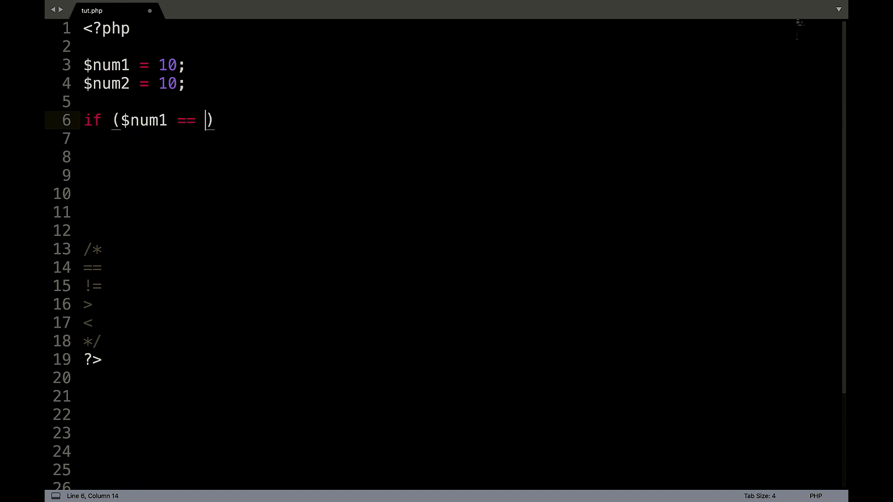
{"action": "type", "text": "$num2"}
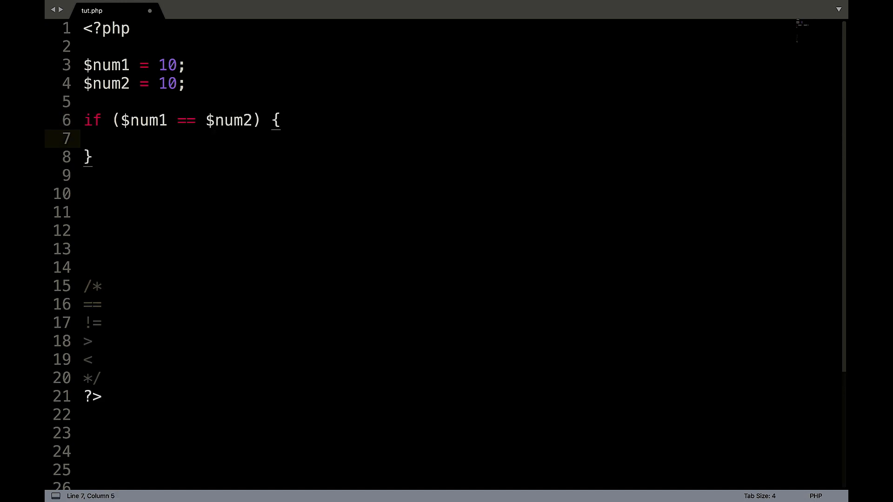
{"action": "type", "text": "echo ''"}
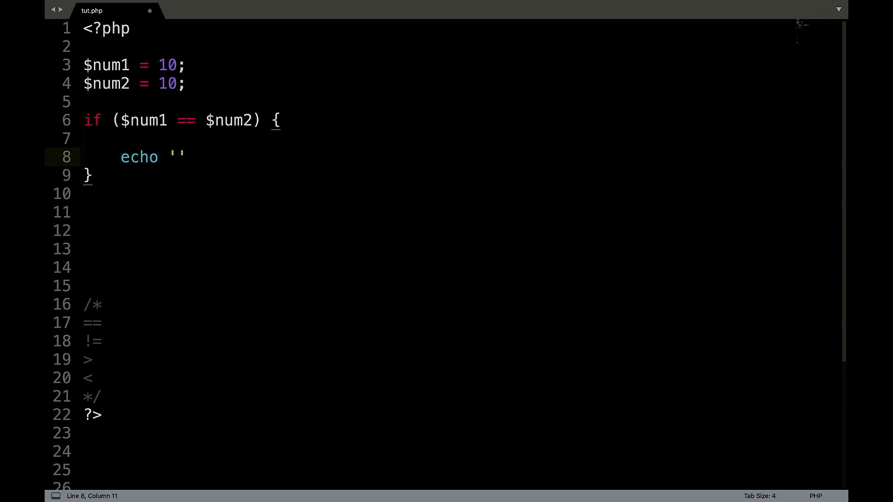
{"action": "type", "text": "Same';"}
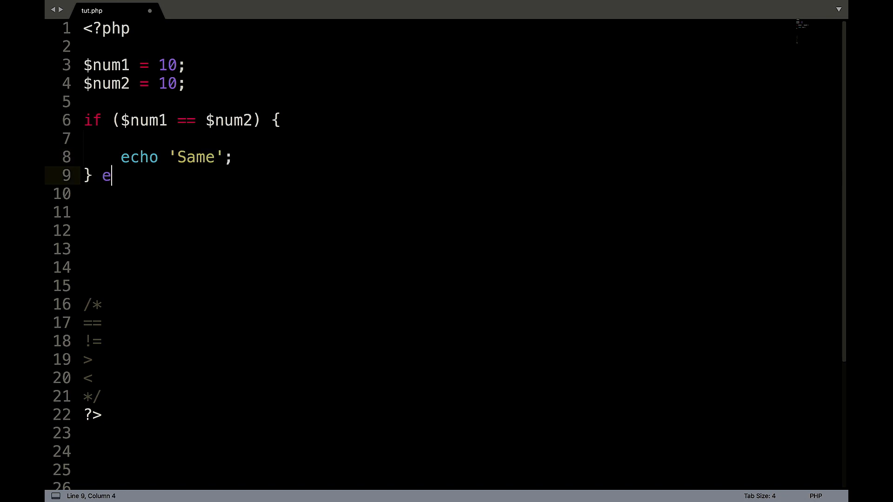
- Add an else branch echoing 'Not the same' and change $num2 to 11
{"action": "type", "text": "lse"}
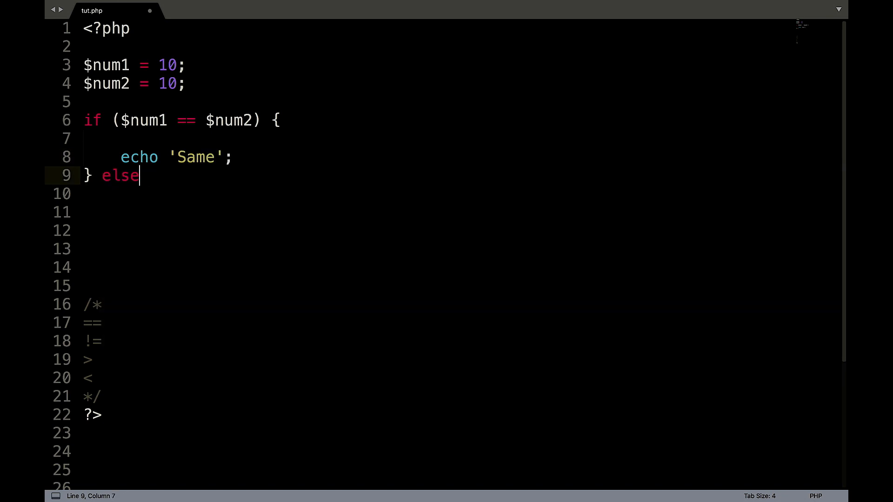
{"action": "key", "text": "Enter"}
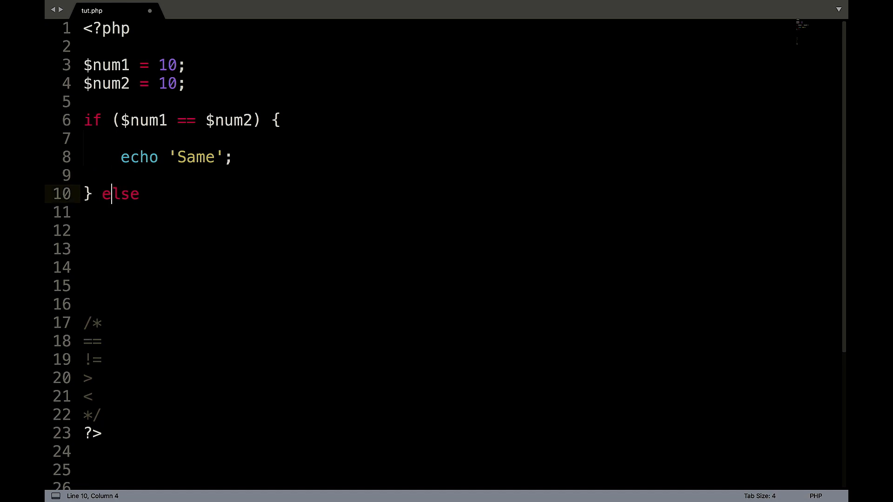
{"action": "type", "text": "{"}
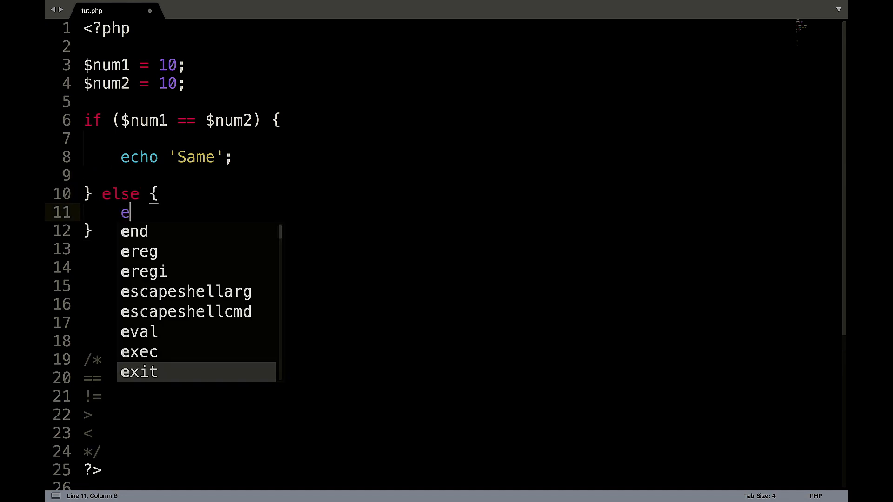
{"action": "type", "text": "cho"}
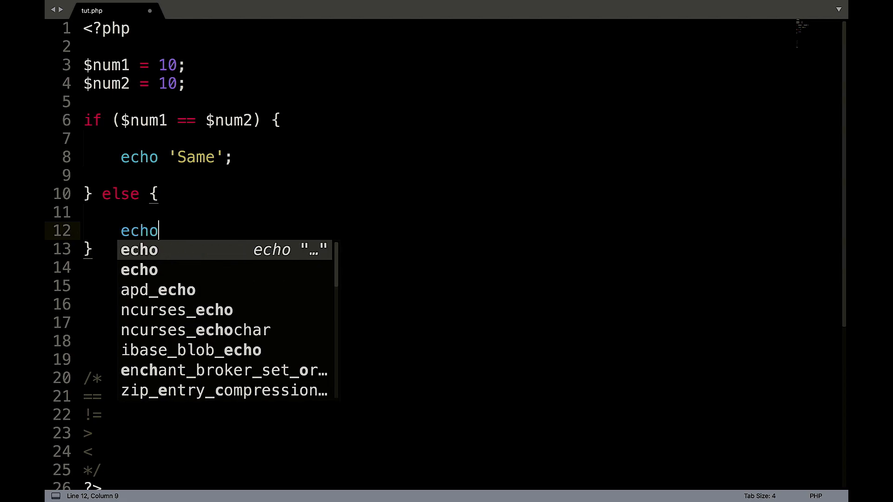
{"action": "type", "text": "'Not the sa"}
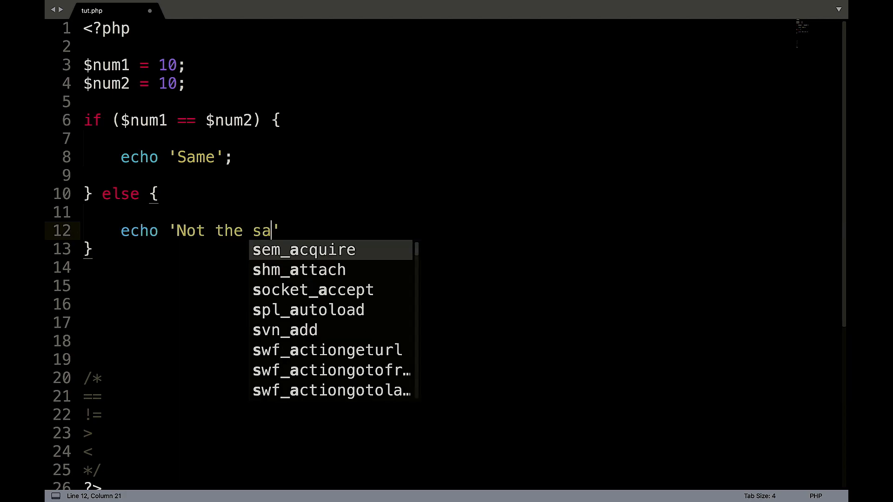
{"action": "left_click", "coordinate": [174, 487]}
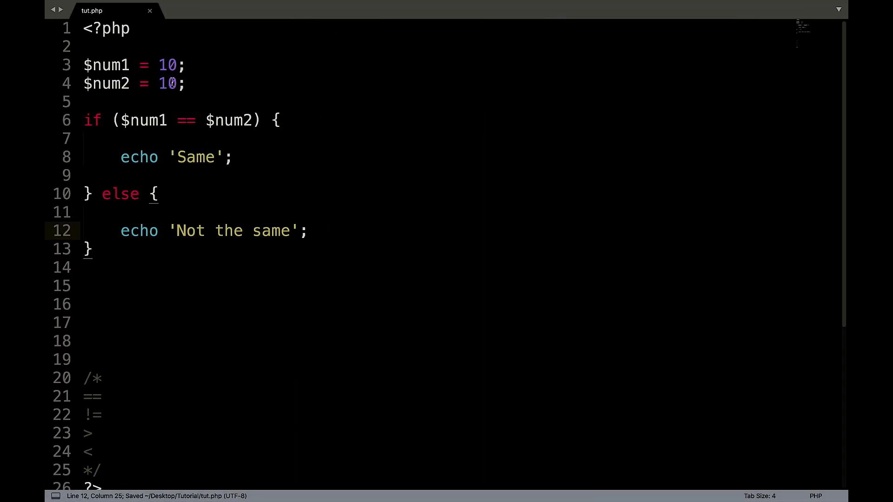
{"action": "type", "text": "1"}
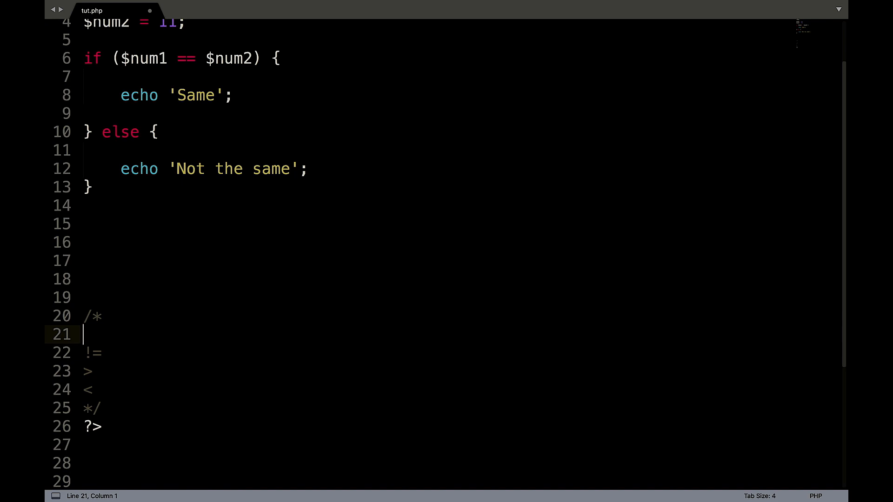
- Change the if condition's == operator to <
{"action": "left_click", "coordinate": [92, 390]}
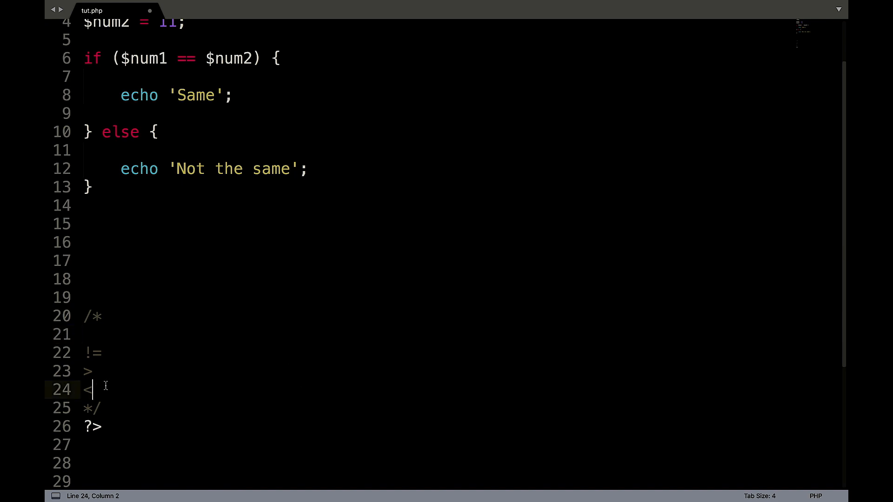
{"action": "scroll", "scroll_direction": "up", "scroll_amount": 3}
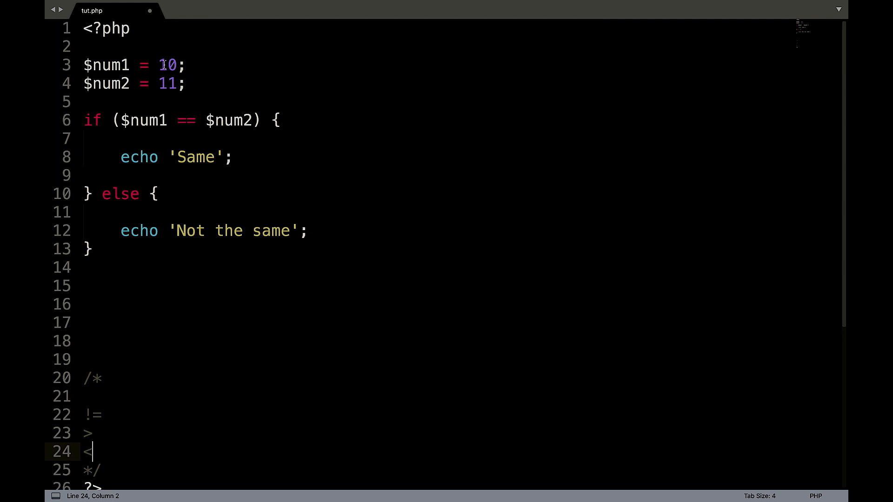
{"action": "left_click", "coordinate": [177, 65]}
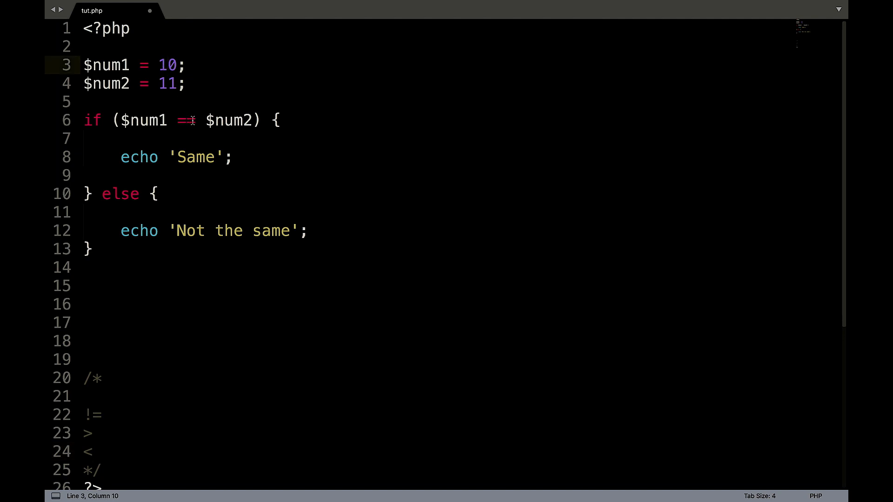
{"action": "type", "text": "<"}
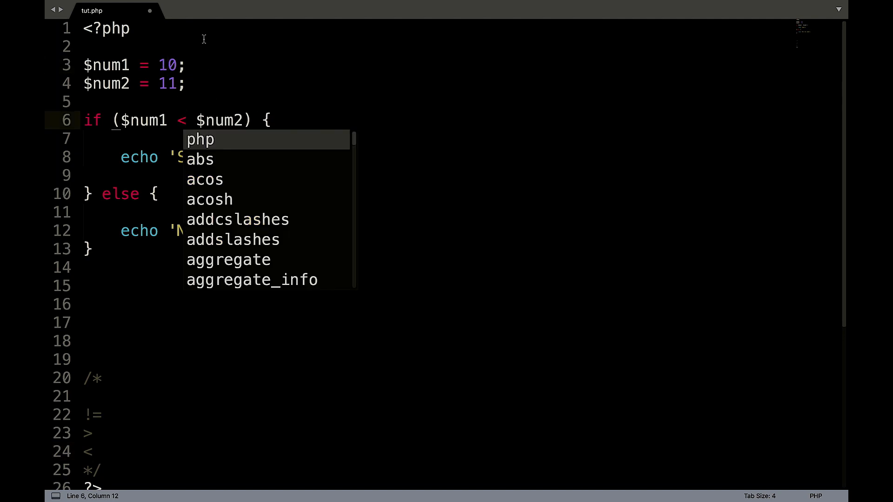
{"action": "key", "text": "Escape"}
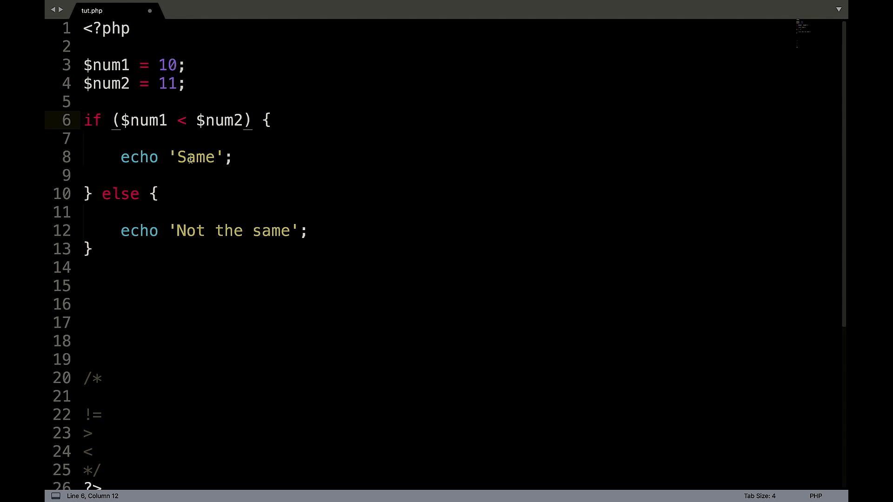
- Change the echoed strings to 'Less' and 'More' and target $num2's value 11
{"action": "double_click", "coordinate": [197, 158]}
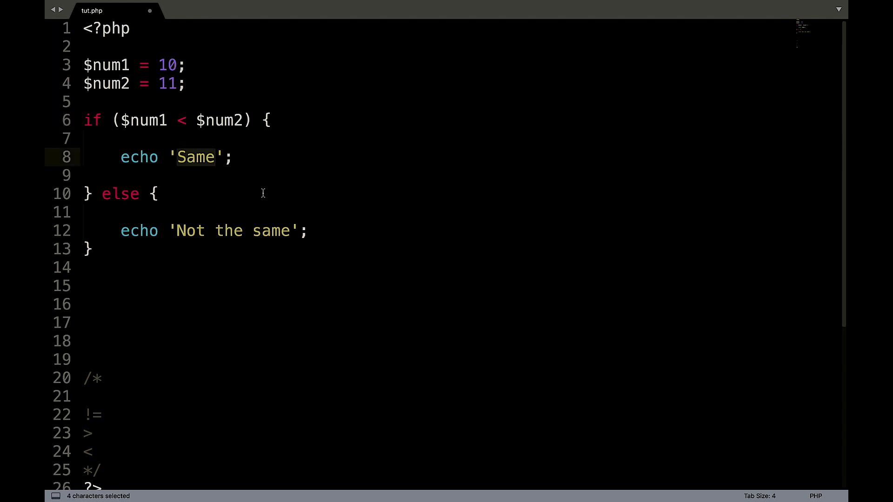
{"action": "type", "text": "Less"}
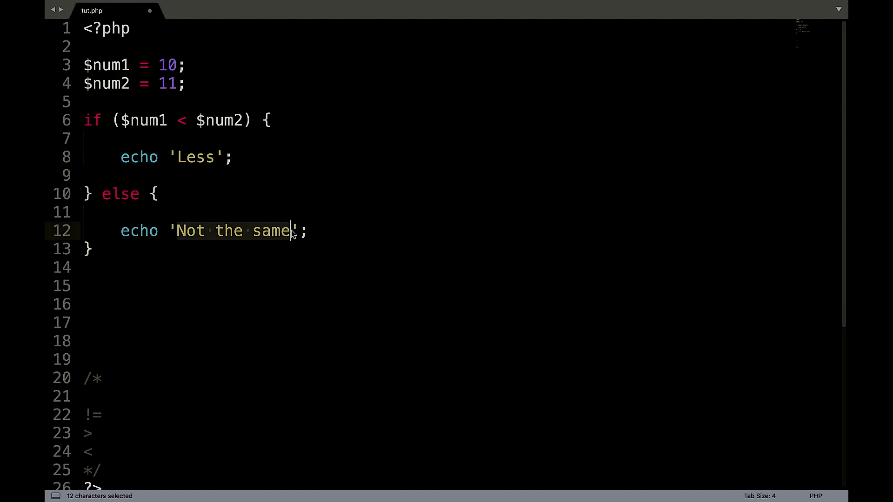
{"action": "type", "text": "More"}
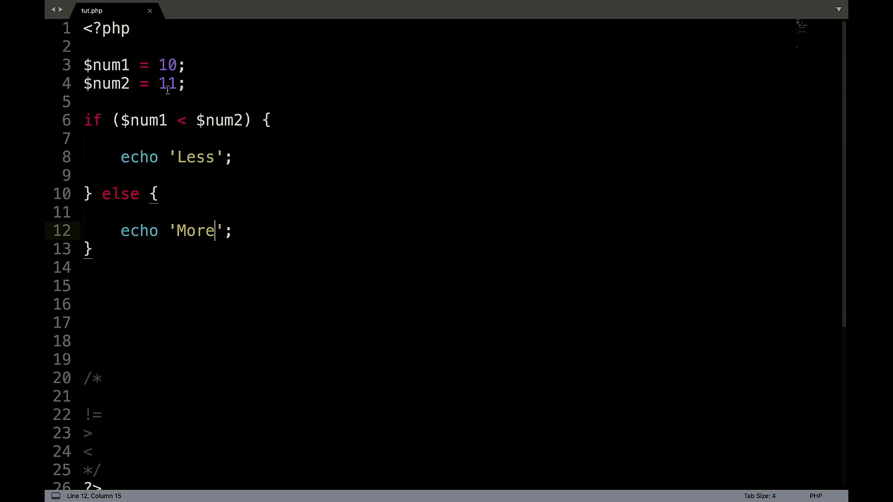
{"action": "left_click", "coordinate": [176, 83]}
{"action": "type", "text": "9"}
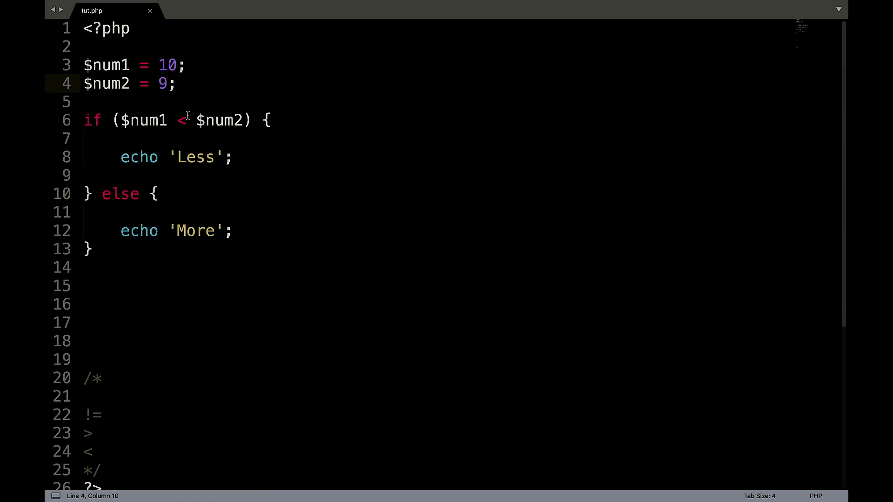
- Change the operator to != and the first echo to 'Not the same'
{"action": "left_click", "coordinate": [185, 120]}
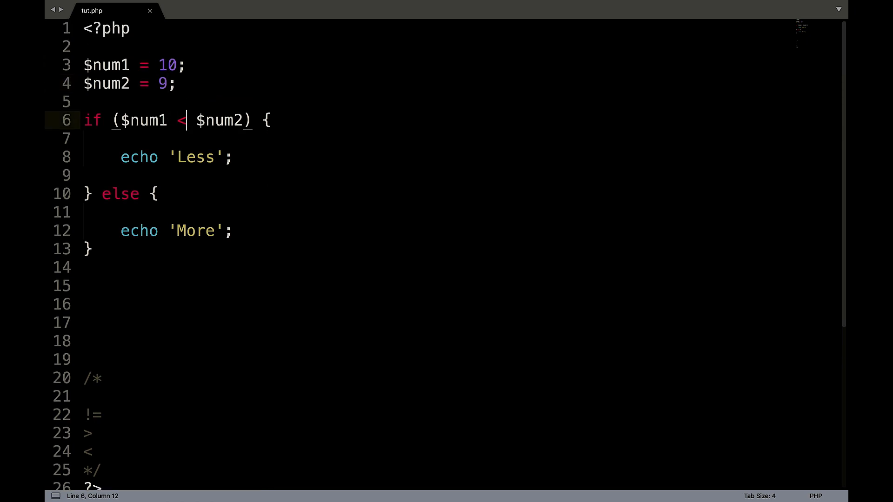
{"action": "type", "text": "!="}
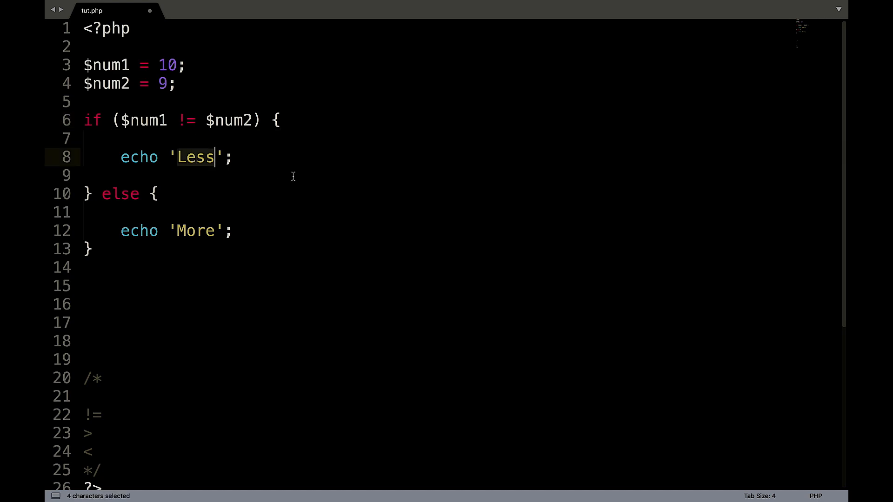
{"action": "mouse_move", "coordinate": [403, 216]}
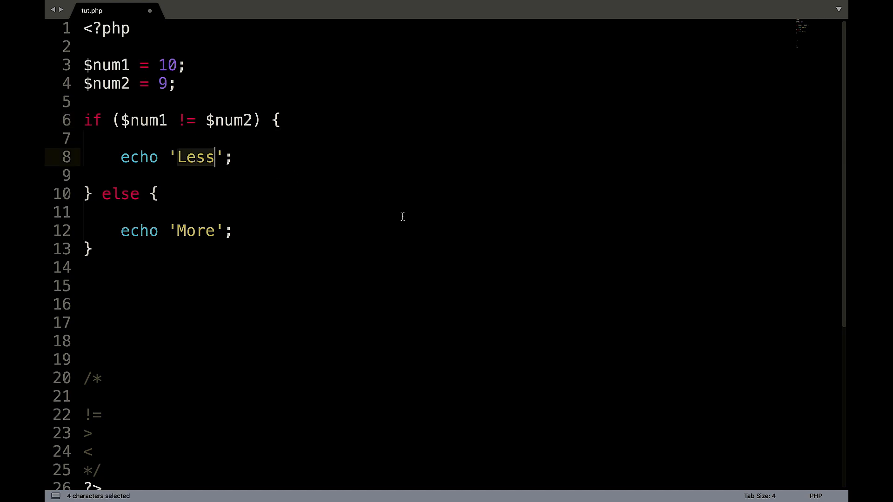
{"action": "type", "text": "Different"}
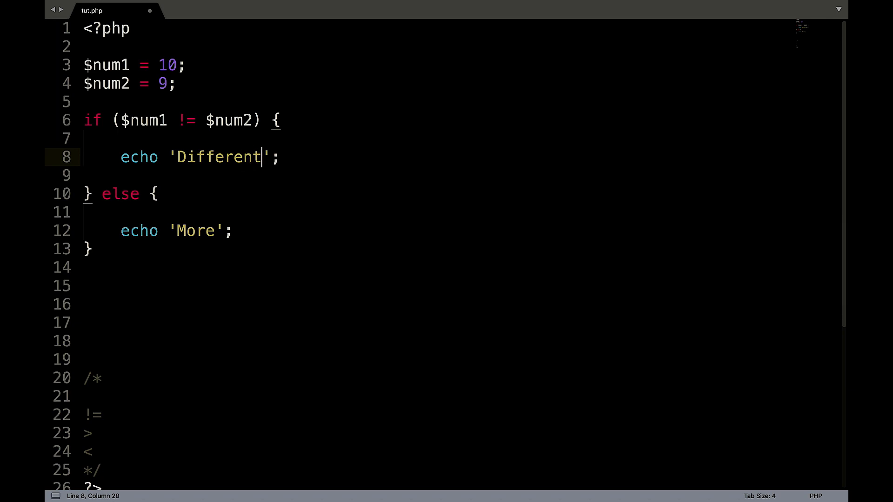
{"action": "key", "text": "Backspace"}
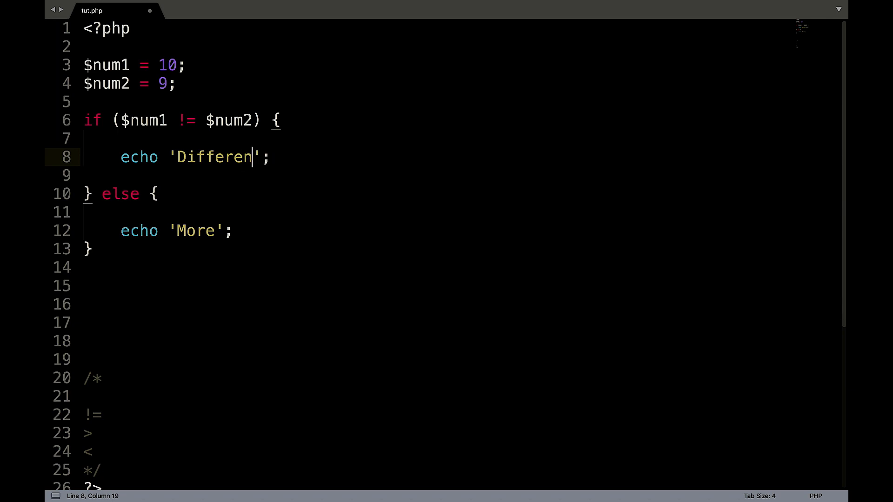
{"action": "key", "text": "Backspace"}
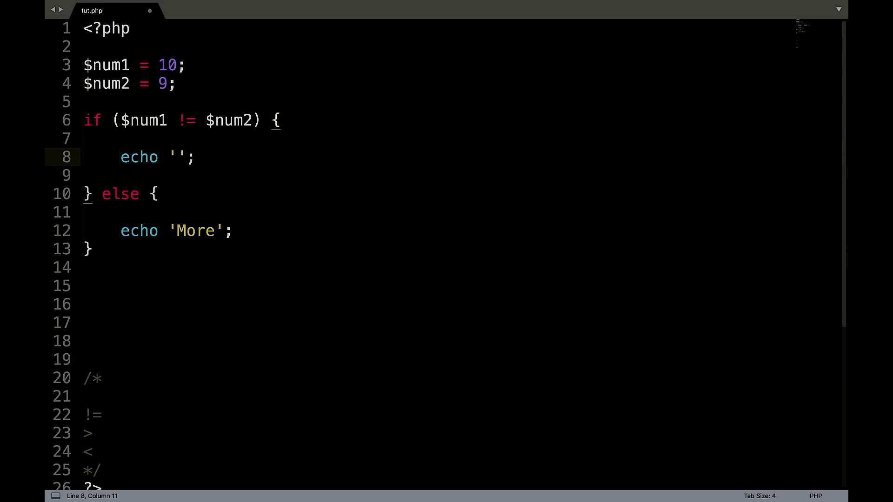
{"action": "type", "text": "N"}
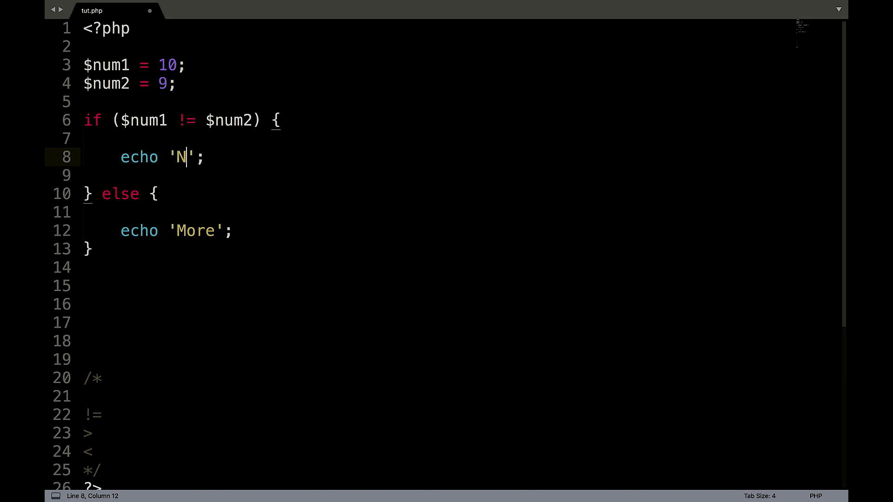
{"action": "type", "text": "ot the same"}
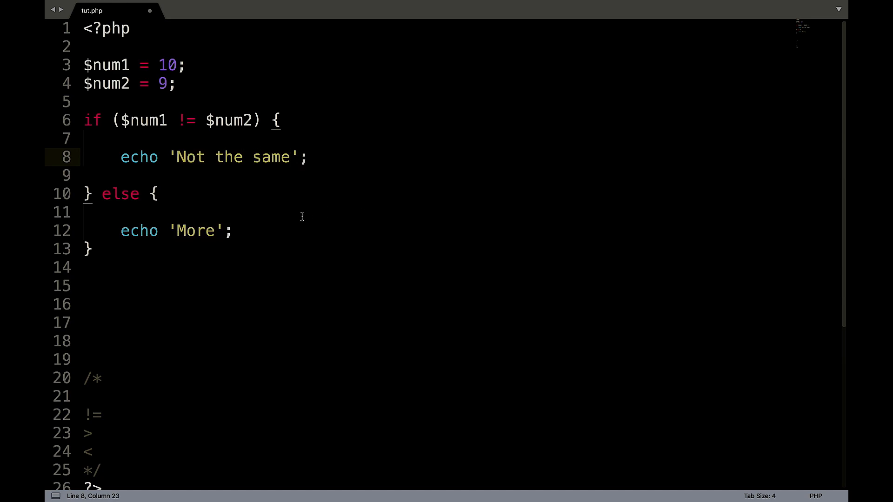
- Change the else echo to 'Same' and start selecting the operator comment notes
{"action": "left_click", "coordinate": [294, 288]}
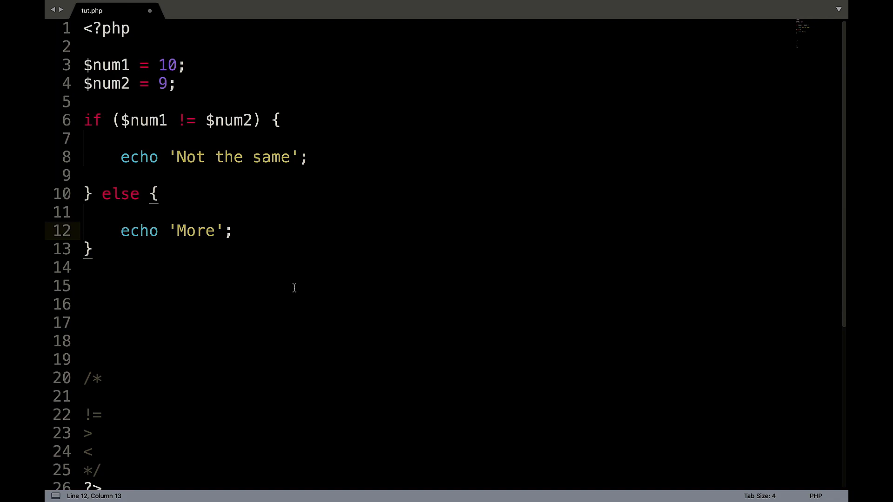
{"action": "type", "text": "Sam"}
{"action": "left_click", "coordinate": [443, 83]}
{"action": "type", "text": "10"}
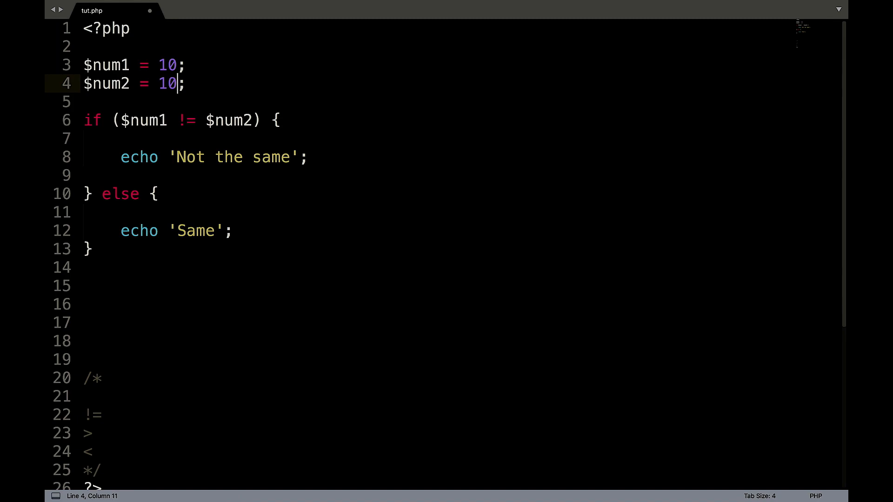
{"action": "left_click", "coordinate": [174, 486]}
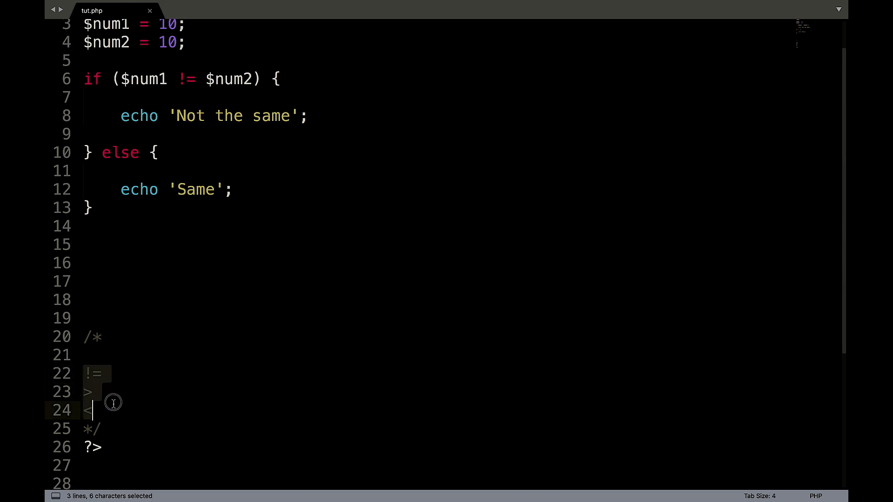
{"action": "mouse_move", "coordinate": [259, 430]}
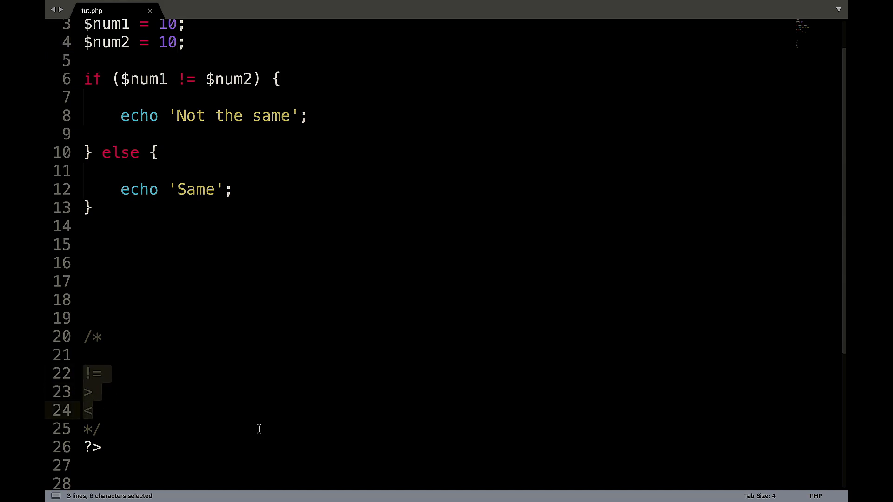
- Delete the operator comment lines, the variables with the if/else, and the leftover comment block
{"action": "key", "text": "Delete"}
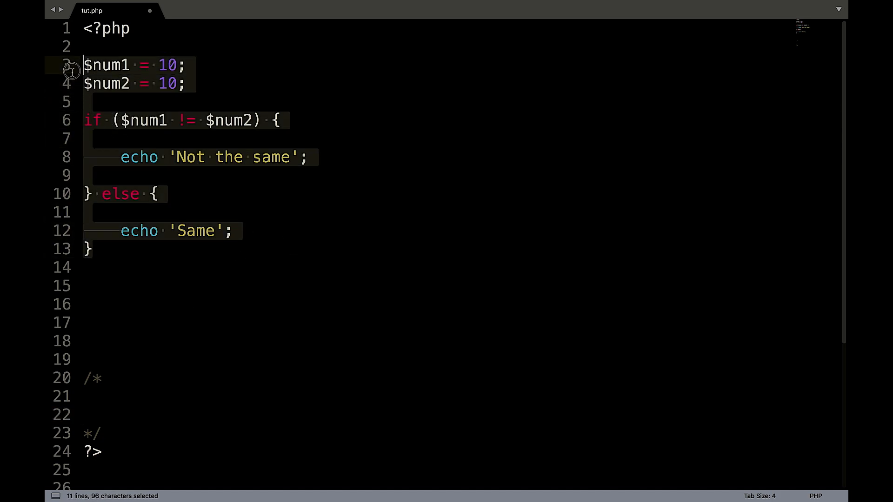
{"action": "key", "text": "Delete"}
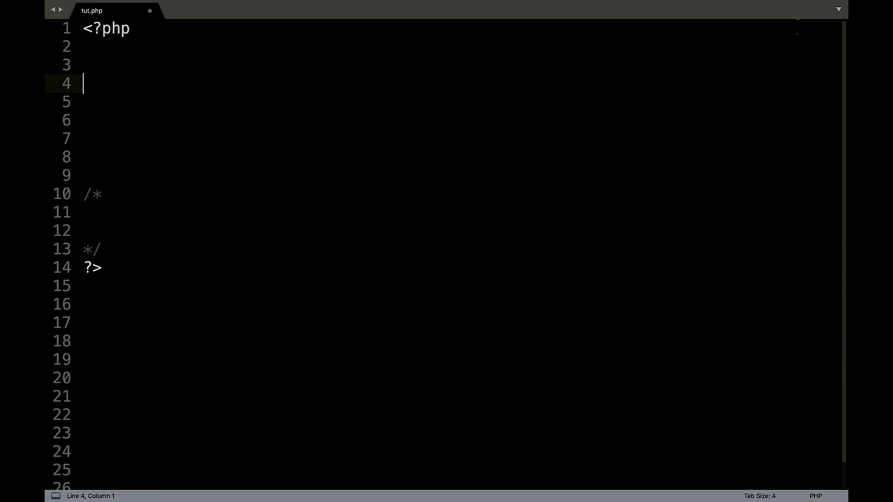
{"action": "left_click_drag", "start_coordinate": [83, 83], "coordinate": [82, 120]}
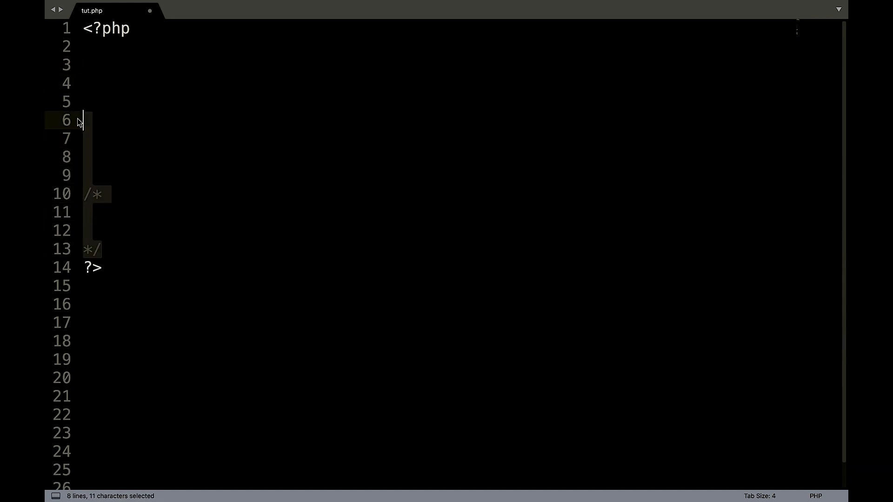
{"action": "key", "text": "Delete"}
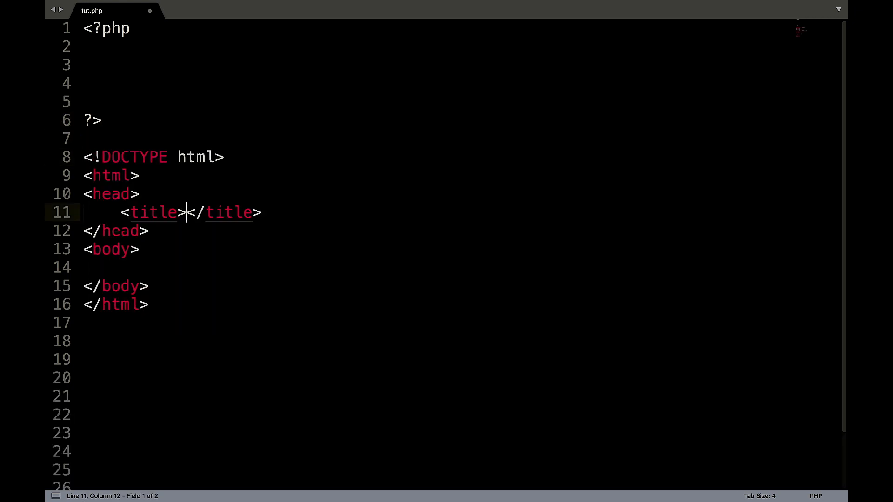
- Title the page Tut and add <input type="text" name="name">
{"action": "type", "text": "Tut"}
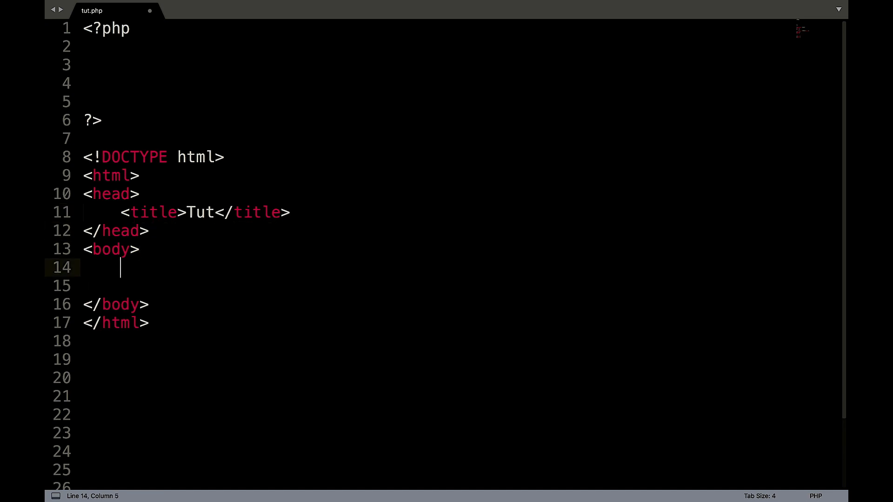
{"action": "type", "text": "<input"}
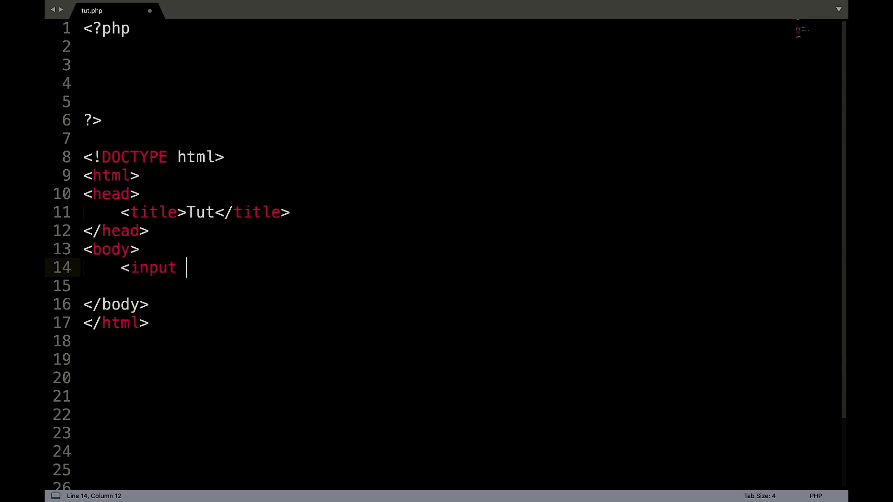
{"action": "type", "text": "type=''"}
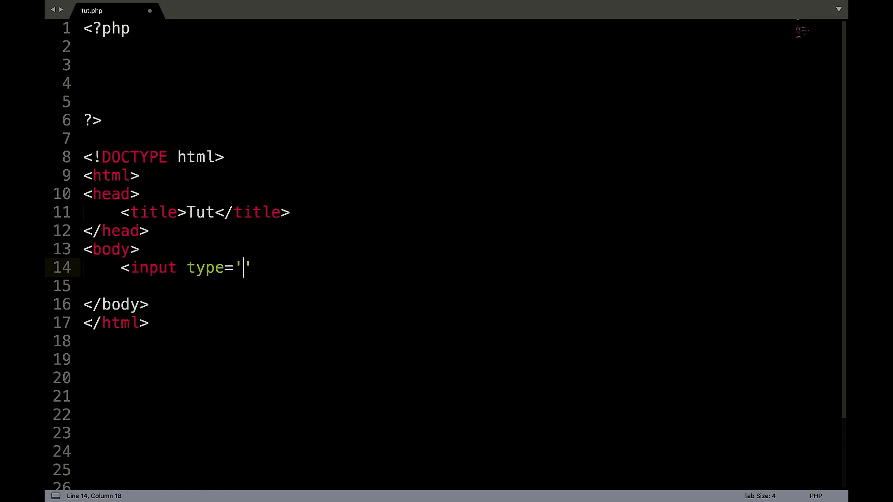
{"action": "type", "text": "name\""}
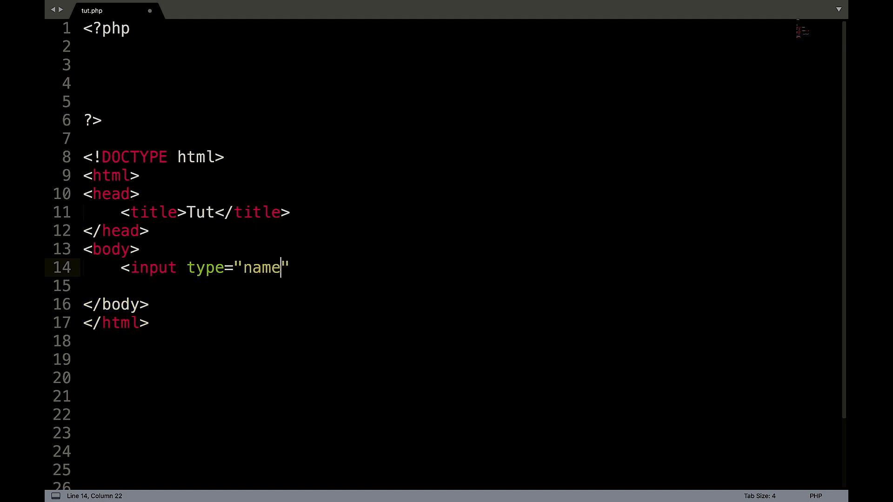
{"action": "key", "text": "Backspace"}
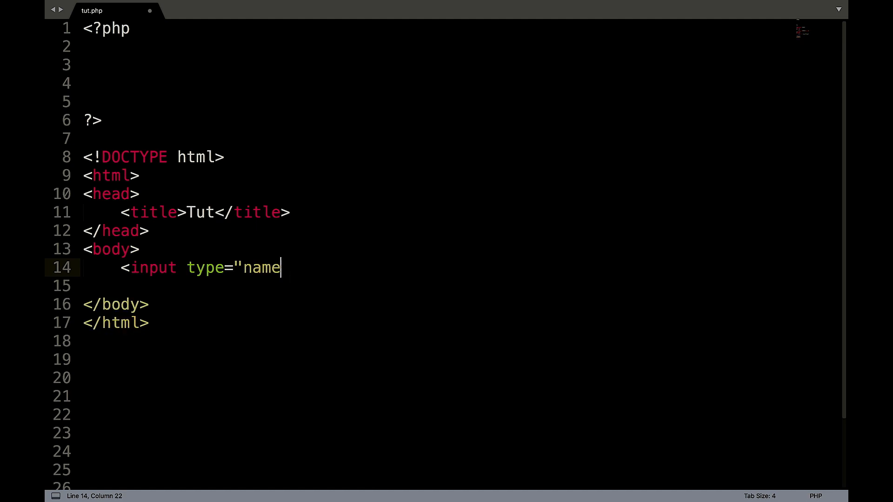
{"action": "key", "text": "BackSpace"}
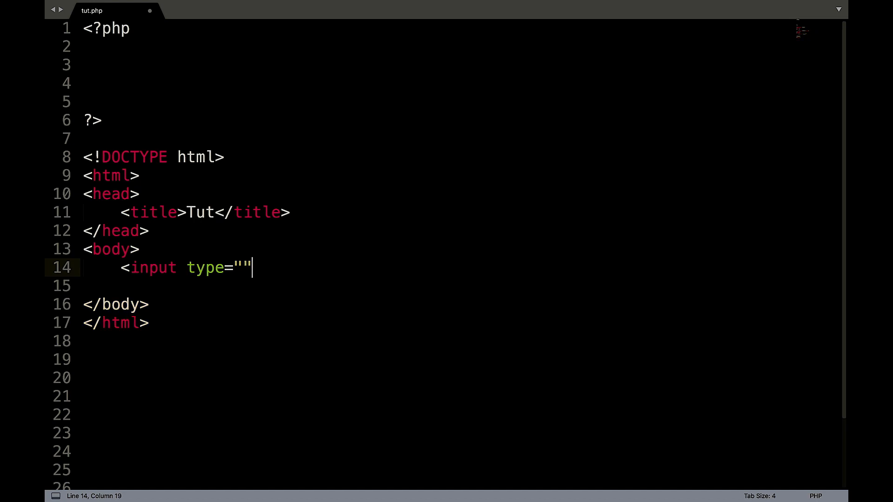
{"action": "type", "text": "text"}
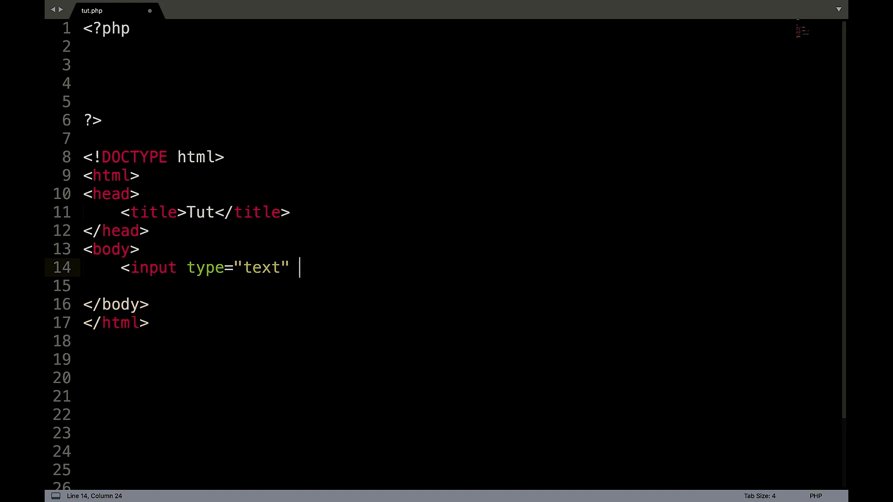
{"action": "type", "text": "name=\"name\">"}
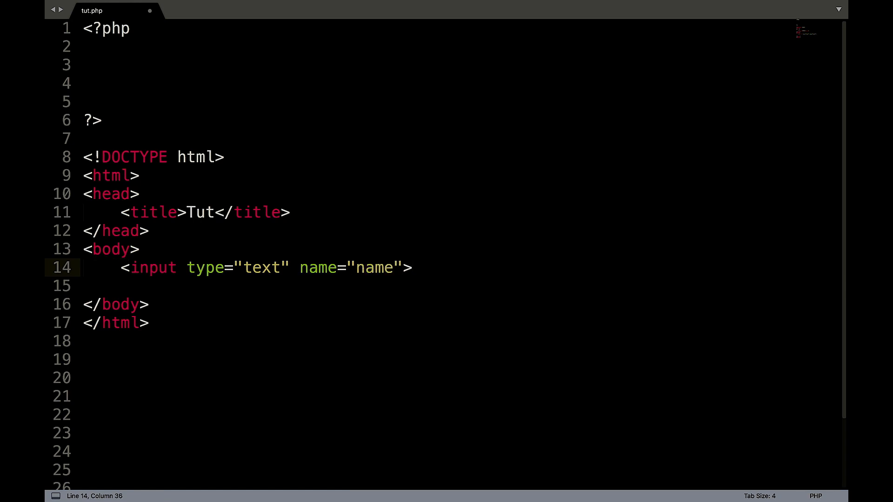
- Add a second input of type submit below the text field
{"action": "type", "text": "<input type=\"\" name=\"\">"}
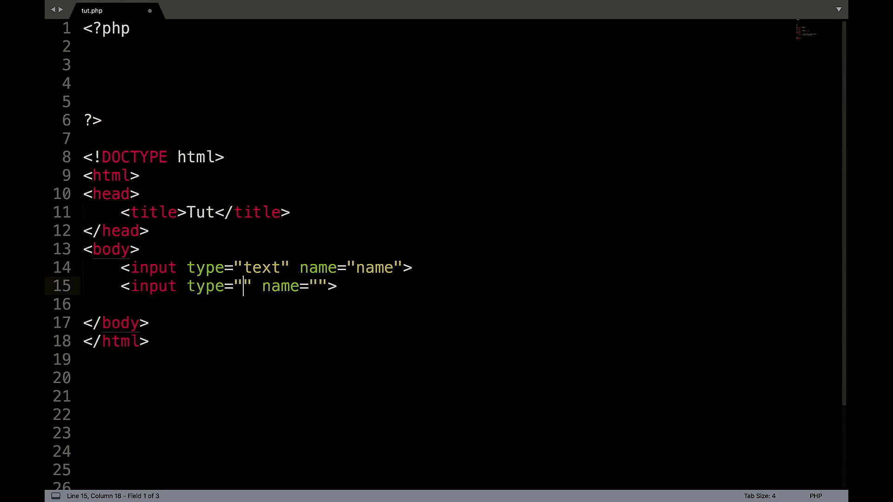
{"action": "type", "text": "submit"}
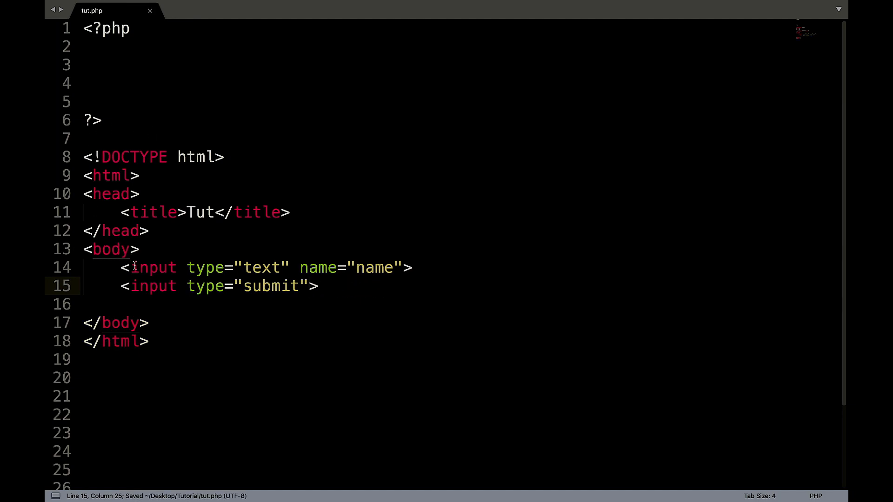
- Wrap the inputs in <form action="tut.php" method="POST">
{"action": "type", "text": "M<"}
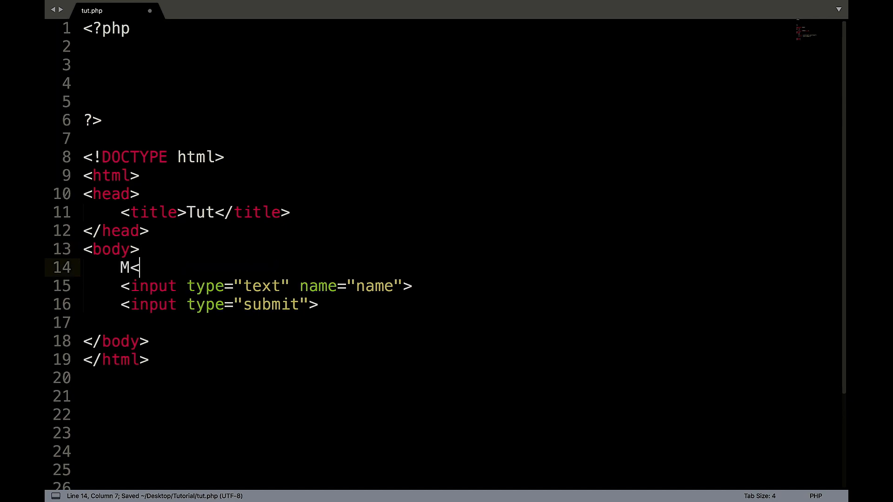
{"action": "type", "text": "form"}
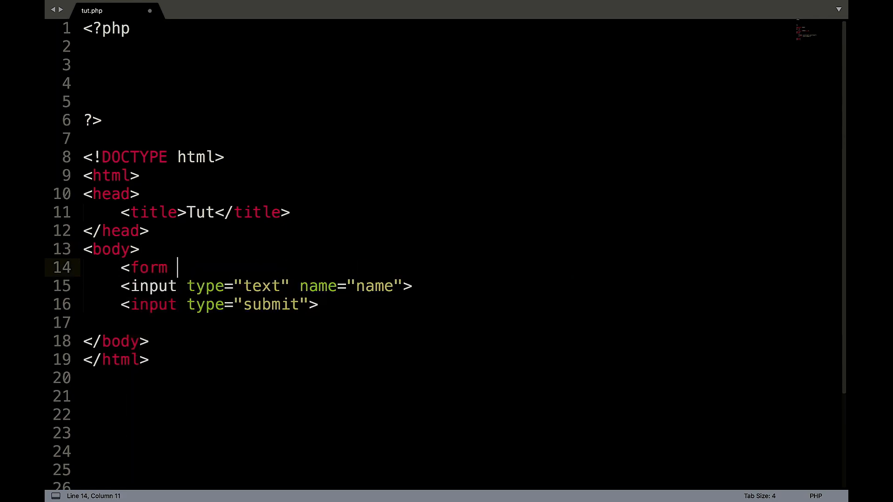
{"action": "type", "text": "action=\"\""}
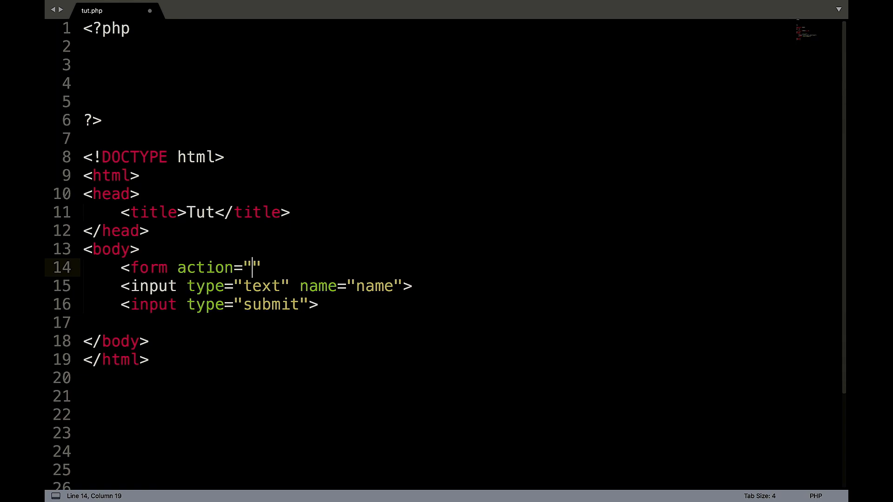
{"action": "type", "text": "tut.php"}
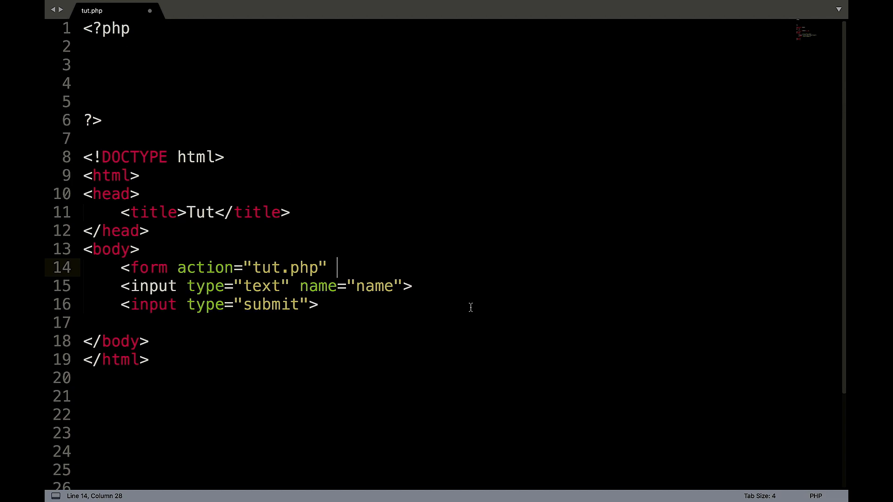
{"action": "type", "text": "method=\"\">"}
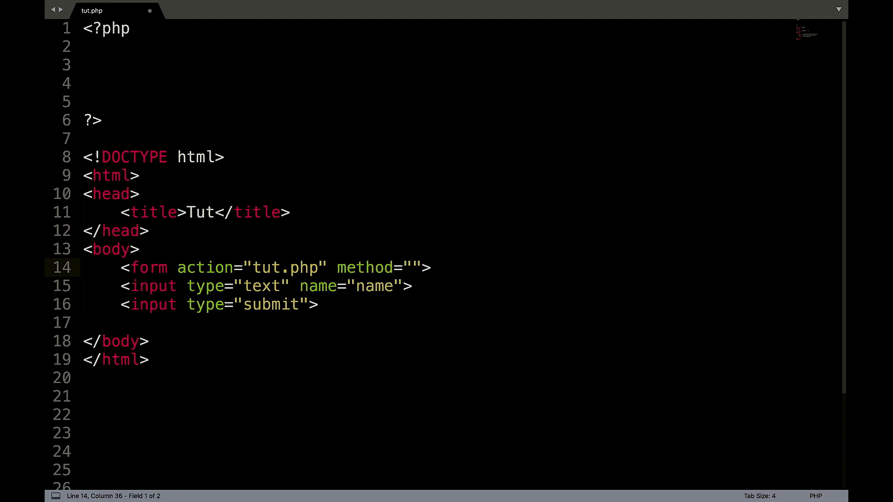
{"action": "type", "text": "POST"}
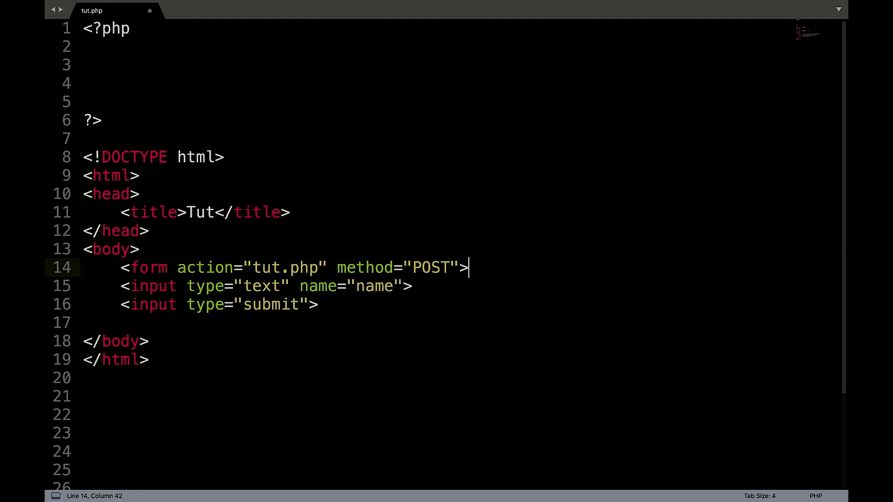
{"action": "type", "text": "</form>"}
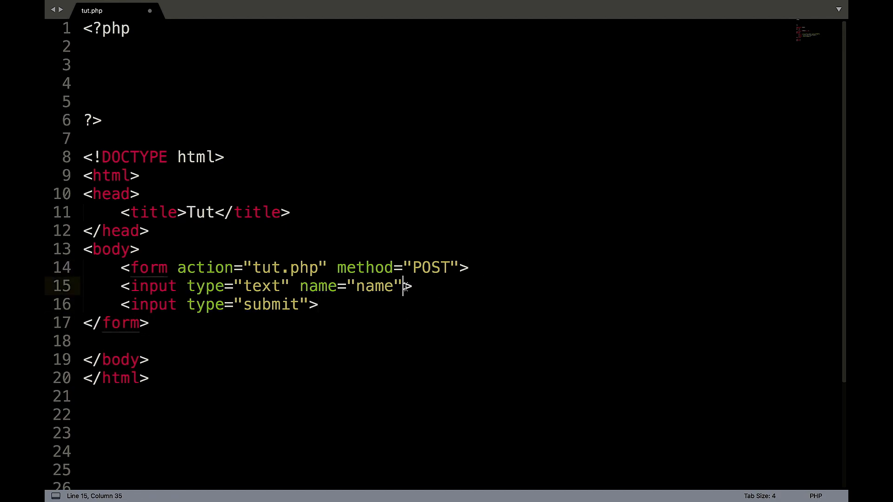
- Give the text field placeholder="Enter Name"
{"action": "type", "text": "placeholder=\"\""}
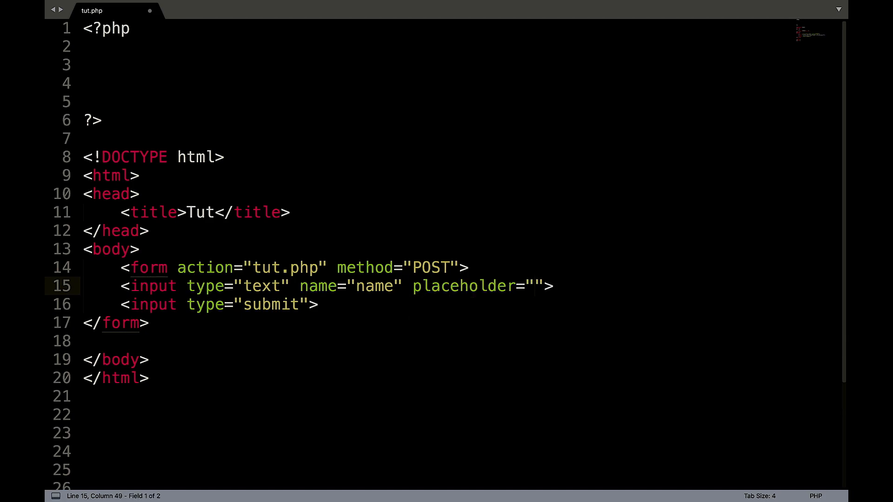
{"action": "type", "text": "Enter Name"}
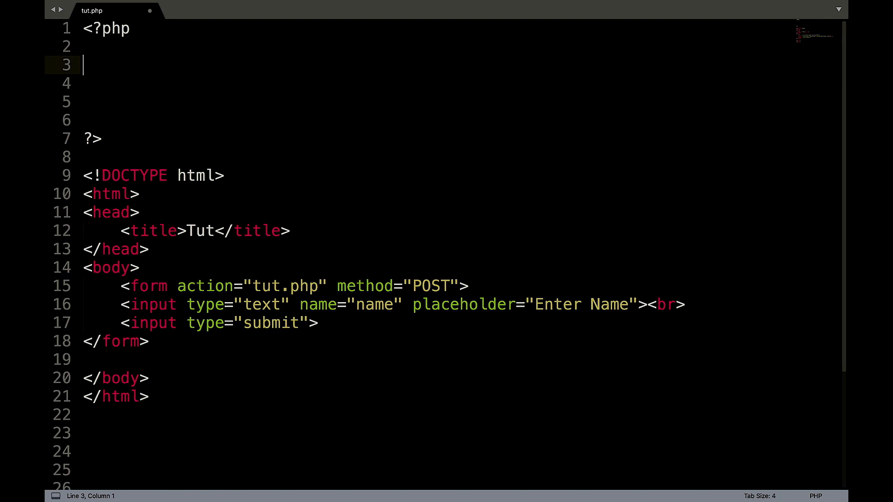
- Start an if checking isset($_POST['name'])
{"action": "type", "text": "if (isis"}
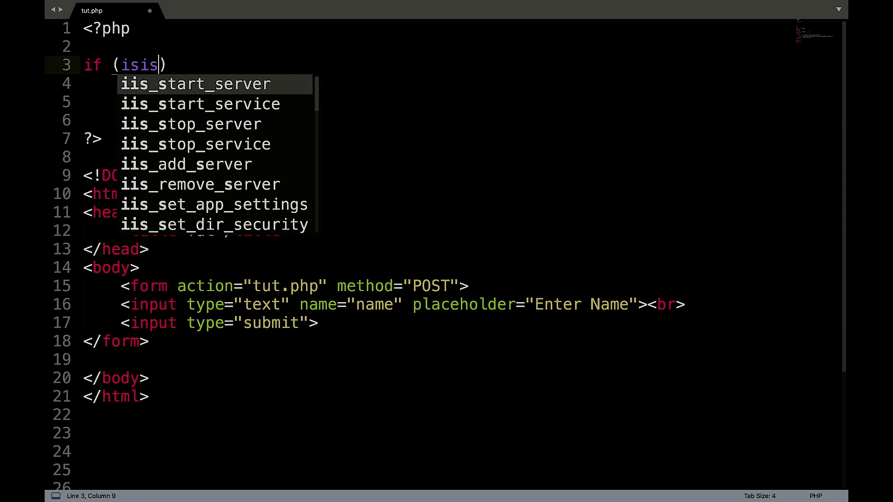
{"action": "type", "text": "e"}
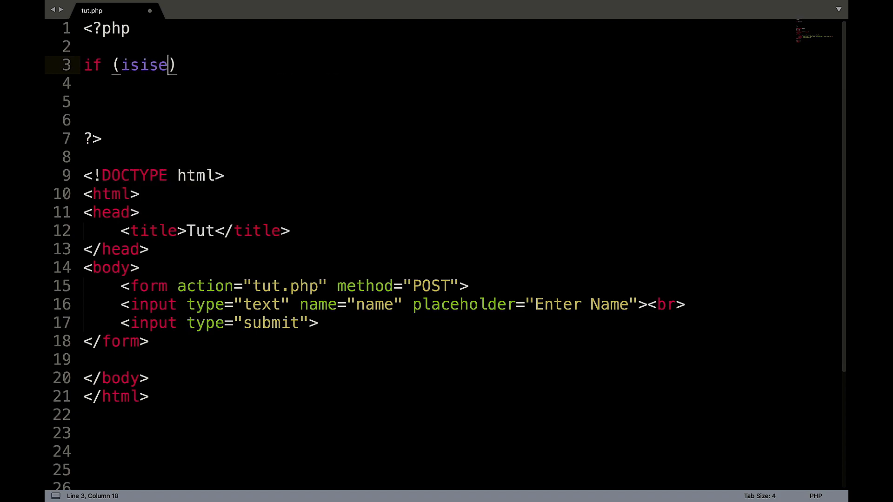
{"action": "key", "text": "BackSpace"}
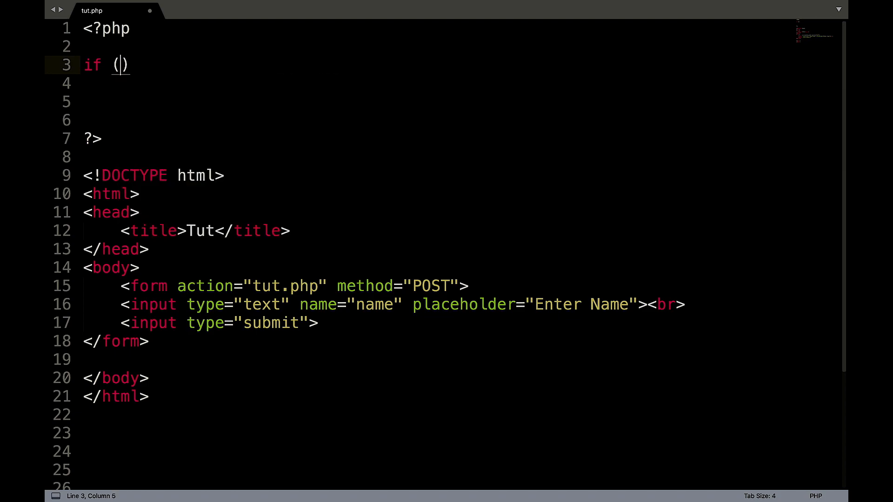
{"action": "type", "text": "isset("}
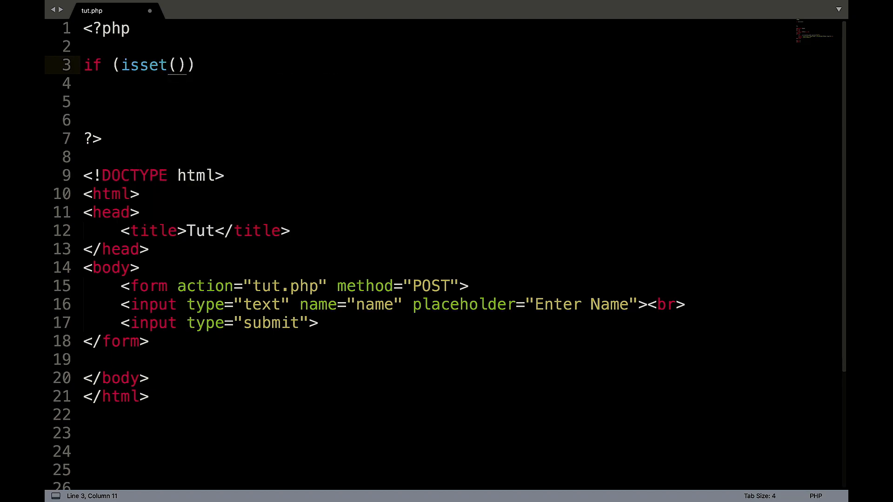
{"action": "type", "text": "$_P"}
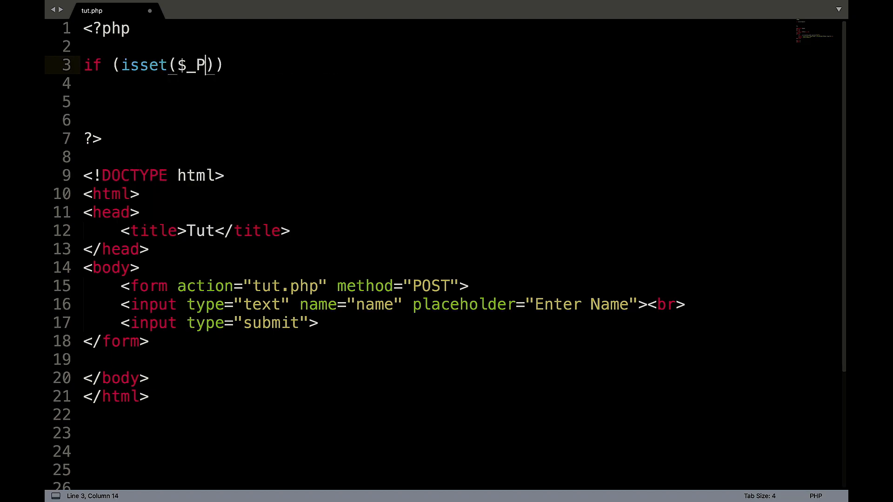
{"action": "type", "text": "OST['']"}
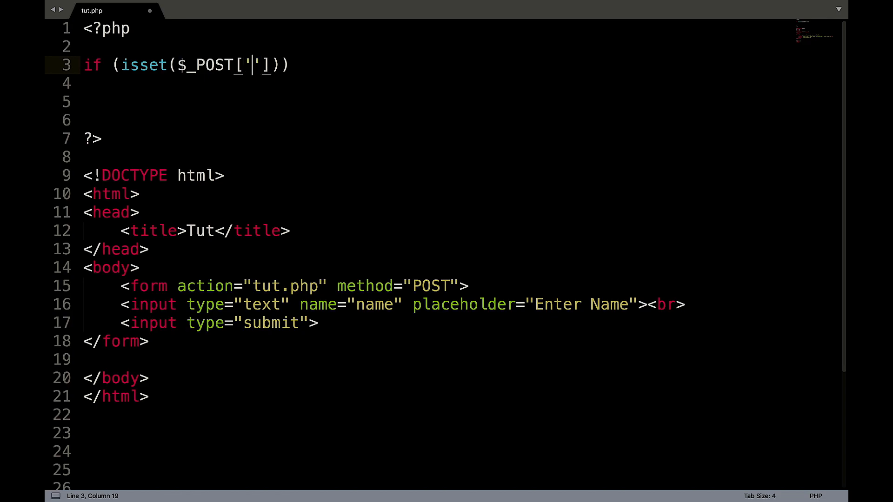
{"action": "type", "text": "name"}
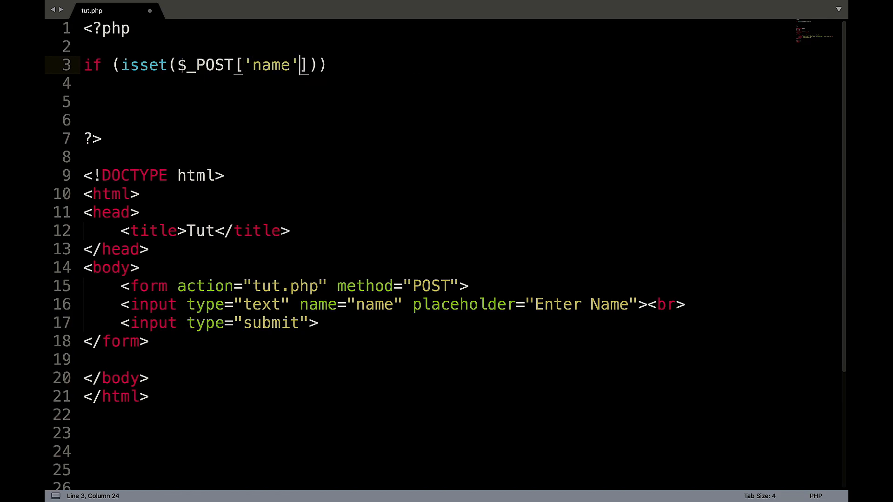
- Add and !empty($_POST...) to the check and begin $name = $_POST inside it
{"action": "type", "text": "and !)"}
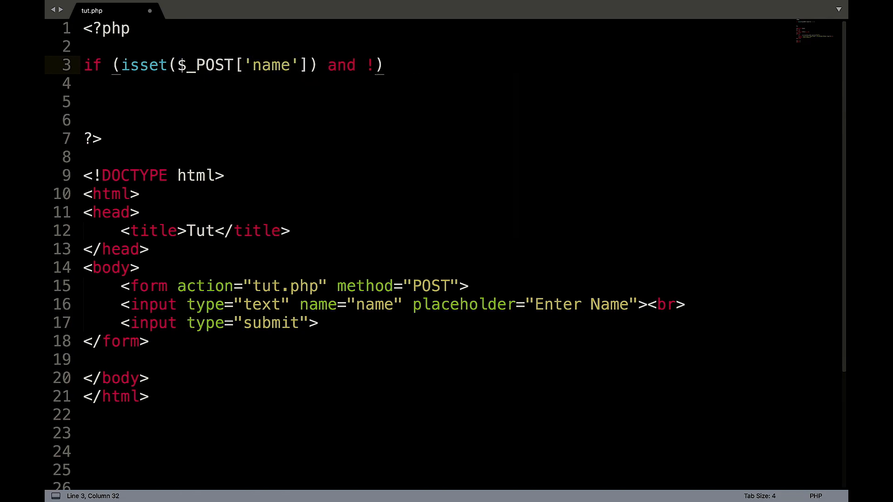
{"action": "type", "text": "empty("}
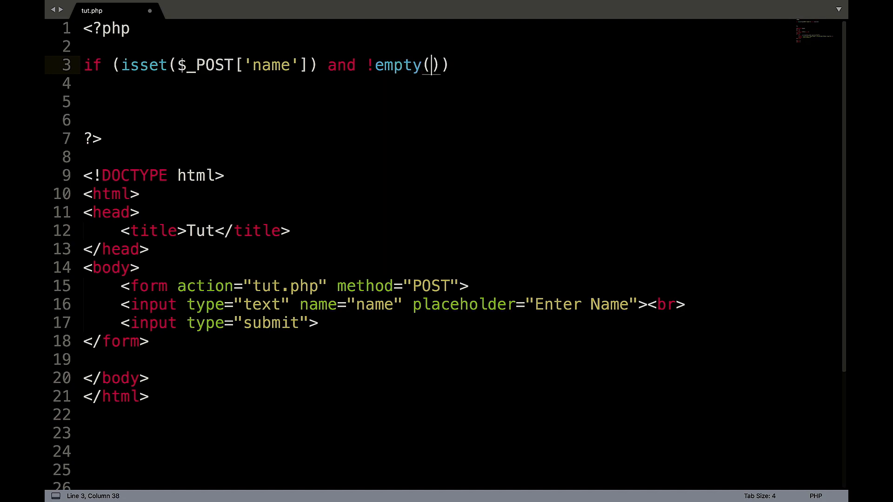
{"action": "type", "text": "$_POST['name"}
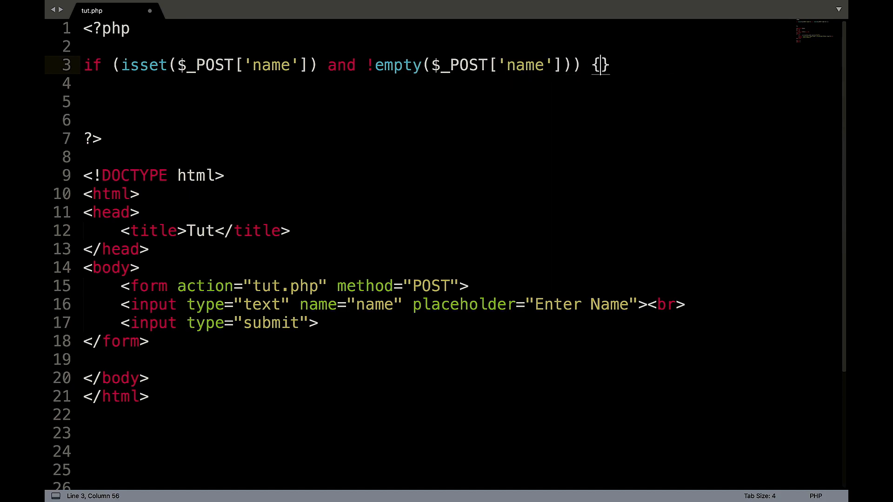
{"action": "type", "text": "$"}
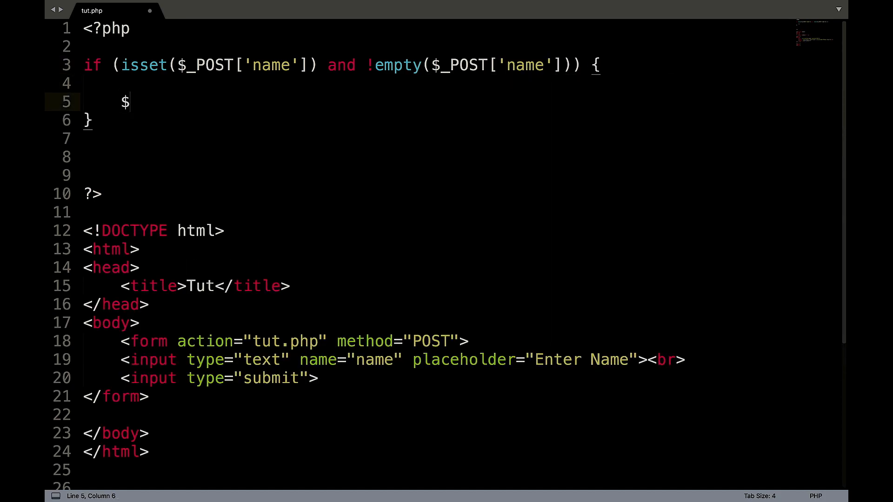
{"action": "type", "text": "name = $"}
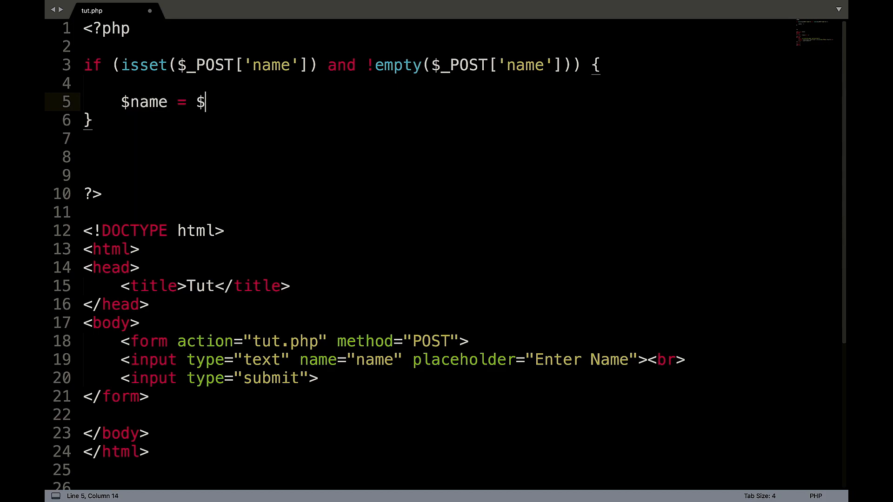
{"action": "type", "text": "_POST"}
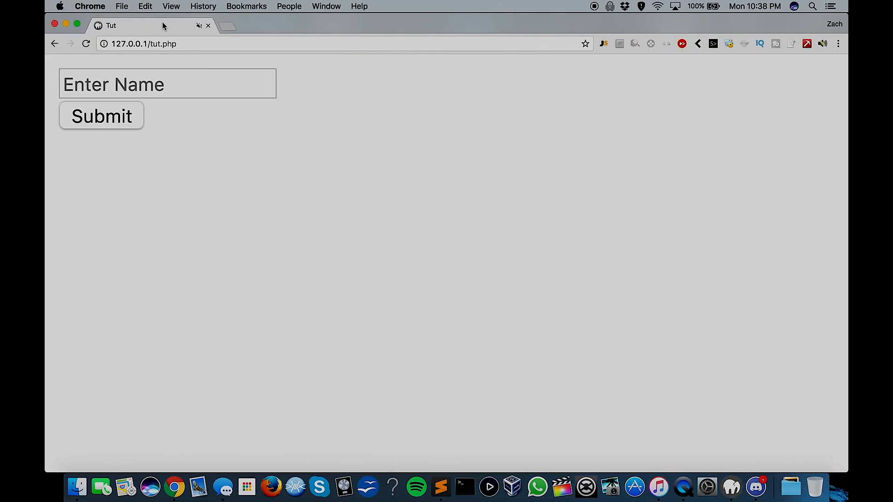
- Focus the Enter Name box on the tut.php page in Chrome
{"action": "left_click", "coordinate": [168, 84]}
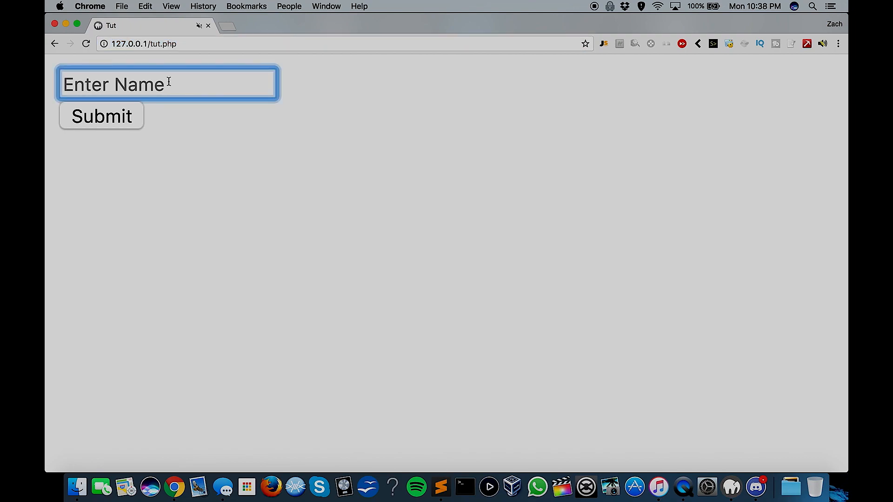
{"action": "left_click", "coordinate": [102, 116]}
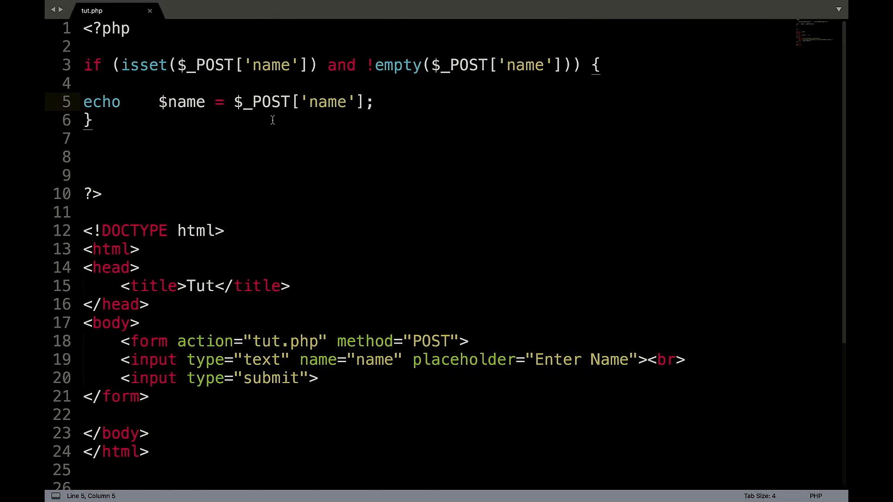
- Add blank lines below the first if block's closing brace for new code
{"action": "left_click", "coordinate": [93, 119]}
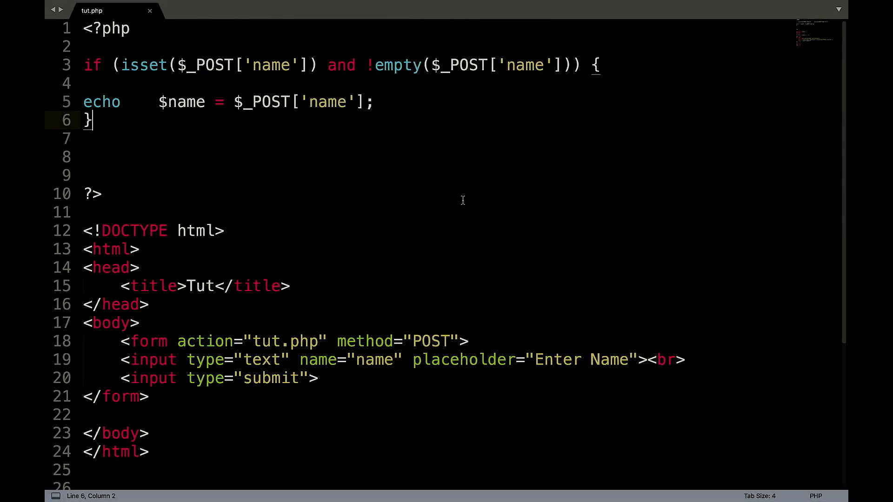
{"action": "mouse_move", "coordinate": [164, 144]}
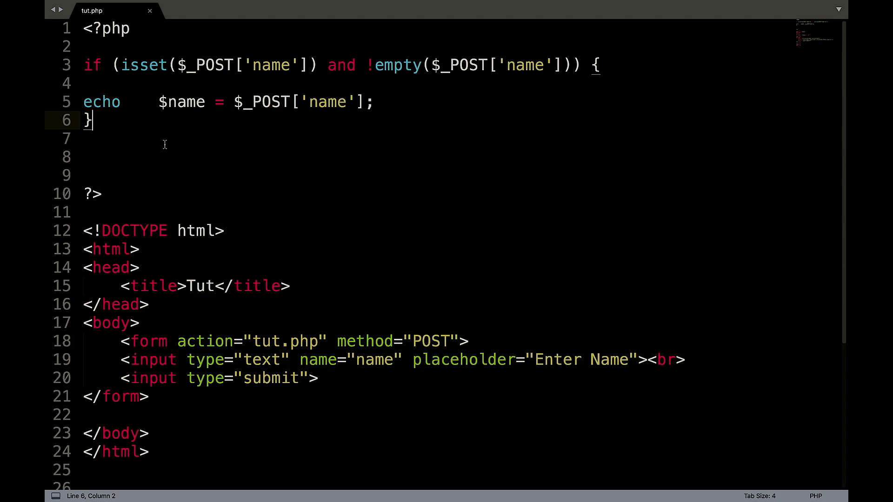
{"action": "mouse_move", "coordinate": [477, 133]}
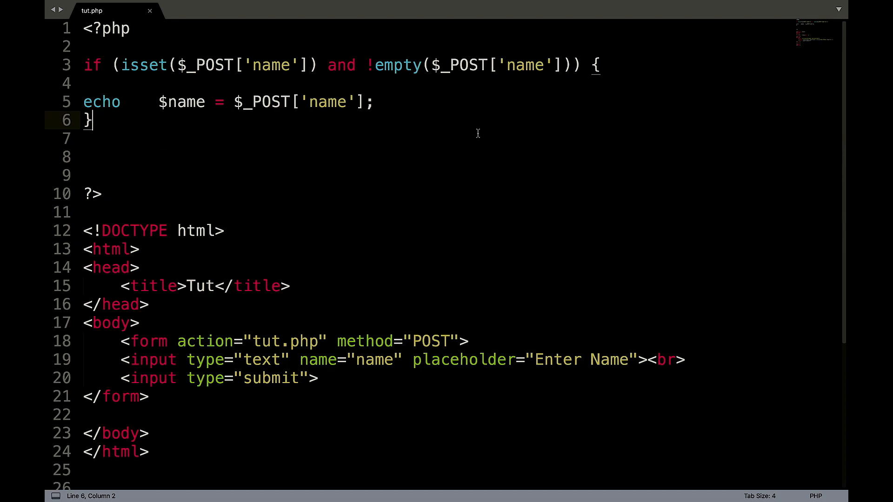
{"action": "mouse_move", "coordinate": [592, 63]}
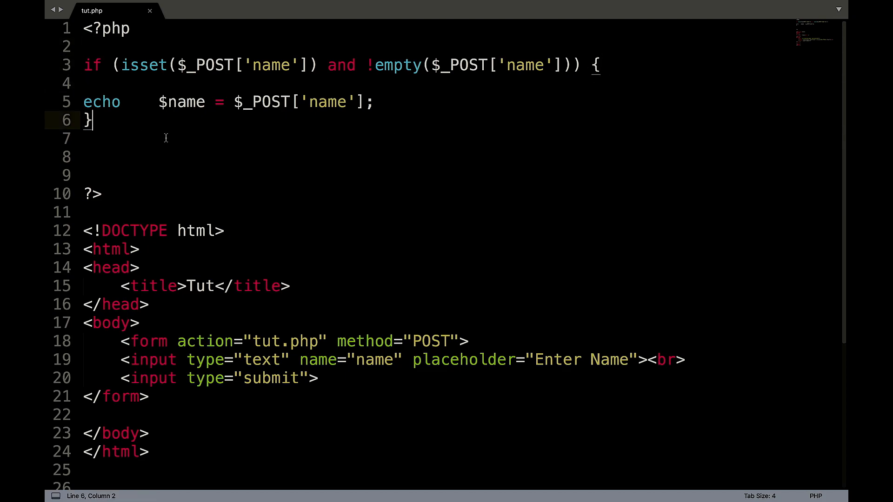
{"action": "mouse_move", "coordinate": [310, 197]}
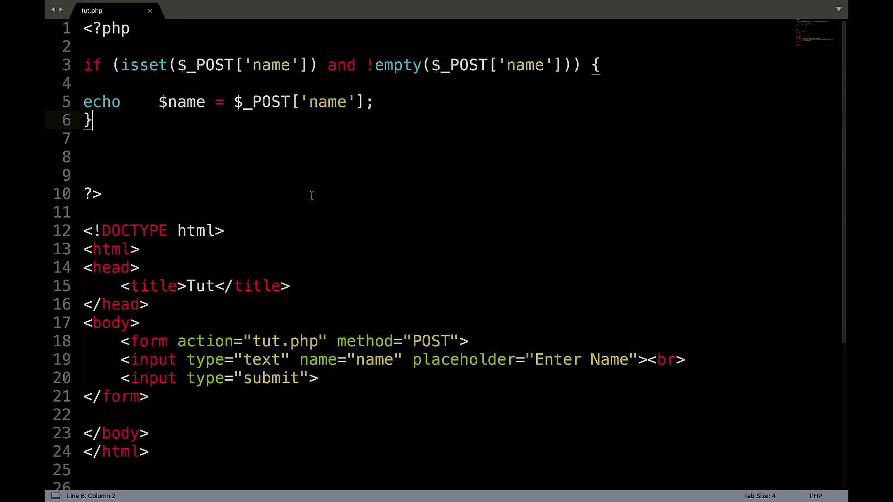
{"action": "key", "text": "enter"}
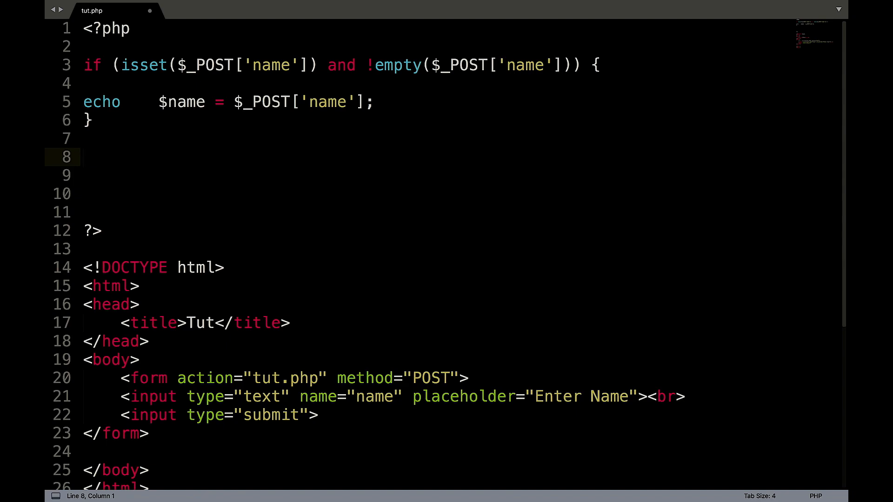
- Write if ($name == 'Zach') { echo 'Hello Zach'; } below the first block
{"action": "type", "text": "if"}
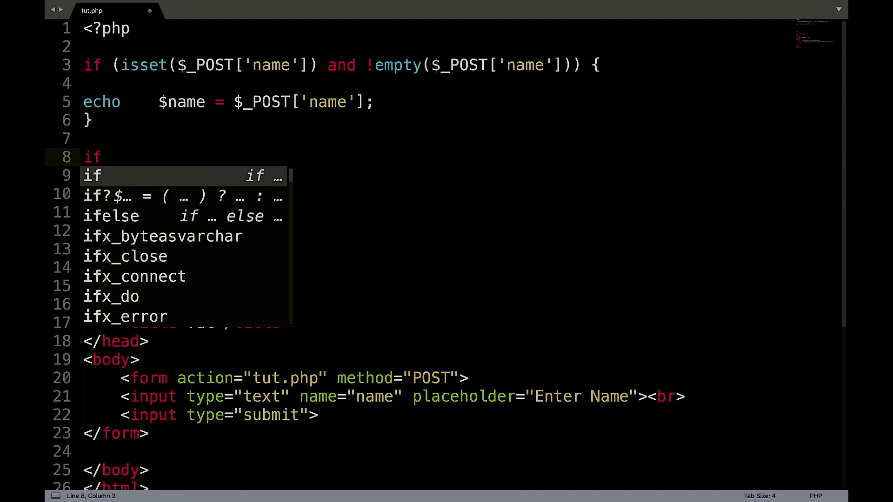
{"action": "type", "text": "($name"}
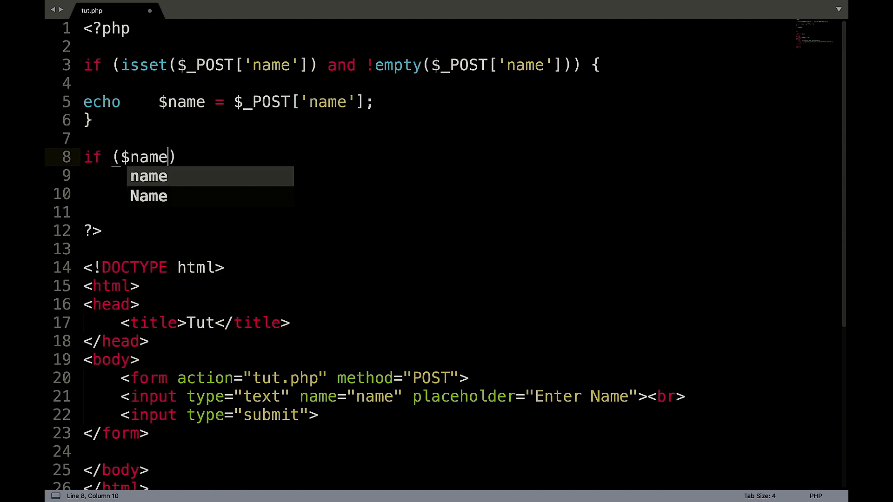
{"action": "type", "text": "== ''"}
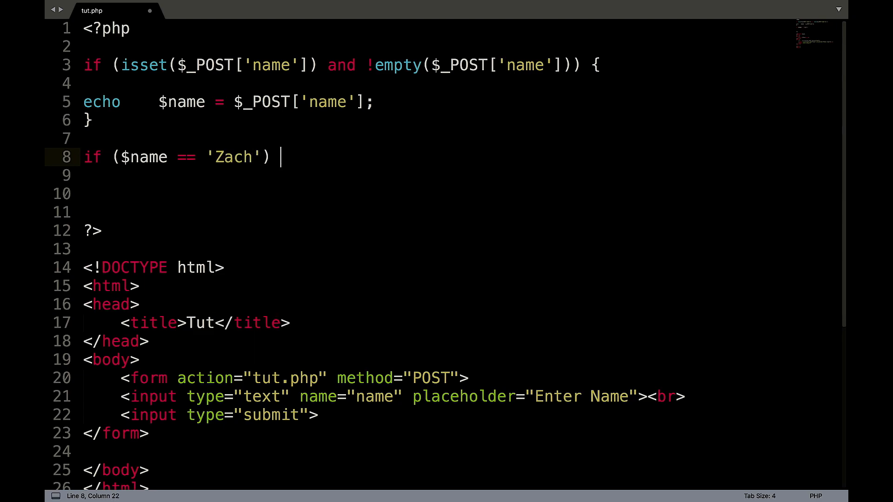
{"action": "type", "text": "{"}
{"action": "left_click", "coordinate": [464, 195]}
{"action": "type", "text": "echo 'Hello '"}
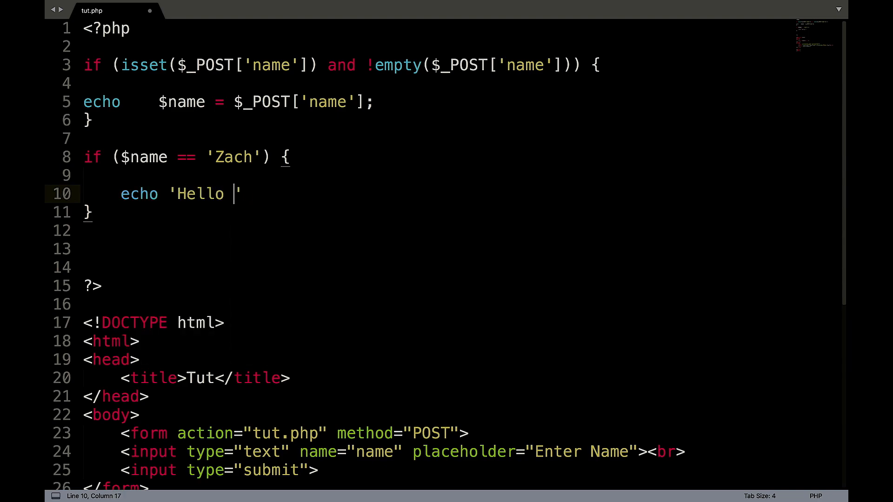
{"action": "key", "text": "Backspace"}
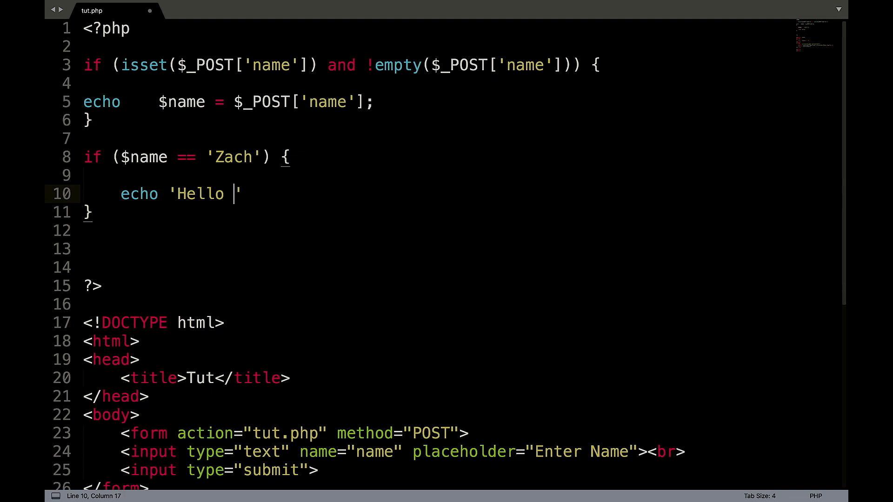
{"action": "type", "text": "Zach"}
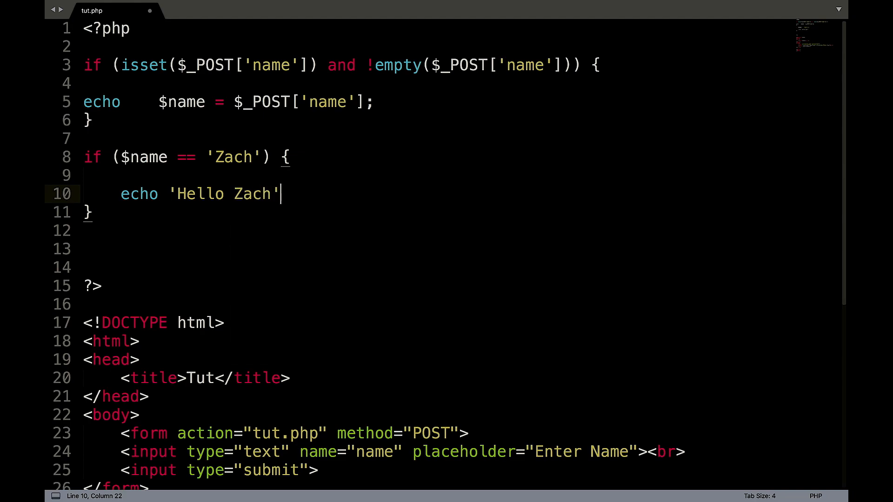
{"action": "type", "text": ";"}
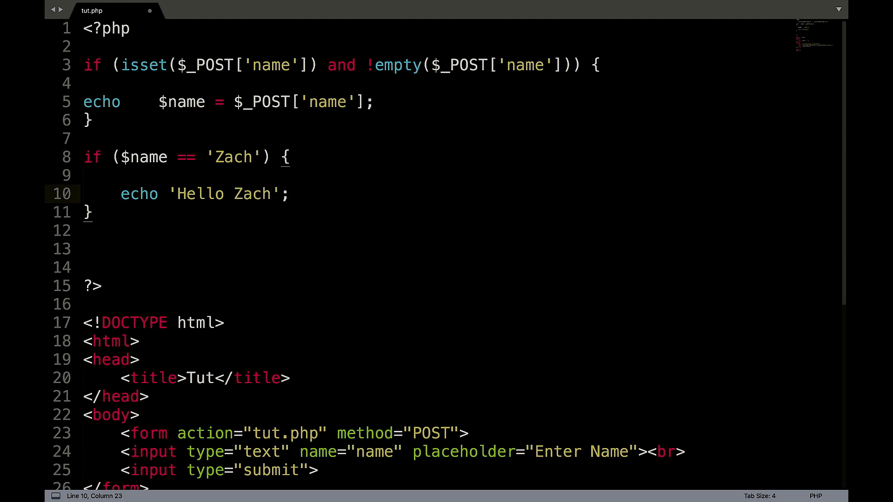
- Add the else branch echoing 'Who are you?' after the if block
{"action": "left_click", "coordinate": [100, 212]}
{"action": "type", "text": " else {"}
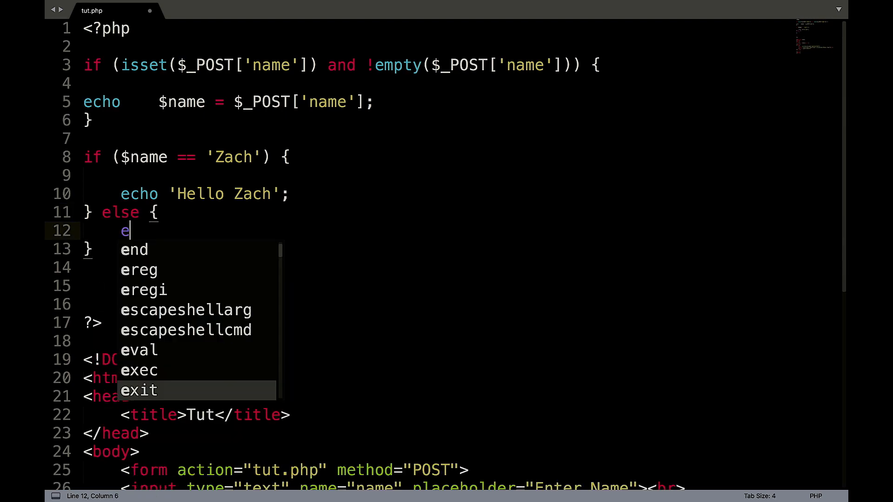
{"action": "type", "text": "cho 'Who"}
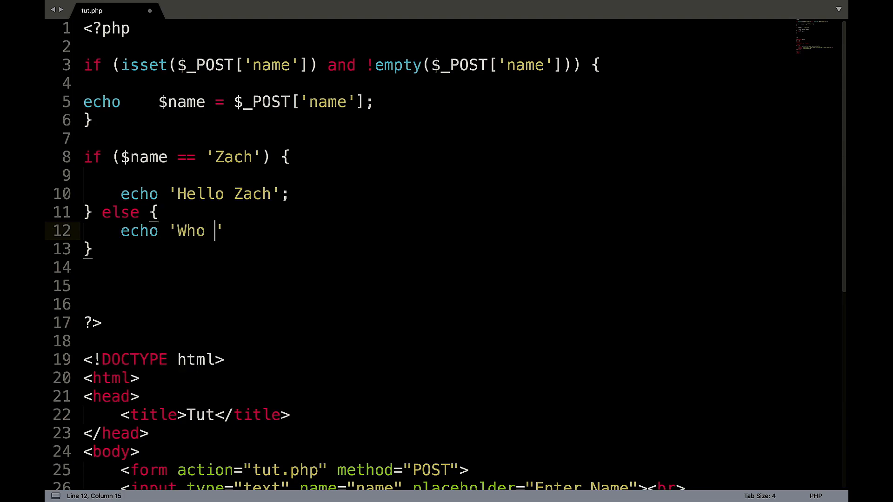
{"action": "type", "text": "are you?';"}
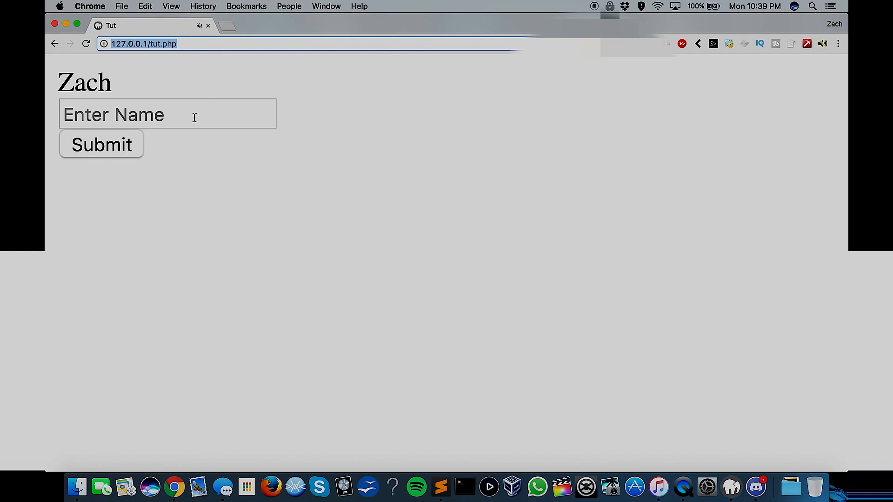
- Reload 127.0.0.1/tut.php in Chrome, showing an undefined $name notice and Who are you?
{"action": "left_click", "coordinate": [102, 144]}
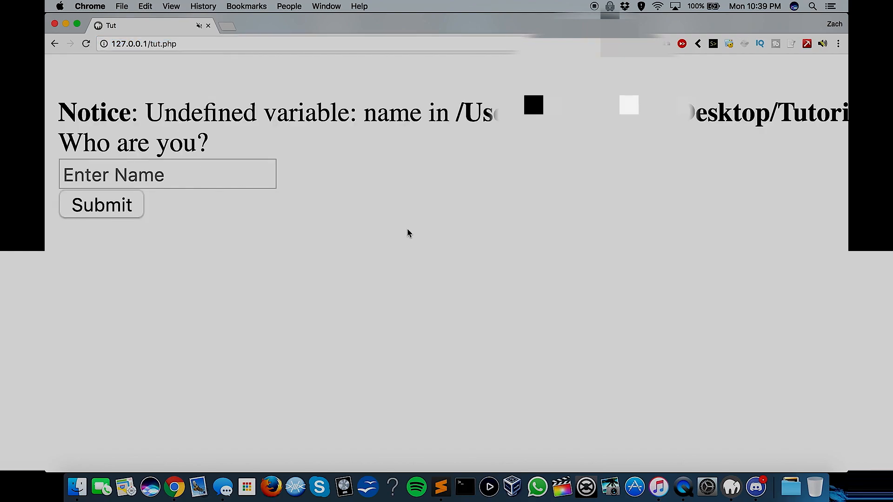
{"action": "scroll", "scroll_direction": "right", "scroll_amount": 3}
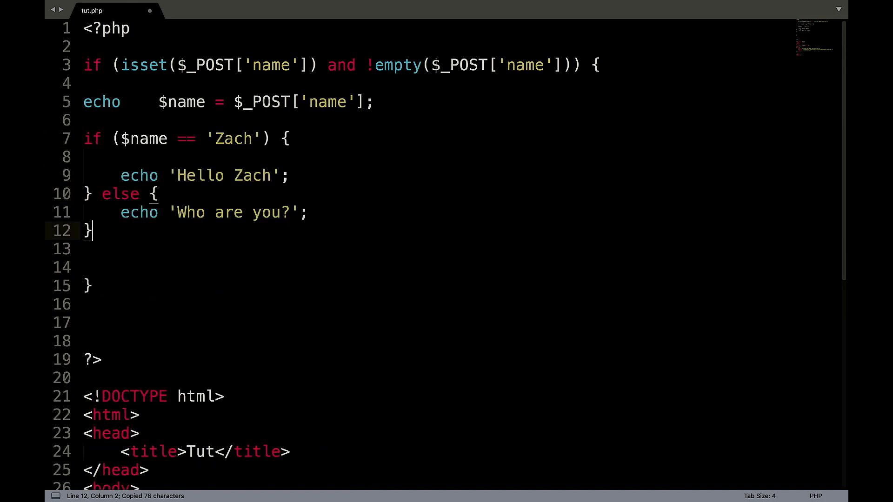
{"action": "mouse_move", "coordinate": [229, 158]}
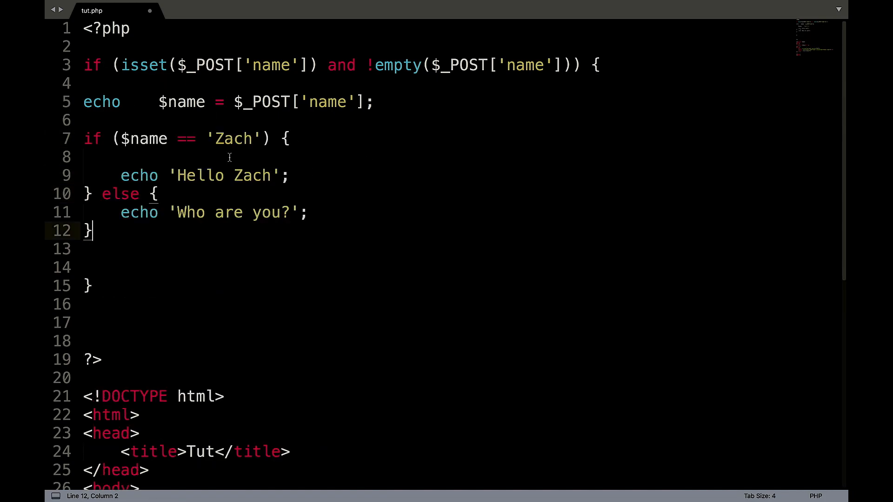
- Select the opening lines of the isset block to nest the Zach check inside it
{"action": "left_click_drag", "start_coordinate": [83, 65], "coordinate": [196, 101]}
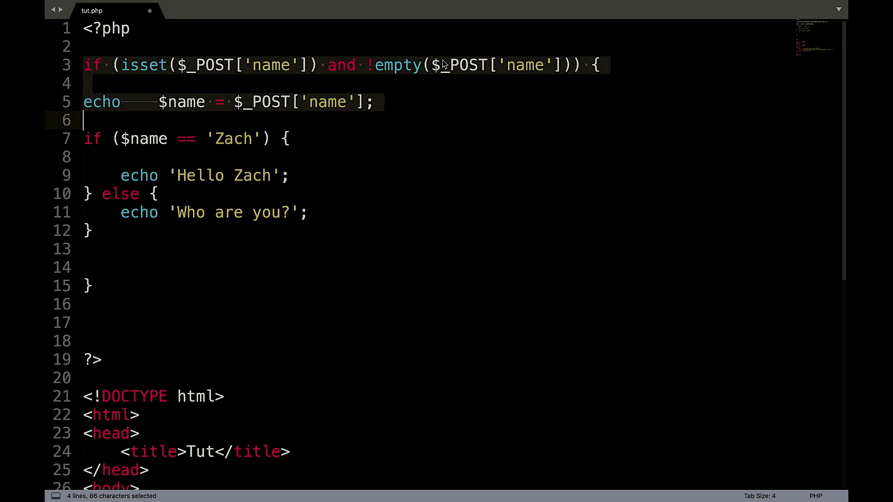
{"action": "left_click", "coordinate": [374, 103]}
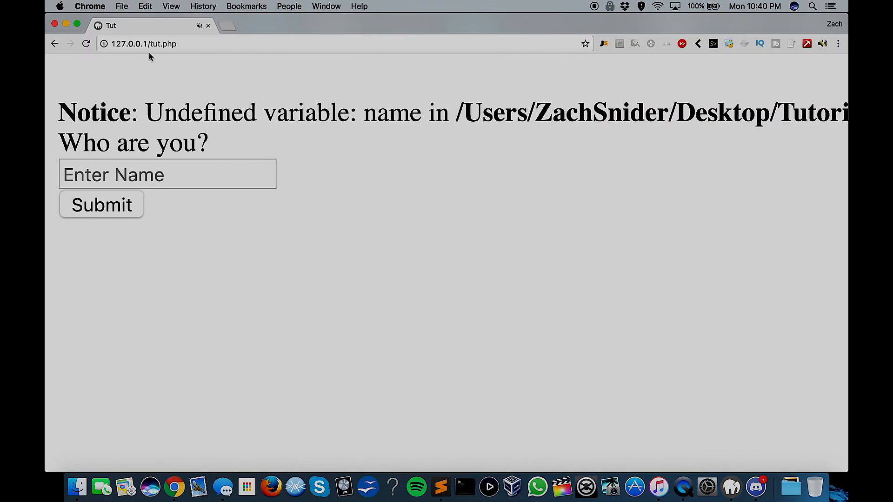
{"action": "type", "text": "z"}
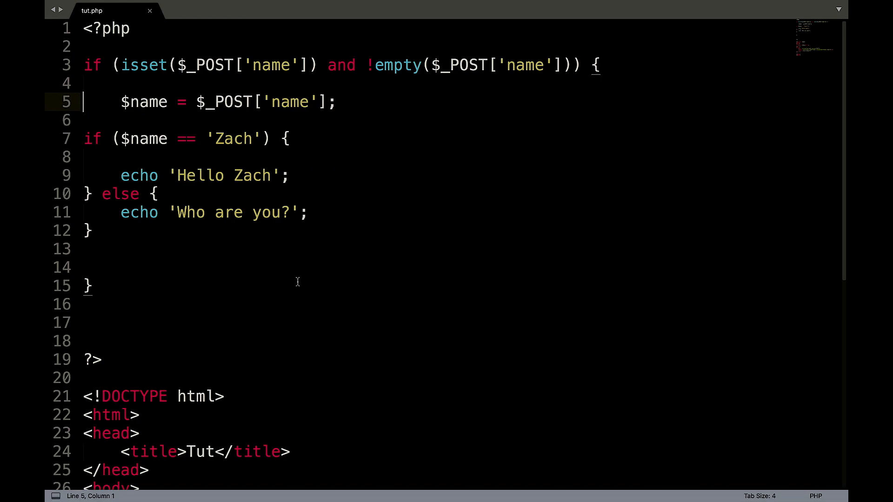
- Change the check to $name != 'Zach' echoing 'Who are you?', else 'Hey good looking!'
{"action": "left_click", "coordinate": [174, 488]}
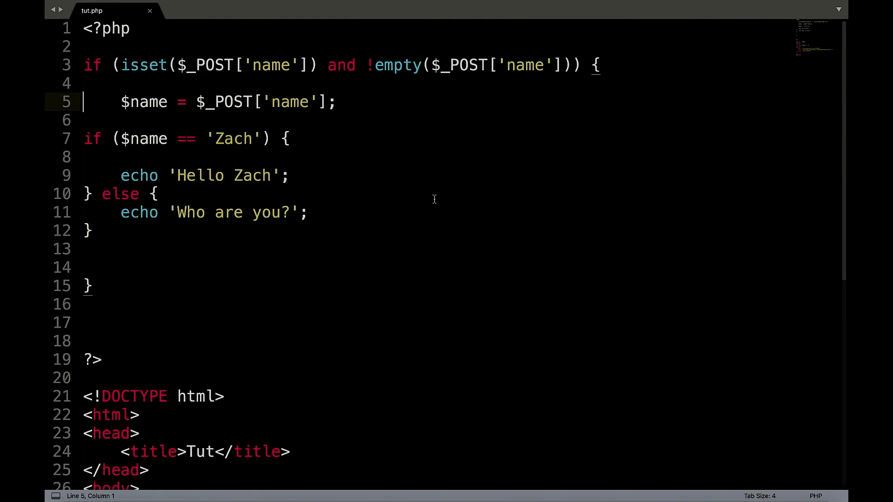
{"action": "mouse_move", "coordinate": [340, 176]}
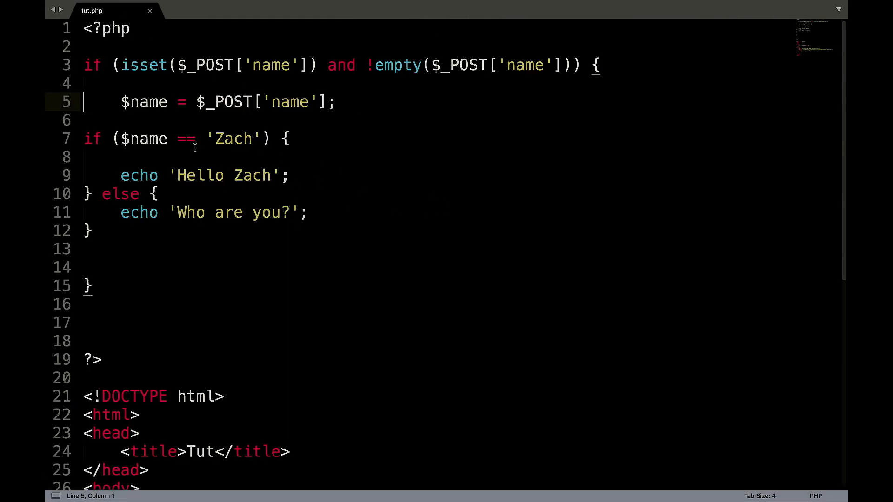
{"action": "type", "text": "!="}
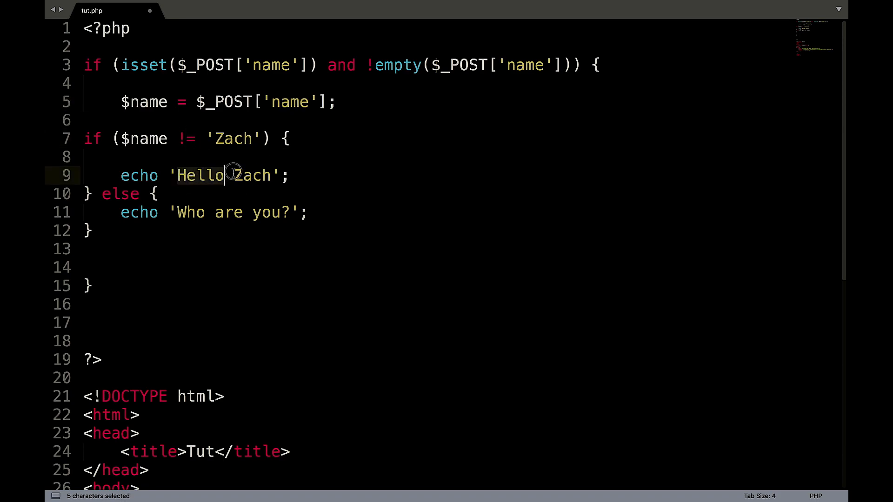
{"action": "type", "text": "Who"}
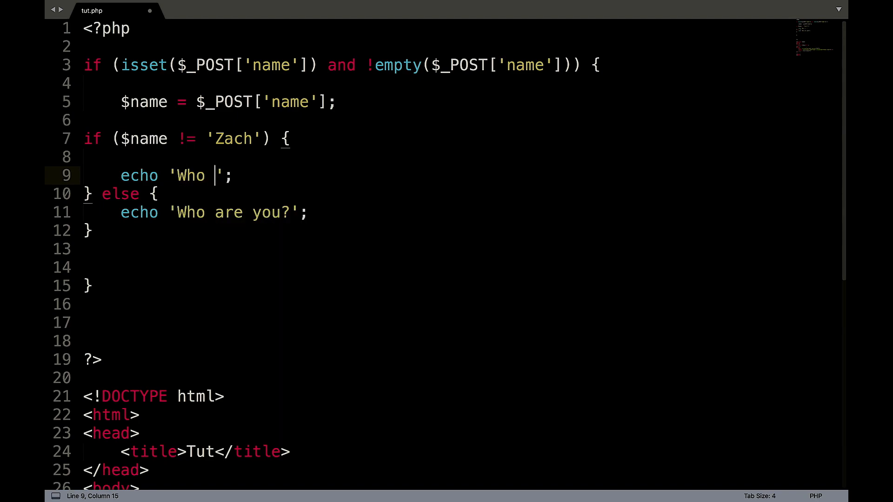
{"action": "type", "text": "are you?"}
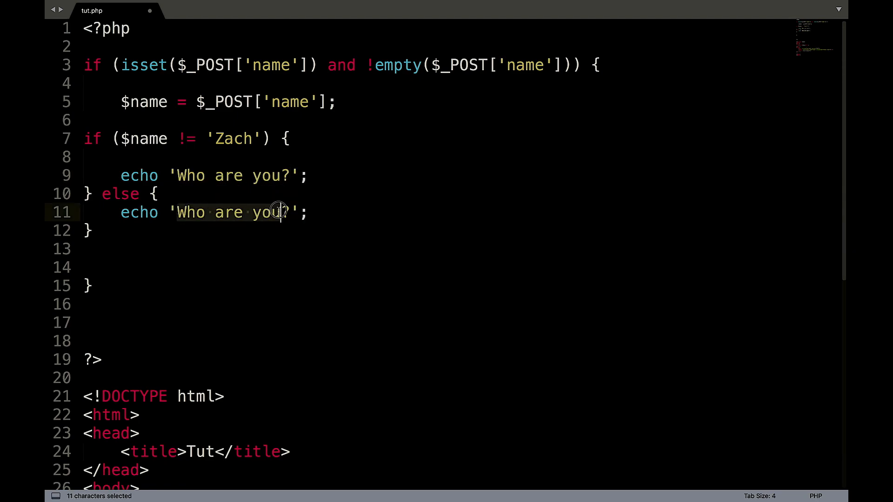
{"action": "type", "text": "Hey"}
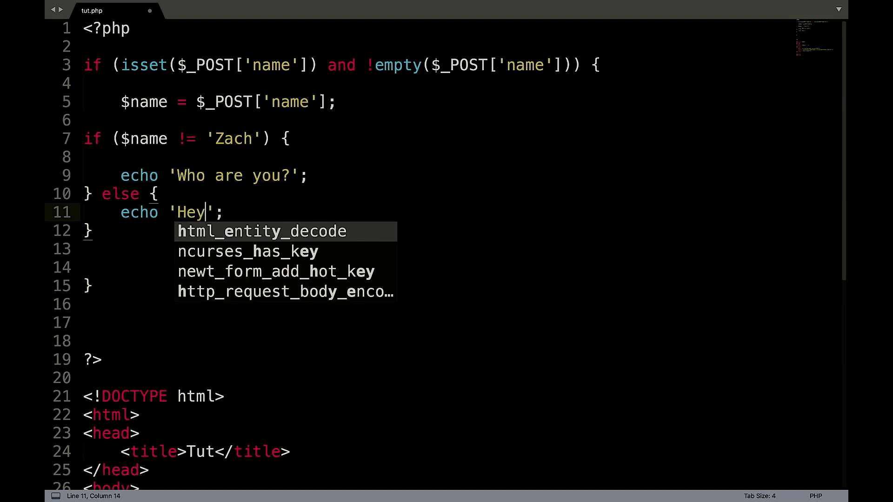
{"action": "type", "text": "good look"}
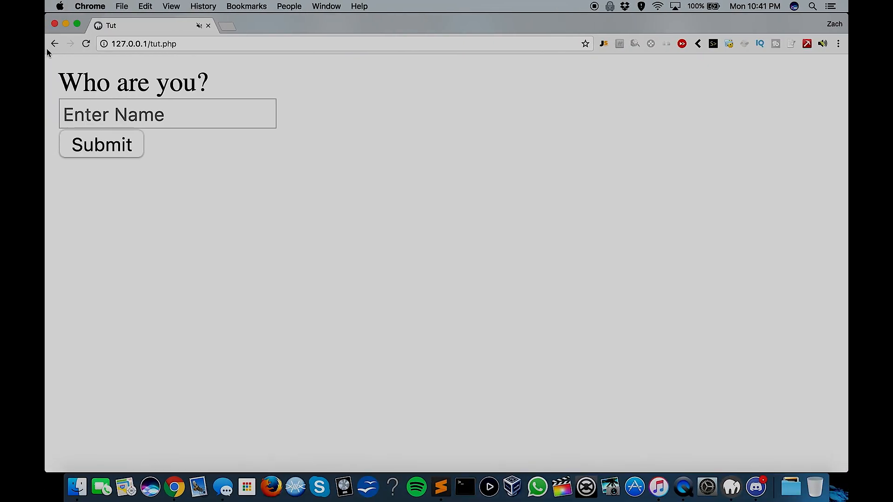
- Enter the name Adam in the Chrome form to get the Hey good looking! greeting
{"action": "left_click", "coordinate": [85, 44]}
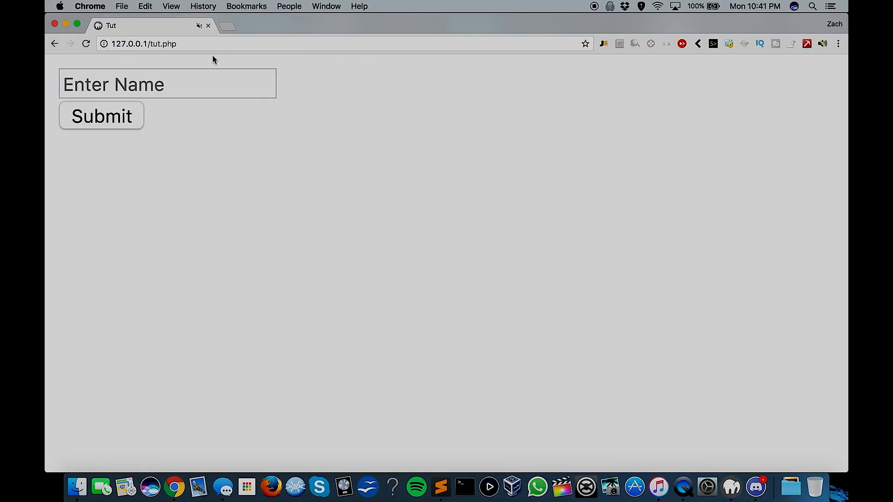
{"action": "left_click", "coordinate": [101, 116]}
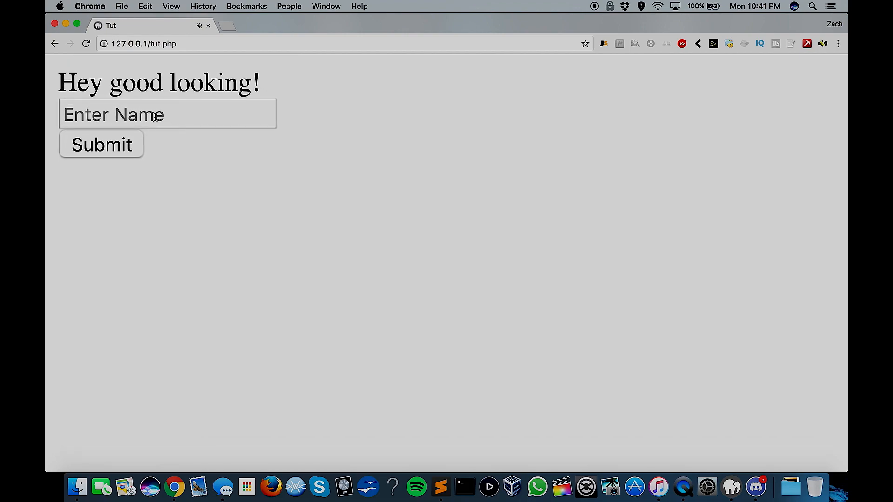
{"action": "type", "text": "Adam"}
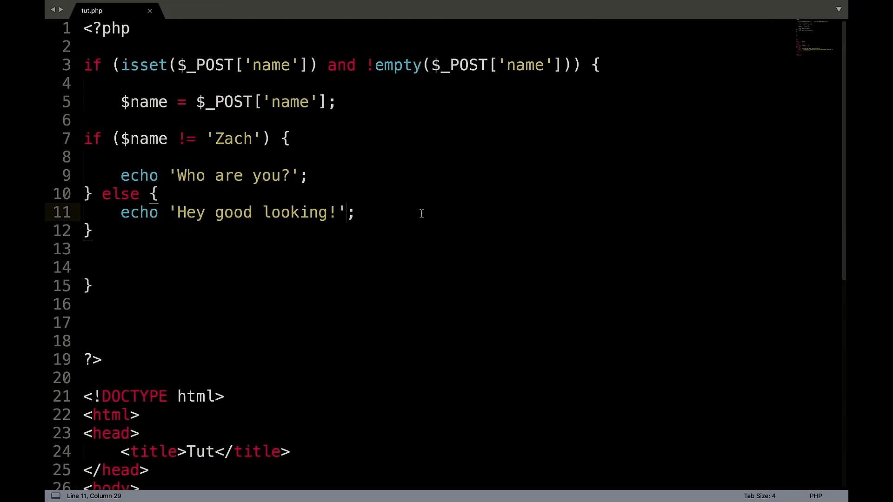
- Add a second number input named number2 with placeholder 'Second Number'
{"action": "scroll", "scroll_direction": "down", "scroll_amount": 3}
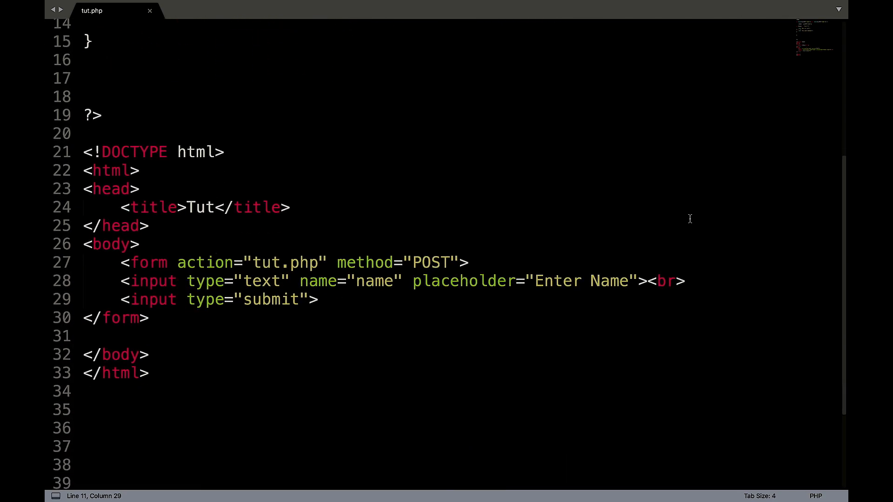
{"action": "left_click", "coordinate": [659, 281]}
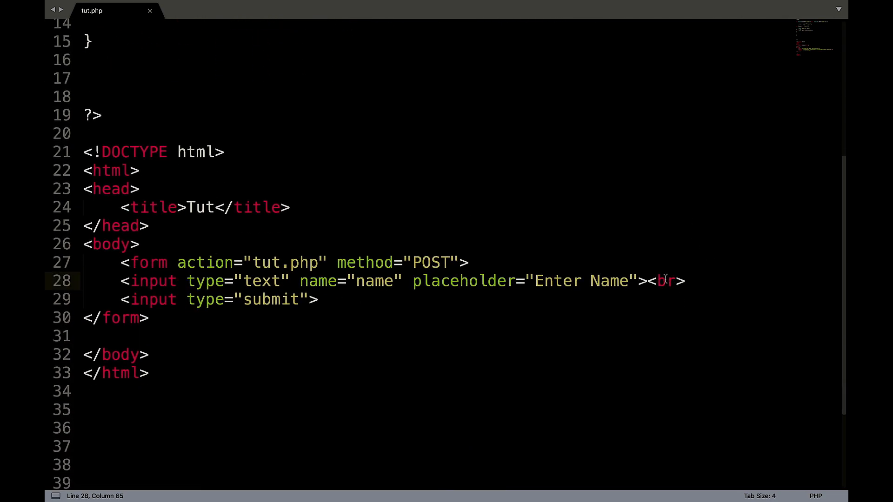
{"action": "double_click", "coordinate": [608, 281]}
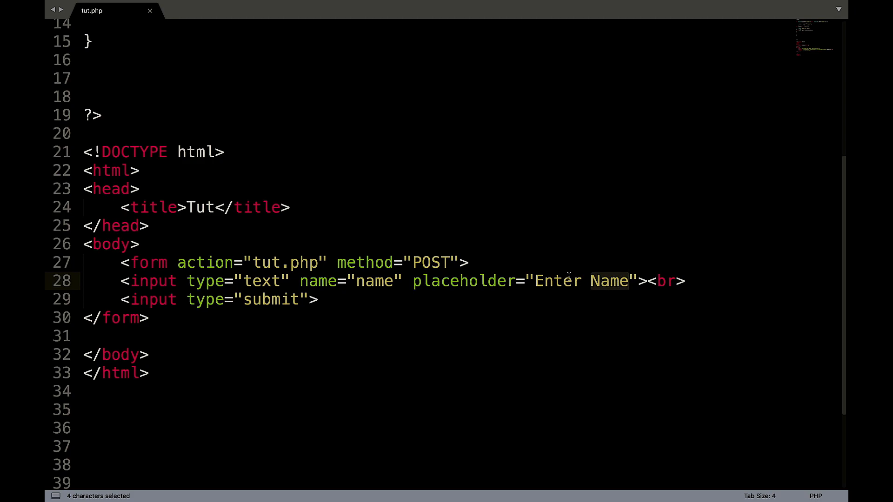
{"action": "type", "text": "Number"}
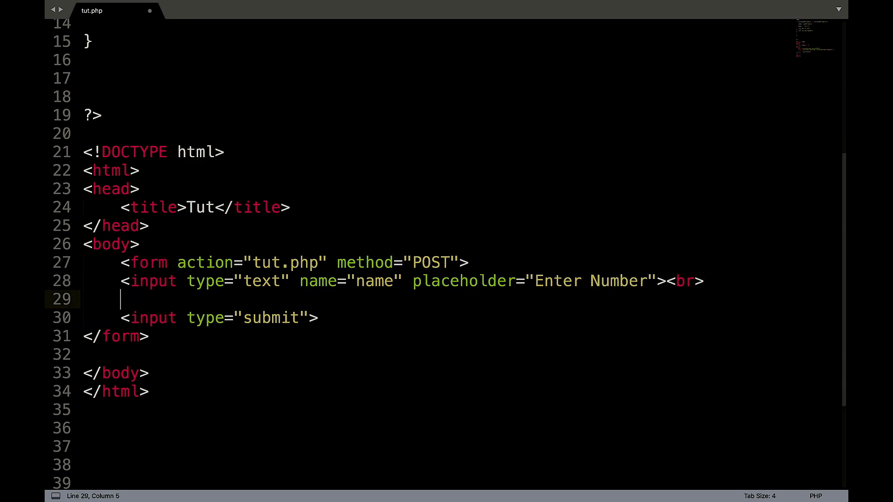
{"action": "type", "text": "<input"}
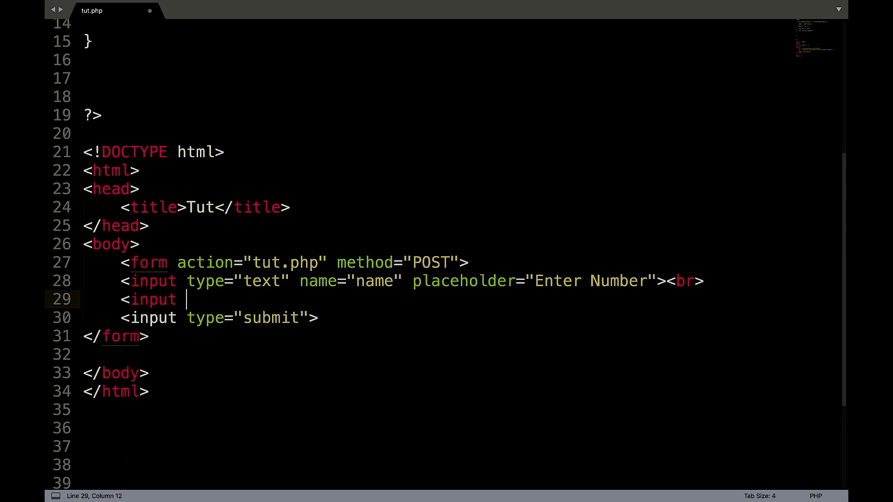
{"action": "type", "text": "type=\"\""}
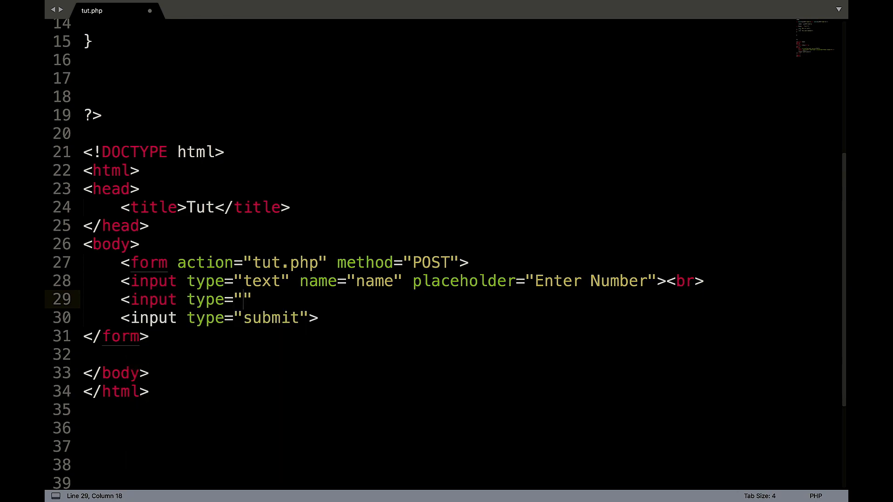
{"action": "type", "text": "number\" name"}
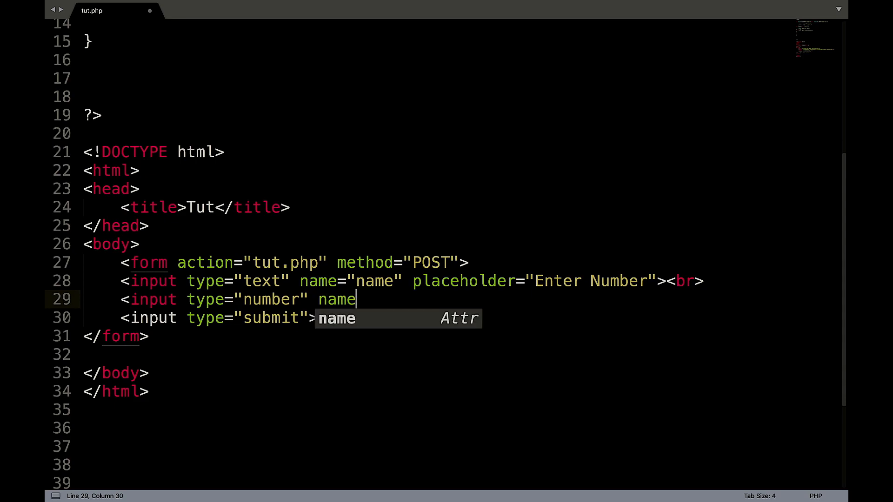
{"action": "type", "text": "=\"number\""}
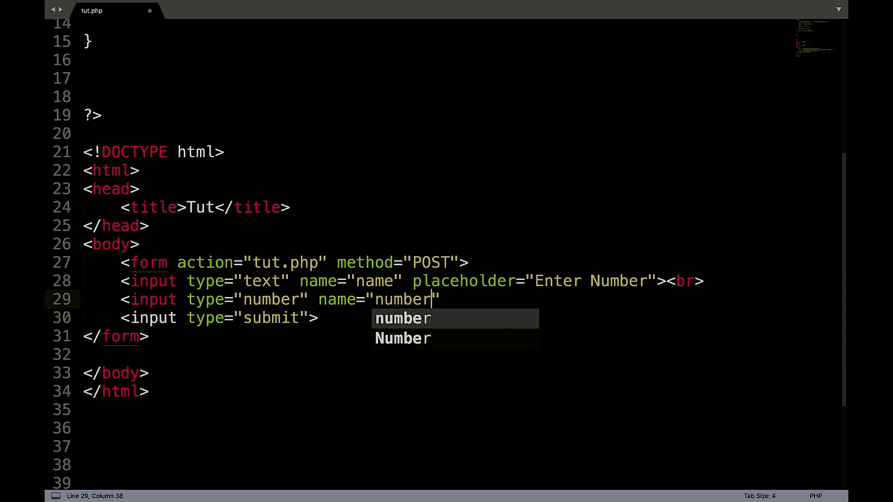
{"action": "type", "text": "2\" placeholder=\"Second\">"}
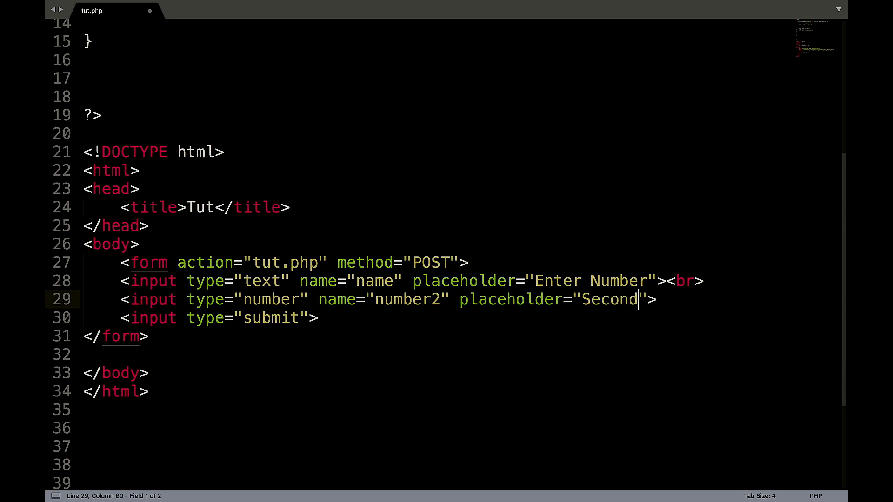
{"action": "type", "text": "Number"}
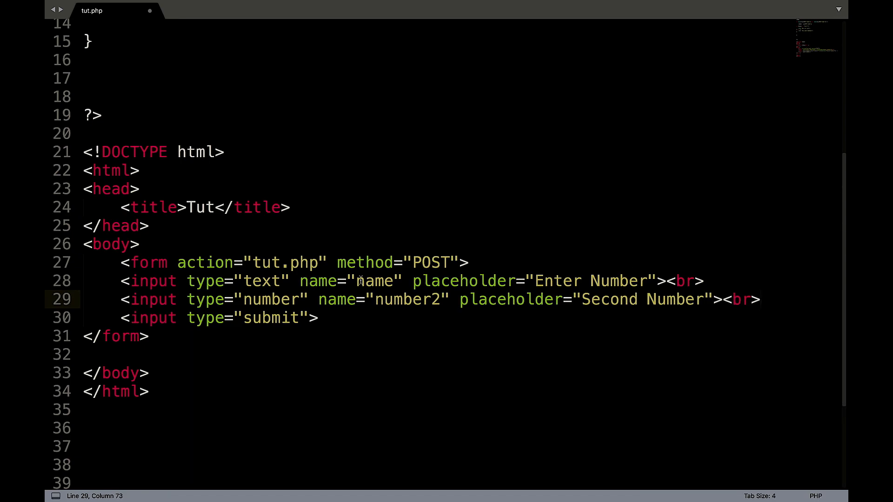
- Make the first input type number, name number1, placeholder 'First Number', and reload in Chrome
{"action": "double_click", "coordinate": [263, 281]}
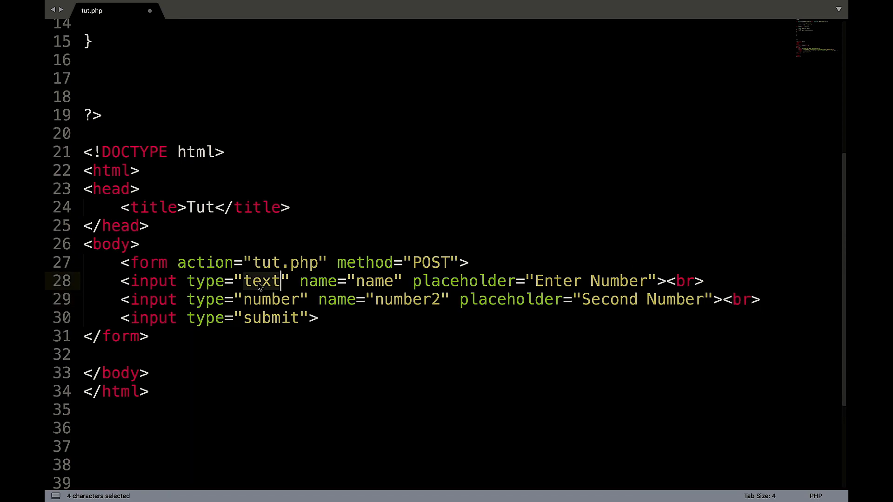
{"action": "type", "text": "number"}
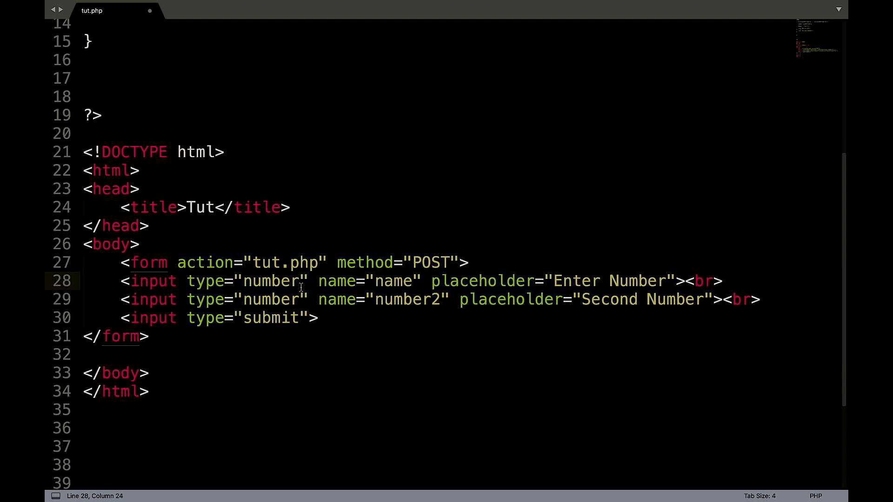
{"action": "type", "text": "number1"}
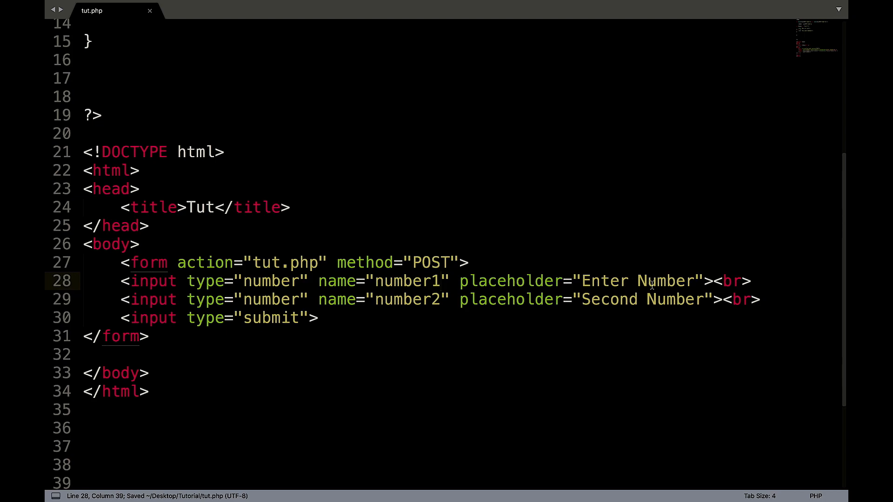
{"action": "type", "text": "First"}
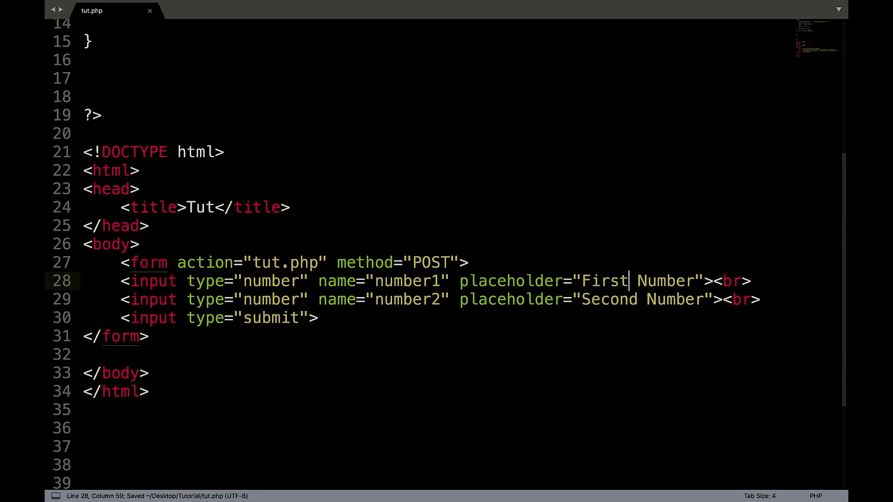
{"action": "left_click", "coordinate": [86, 44]}
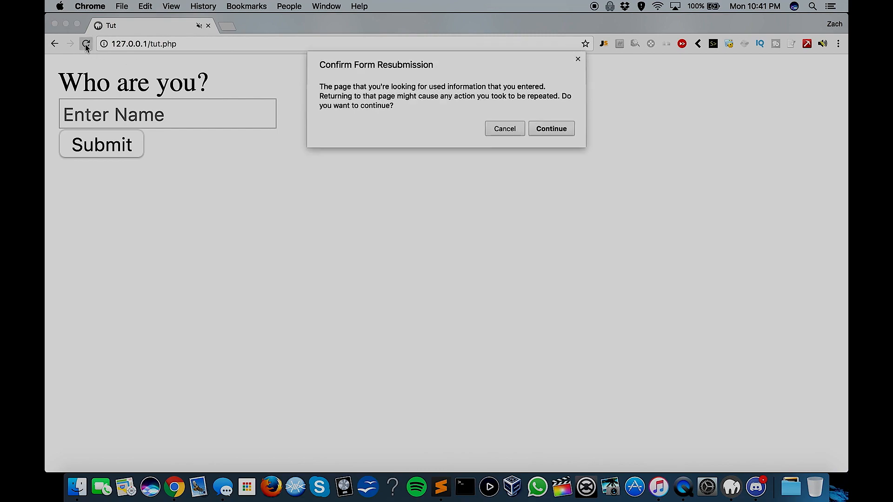
{"action": "left_click", "coordinate": [550, 128]}
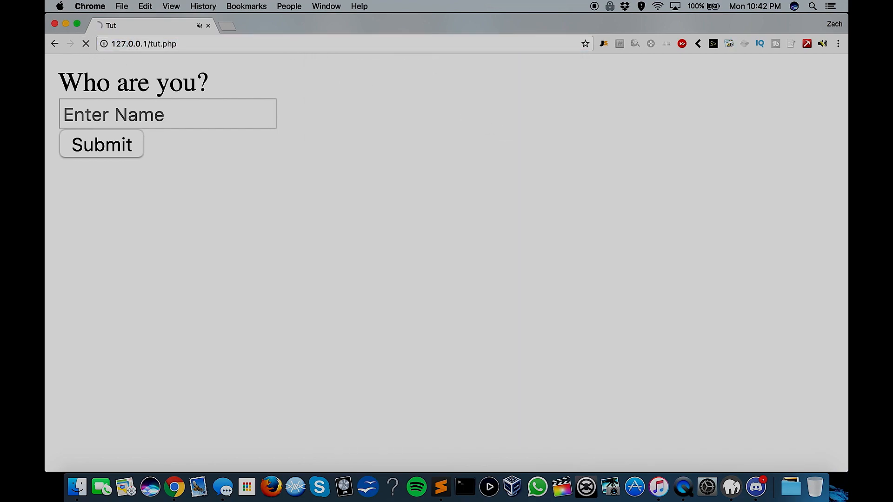
{"action": "left_click", "coordinate": [86, 44]}
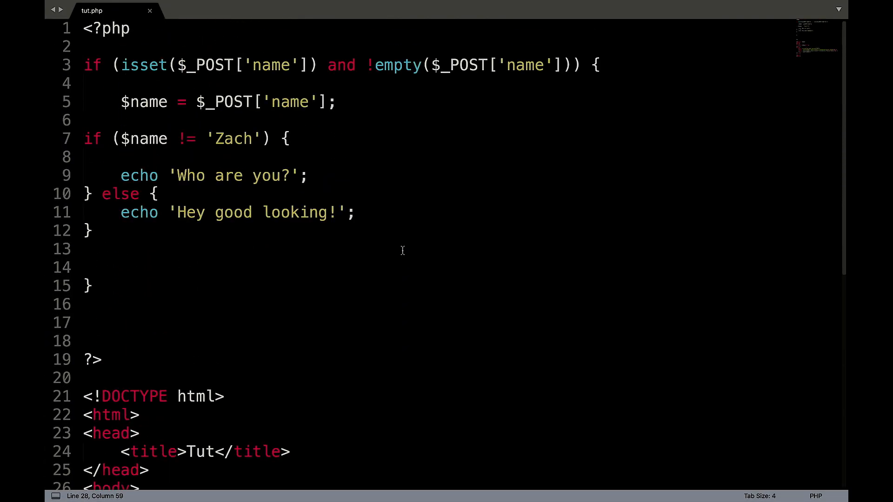
{"action": "mouse_move", "coordinate": [258, 73]}
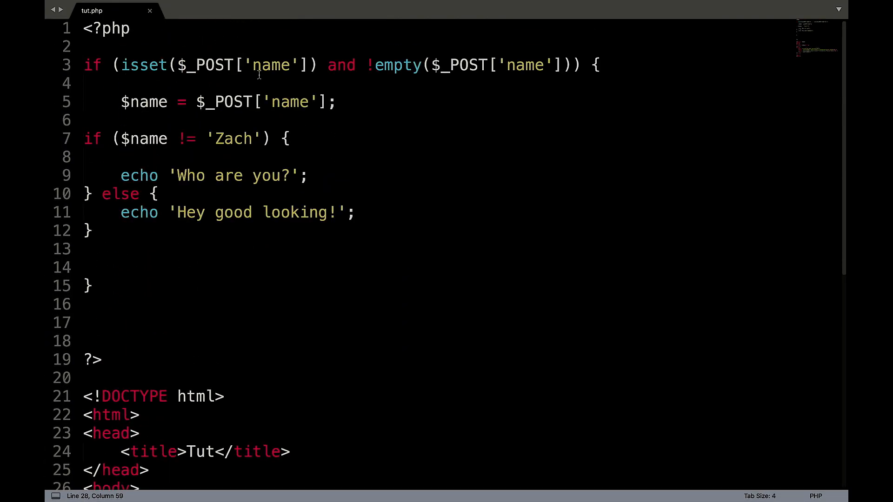
- Delete the whole Zach name-check if/else block
{"action": "double_click", "coordinate": [273, 65]}
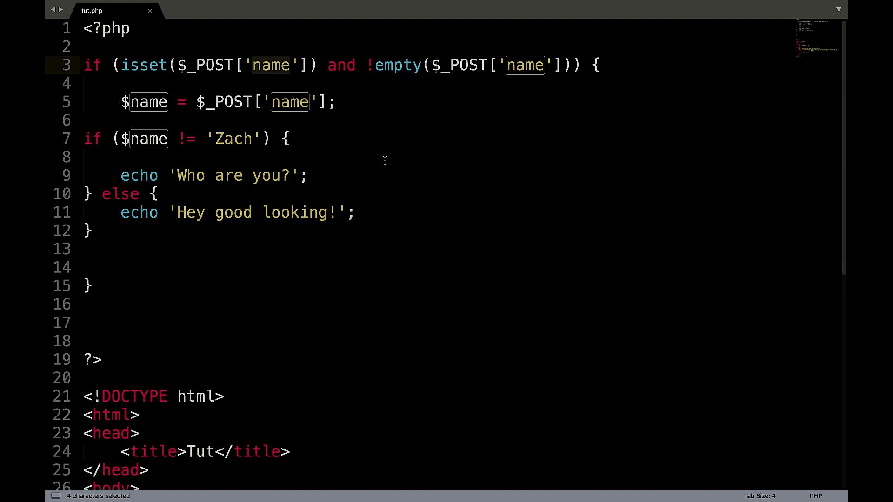
{"action": "left_click", "coordinate": [102, 249]}
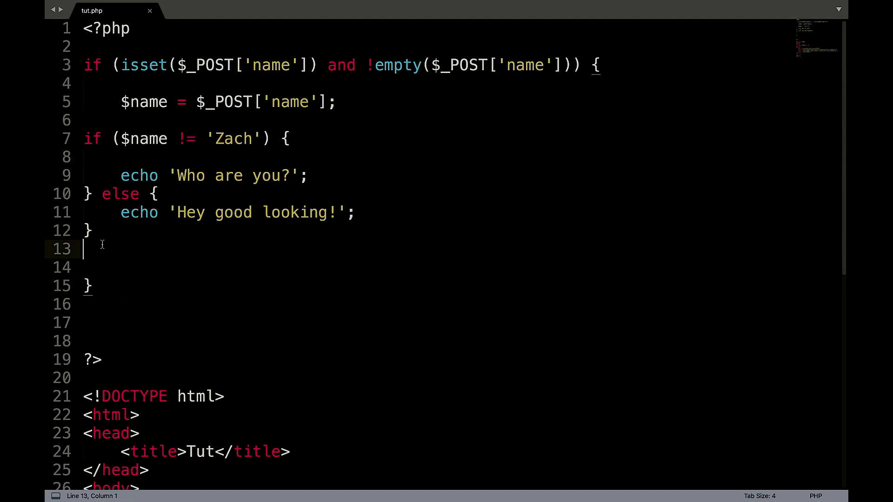
{"action": "left_click_drag", "start_coordinate": [103, 245], "coordinate": [83, 139]}
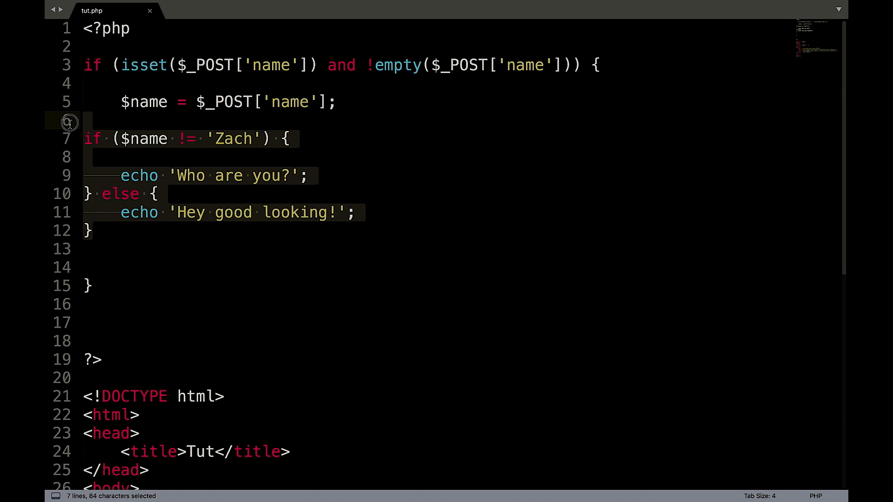
{"action": "key", "text": "Delete"}
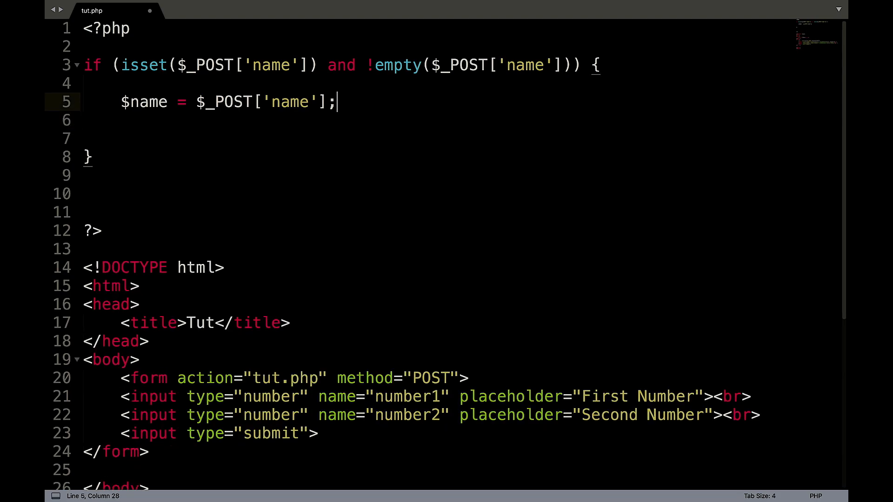
- Rename $name to $firstnumber and the posted 'name' keys to number1
{"action": "type", "text": "f"}
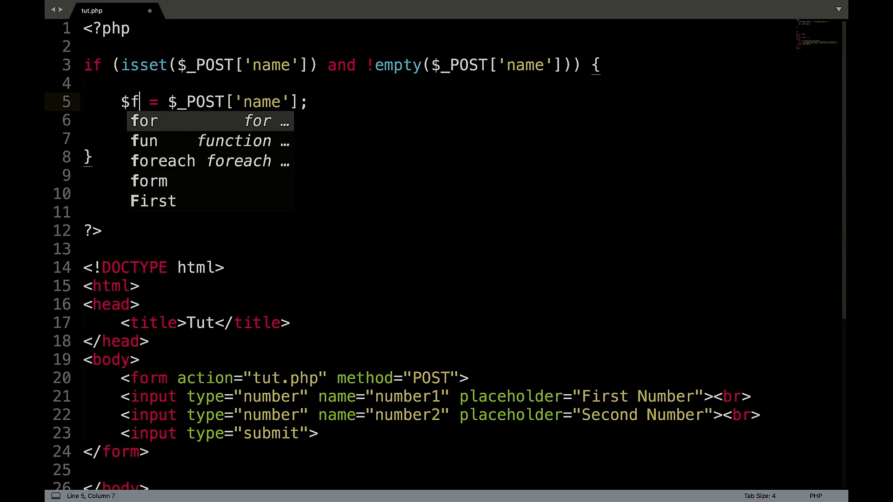
{"action": "type", "text": "irstnumber"}
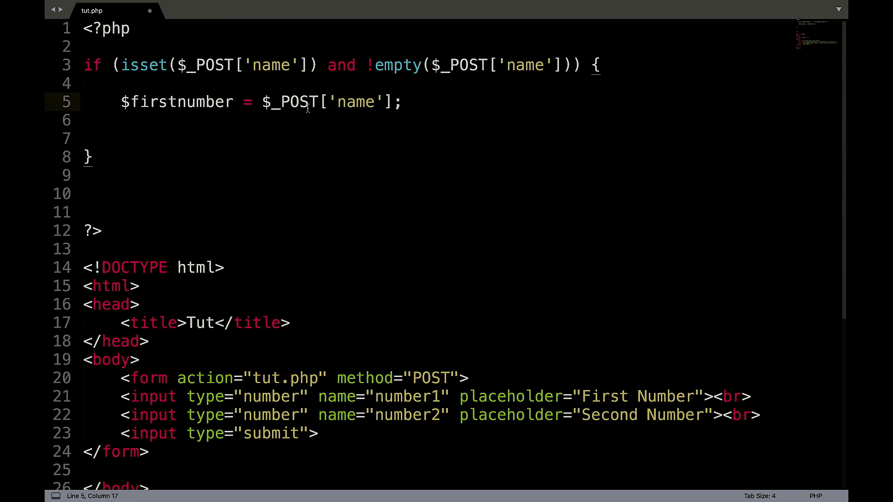
{"action": "type", "text": "fris"}
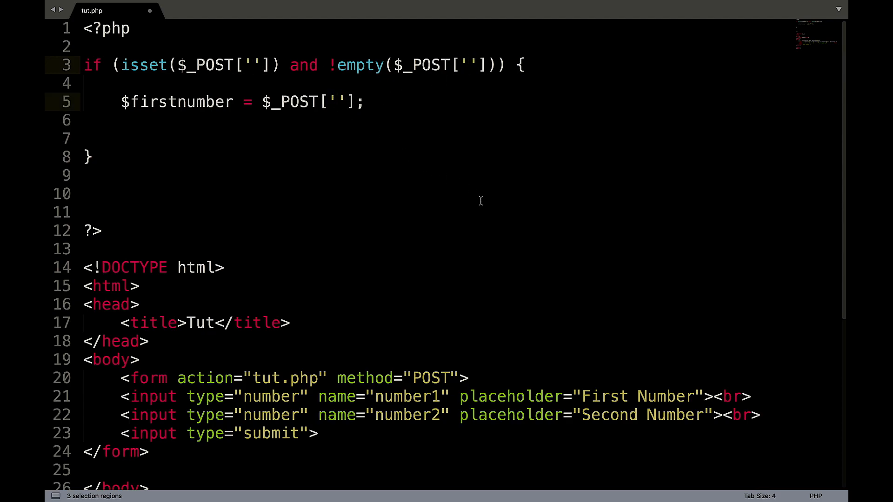
{"action": "type", "text": "number1"}
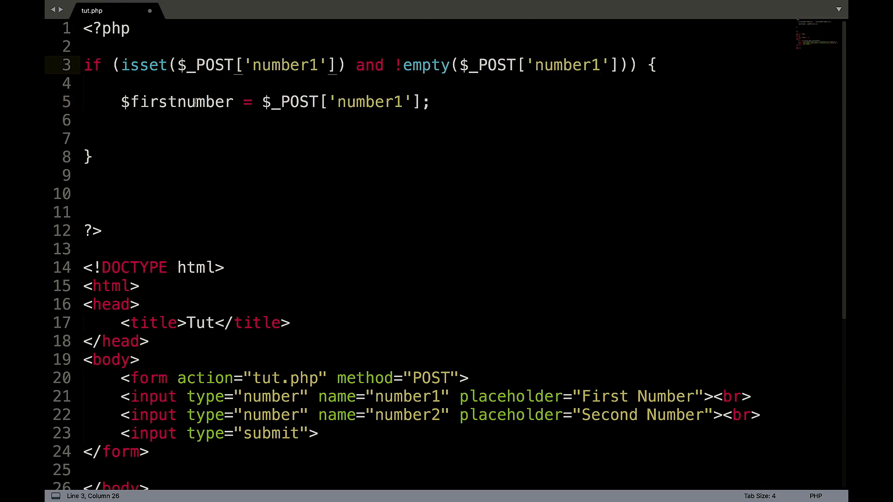
- Extend the condition with && isset($_POST['number2']) && !empty($_POST['number2'])
{"action": "type", "text": "number1"}
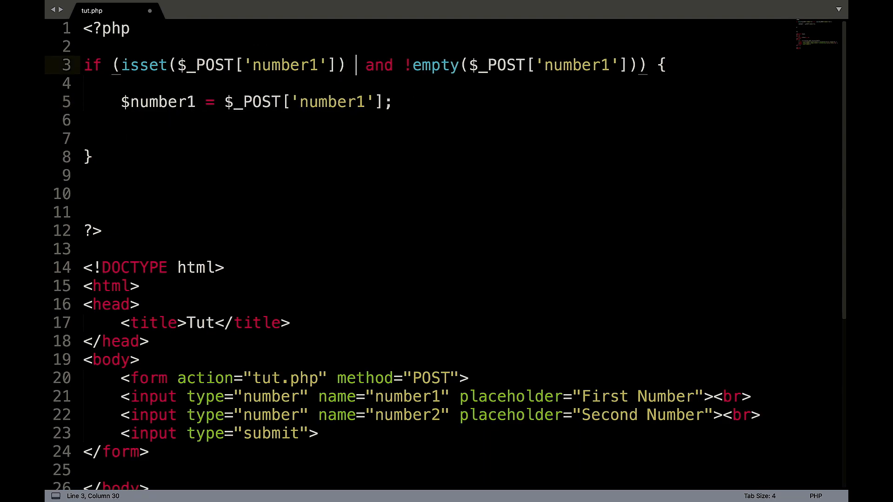
{"action": "type", "text": "is"}
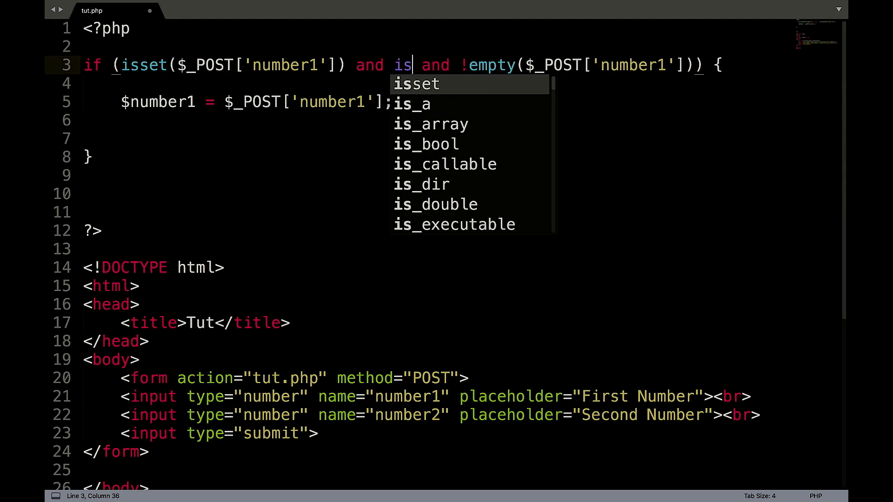
{"action": "type", "text": "ser"}
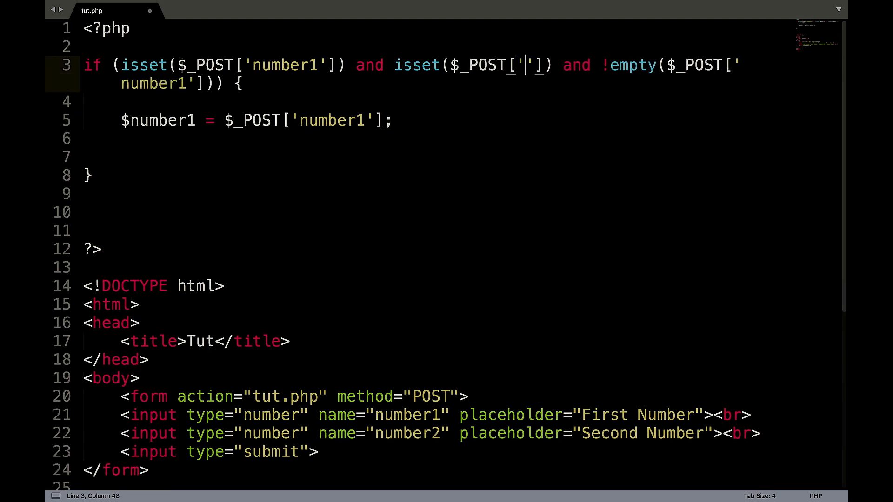
{"action": "type", "text": "number2"}
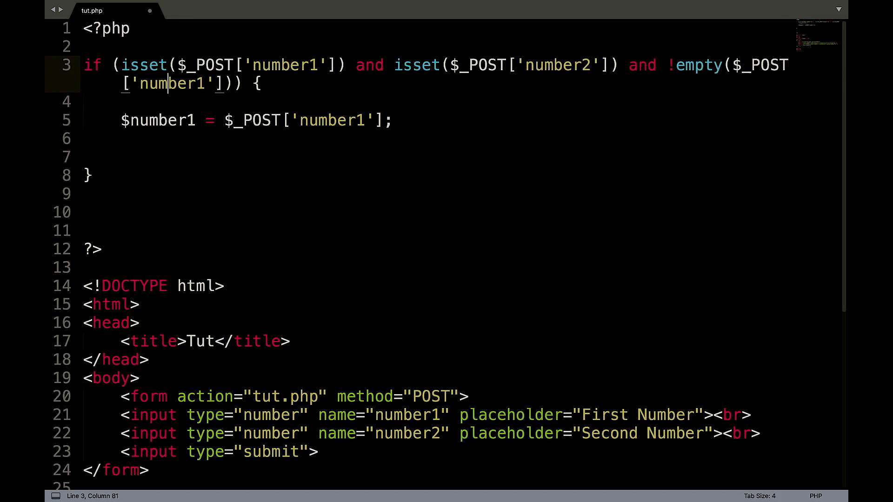
{"action": "type", "text": "and"}
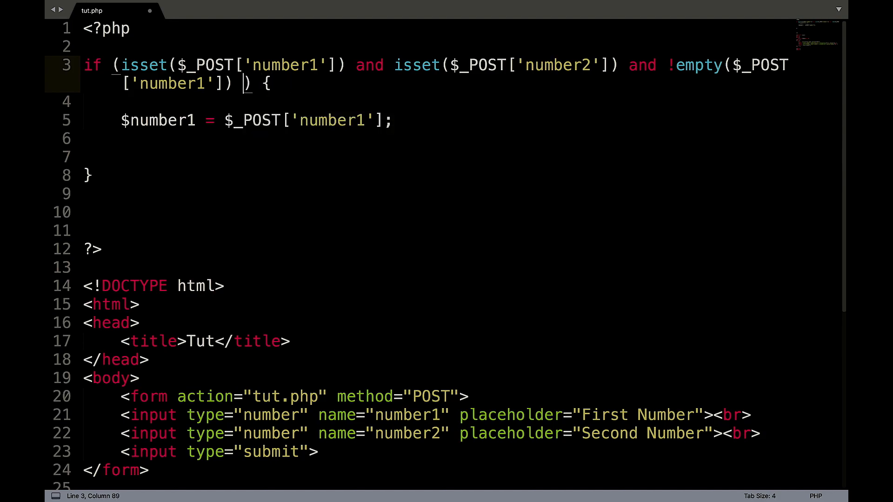
{"action": "type", "text": "&"}
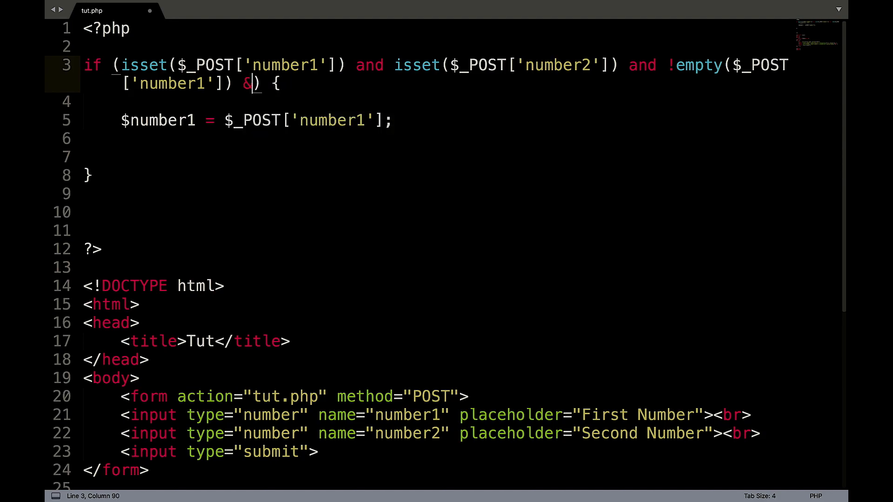
{"action": "type", "text": "nd"}
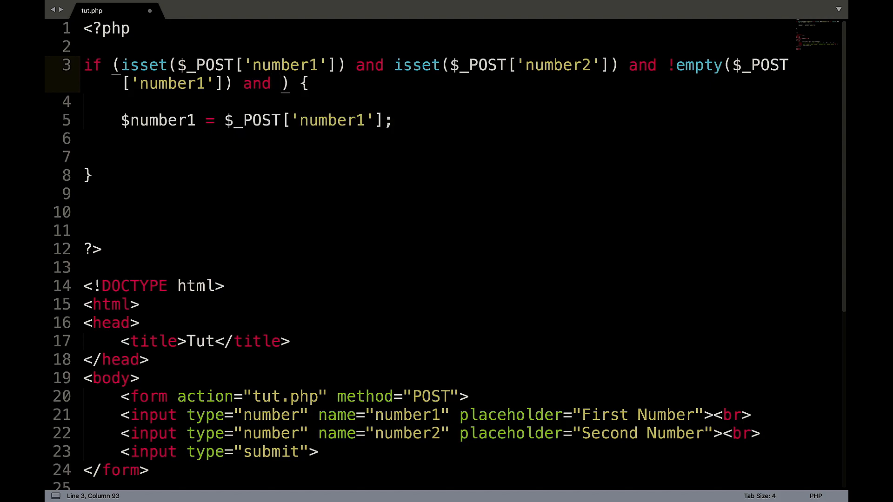
{"action": "type", "text": "!empty($_POST['"}
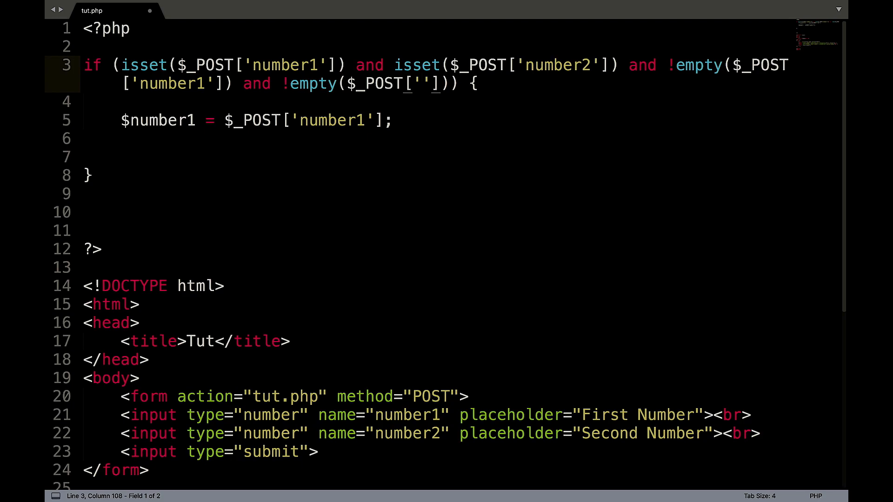
{"action": "type", "text": "number2"}
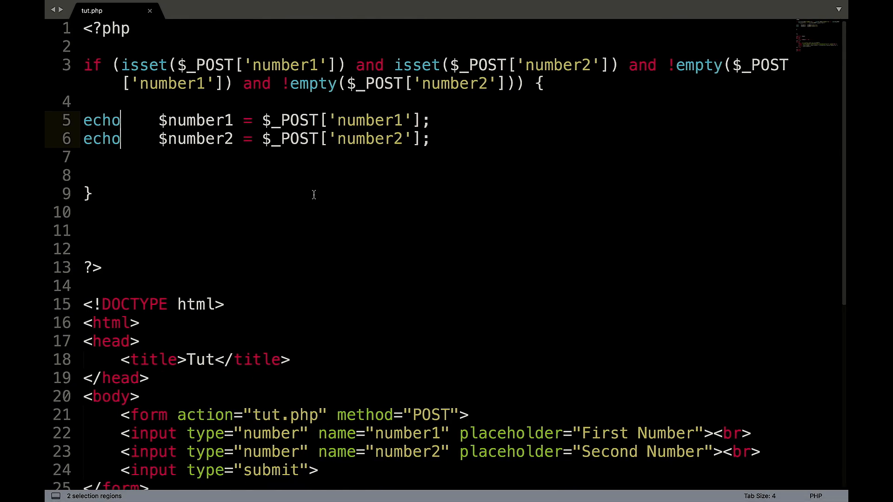
- Write if ($num1 == $num2) { echo 'Same'; } inside the block
{"action": "key", "text": "Backspace"}
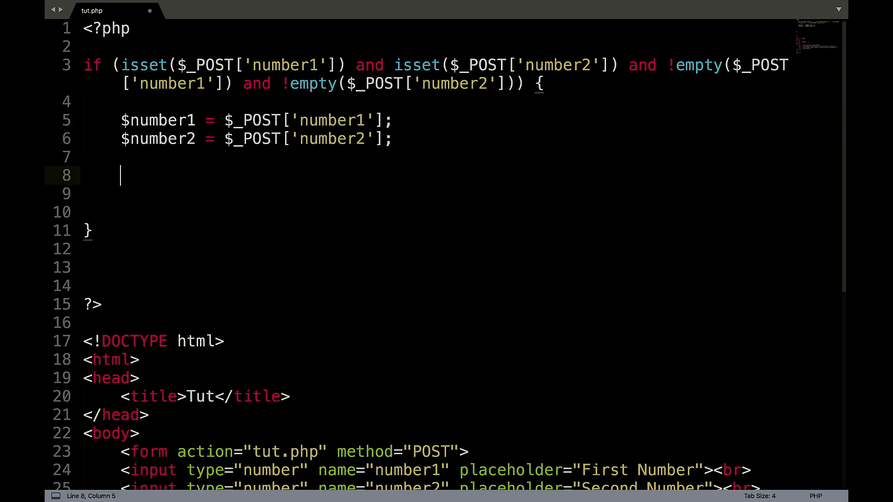
{"action": "mouse_move", "coordinate": [595, 188]}
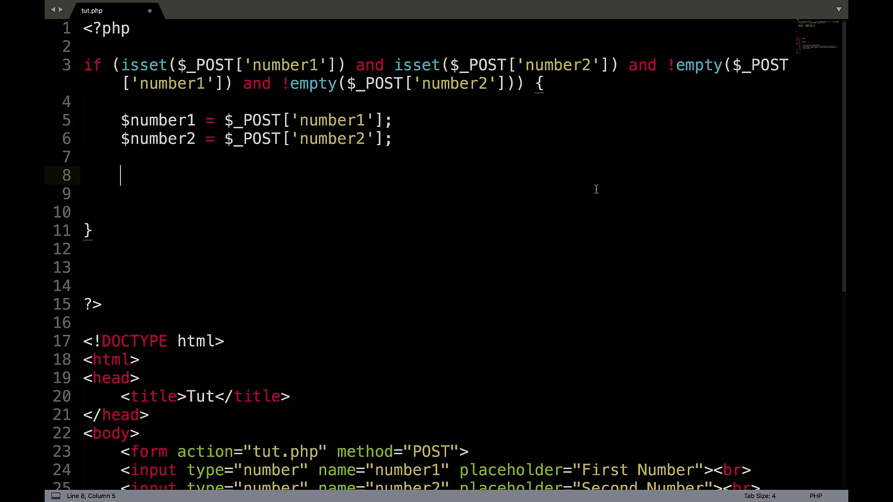
{"action": "type", "text": "if ("}
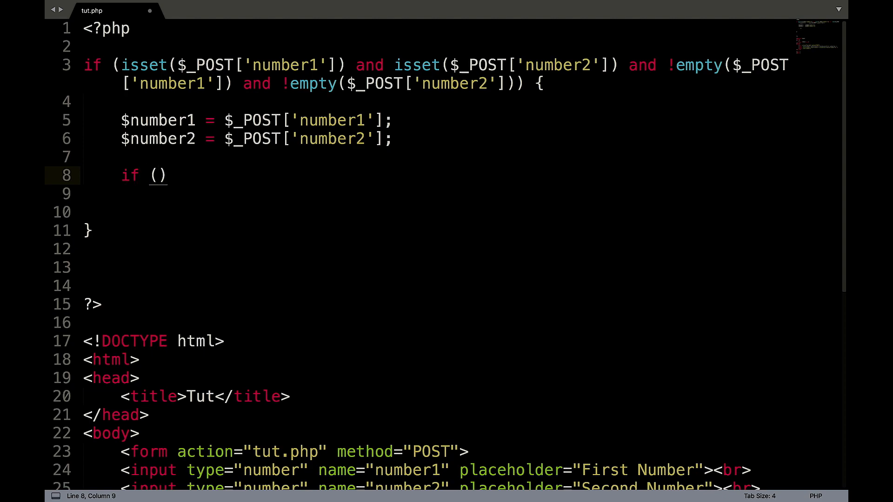
{"action": "type", "text": "$num1 =="}
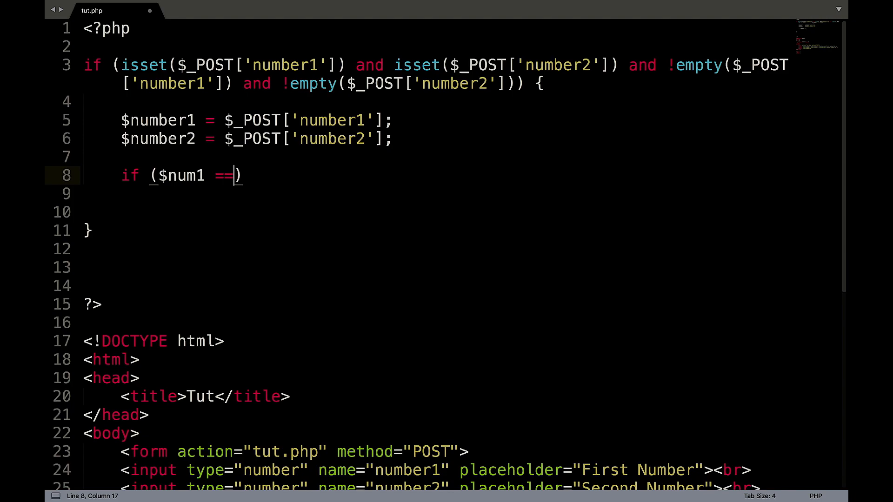
{"action": "type", "text": "$num2"}
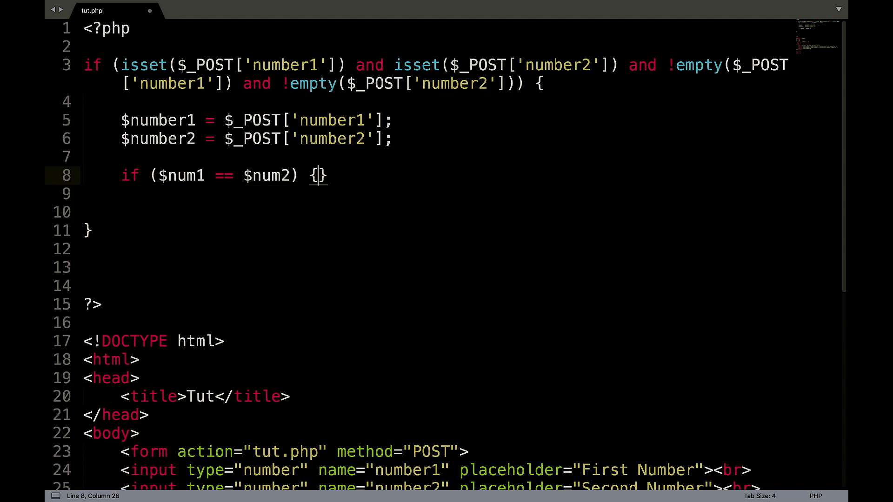
{"action": "type", "text": "echo"}
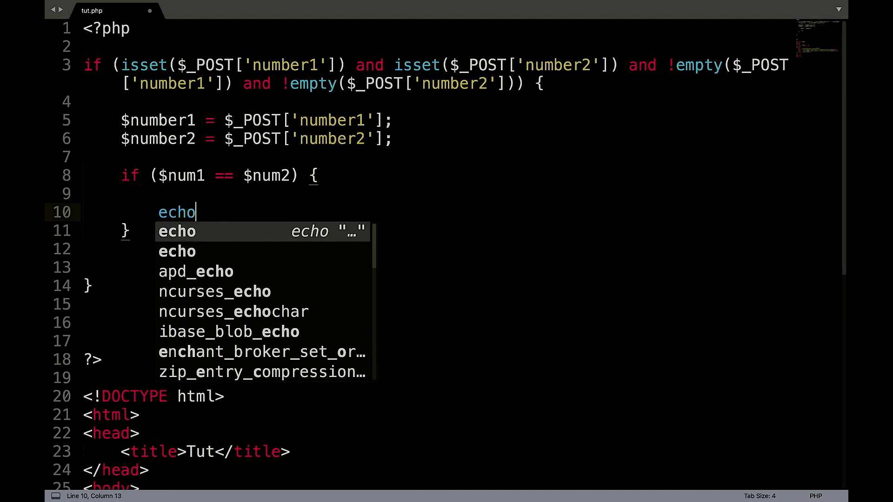
{"action": "type", "text": "'Same';"}
{"action": "left_click", "coordinate": [439, 232]}
{"action": "type", "text": " else"}
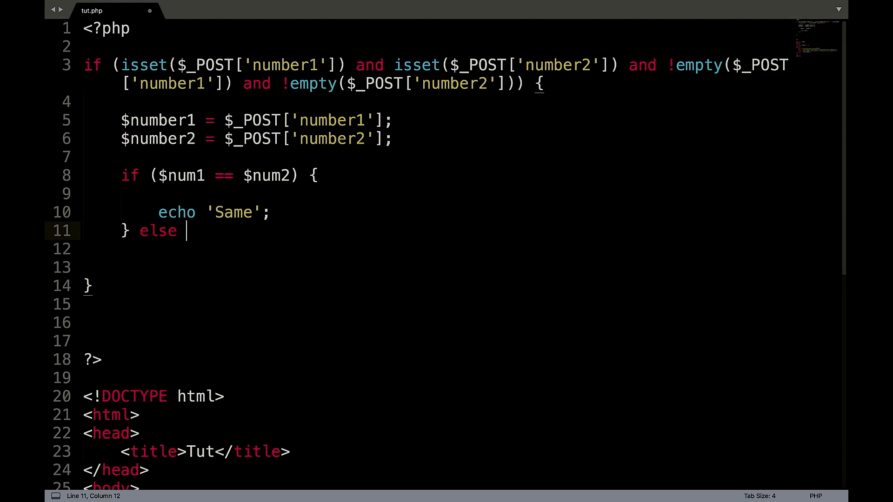
- Add the else branch echoing 'Not the same' and save tut.php
{"action": "type", "text": "{"}
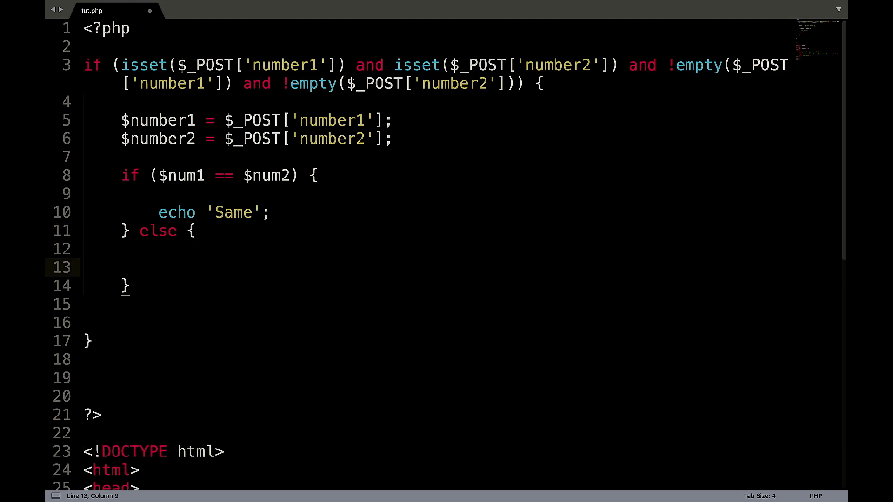
{"action": "type", "text": "echo 'Not'"}
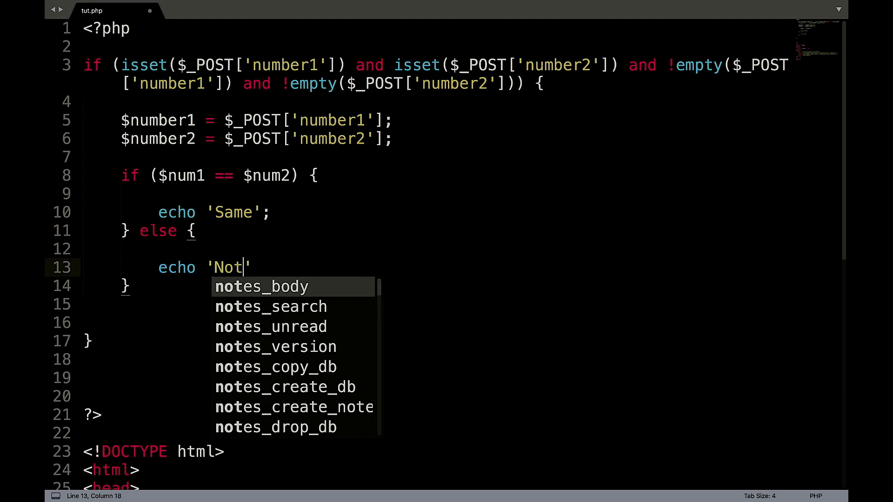
{"action": "type", "text": "the same';"}
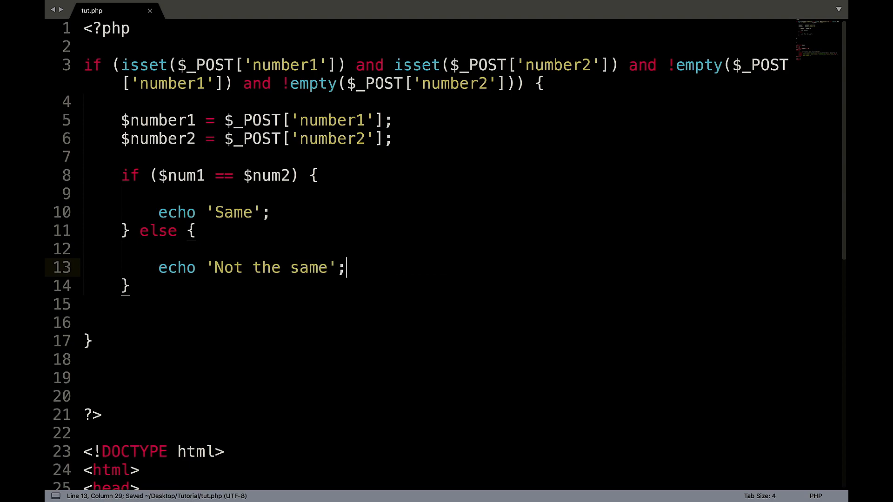
{"action": "left_click", "coordinate": [174, 486]}
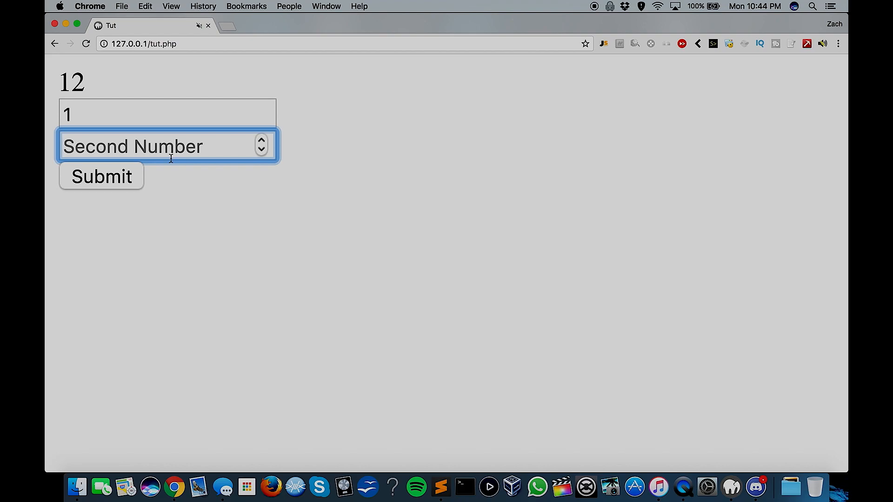
{"action": "left_click", "coordinate": [102, 176]}
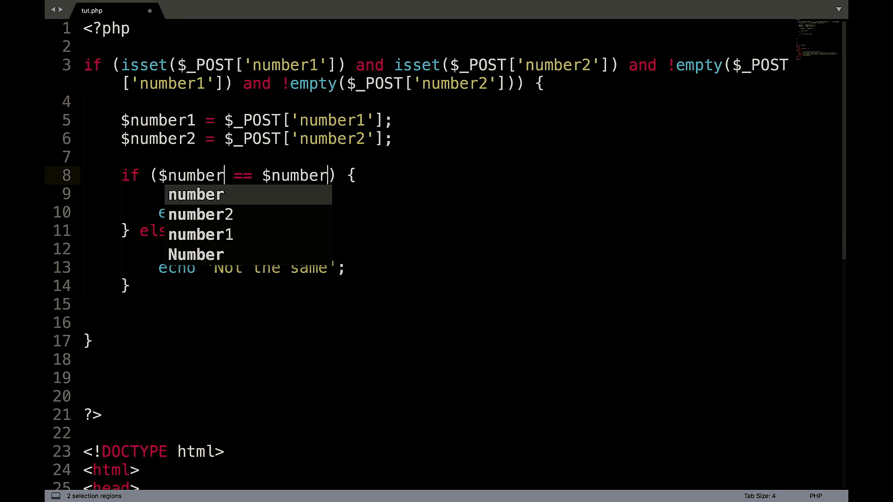
- Change the check to $number1 != $number2 and its message from 'Same' to 'Not the same'
{"action": "key", "text": "Escape"}
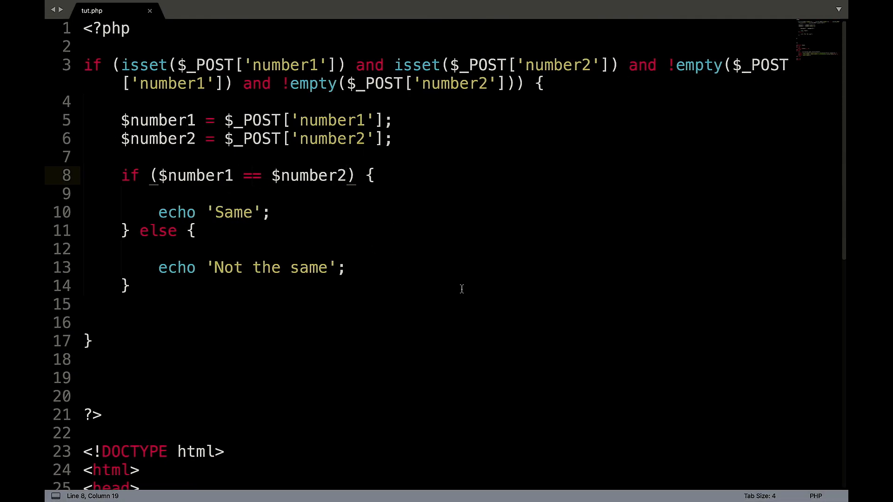
{"action": "type", "text": "!="}
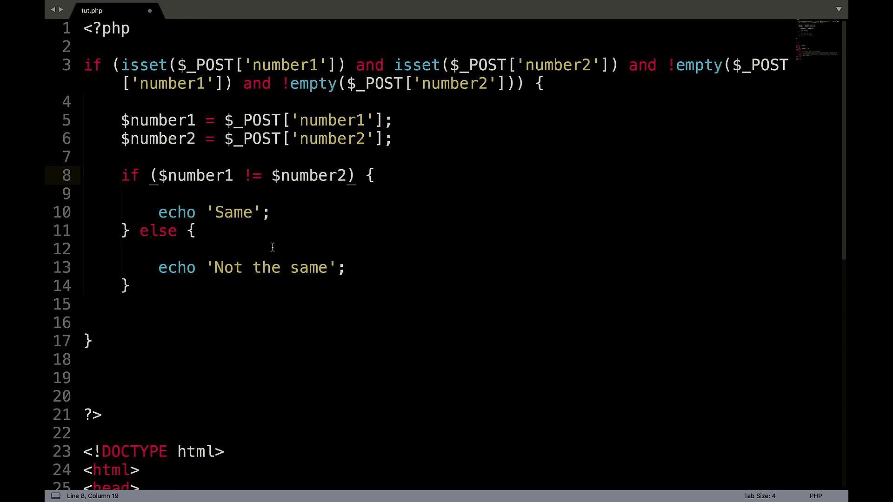
{"action": "double_click", "coordinate": [233, 212]}
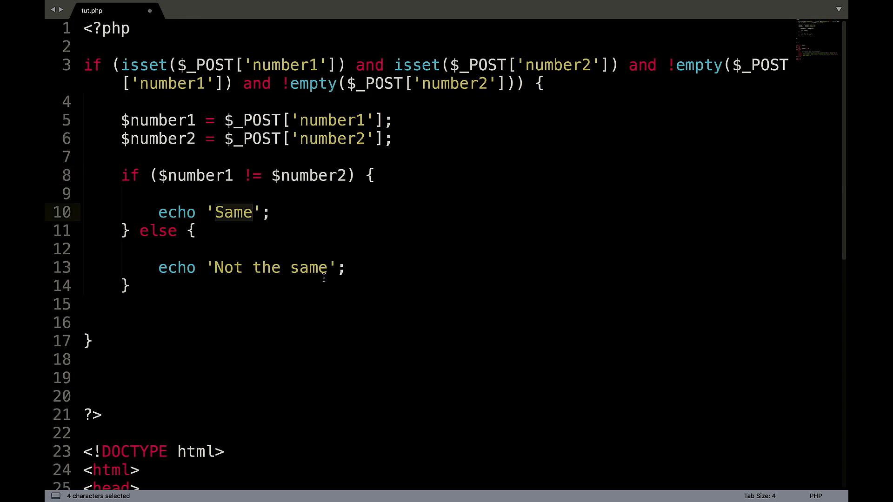
{"action": "type", "text": "Not the s"}
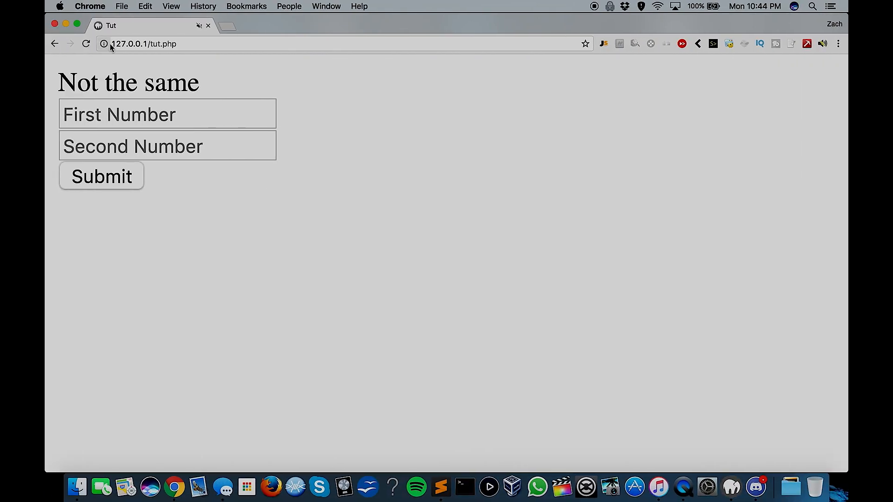
- Enter 1 and 12 in the two number fields and submit the form
{"action": "left_click", "coordinate": [168, 146]}
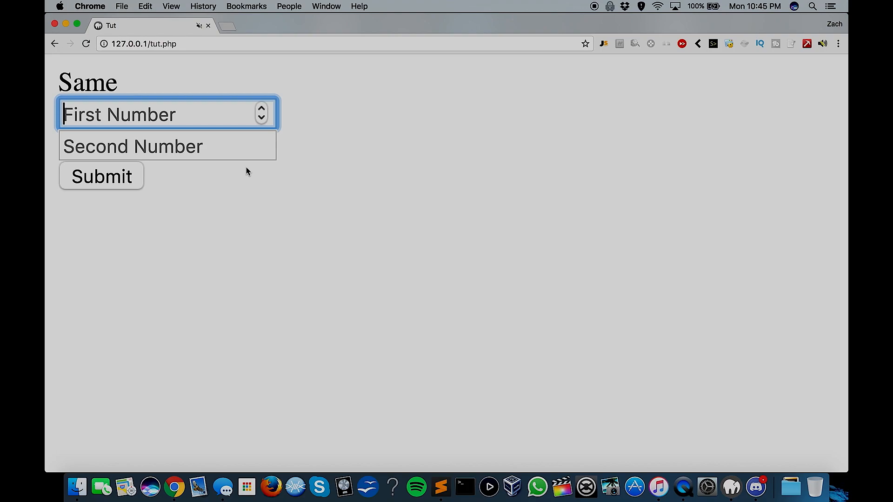
{"action": "type", "text": "12"}
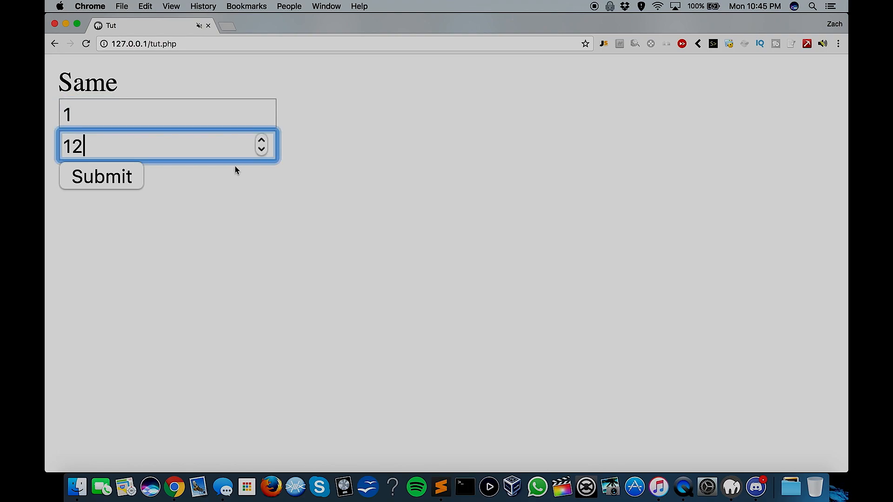
{"action": "left_click", "coordinate": [100, 175]}
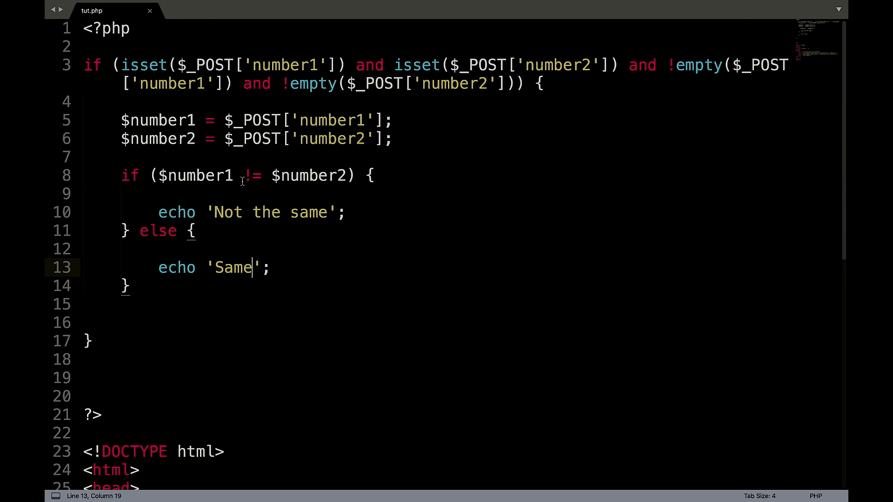
- Replace the != operator with > in the if condition
{"action": "left_click", "coordinate": [244, 176]}
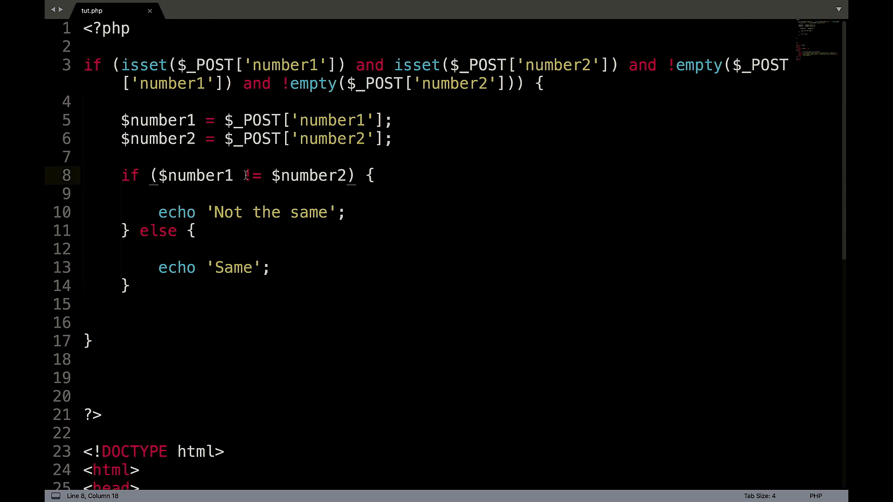
{"action": "key", "text": "Backspace"}
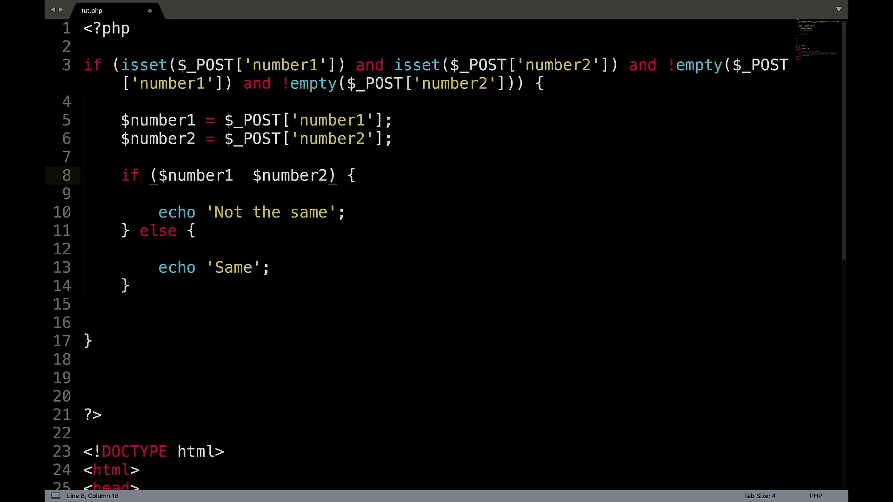
{"action": "type", "text": ">"}
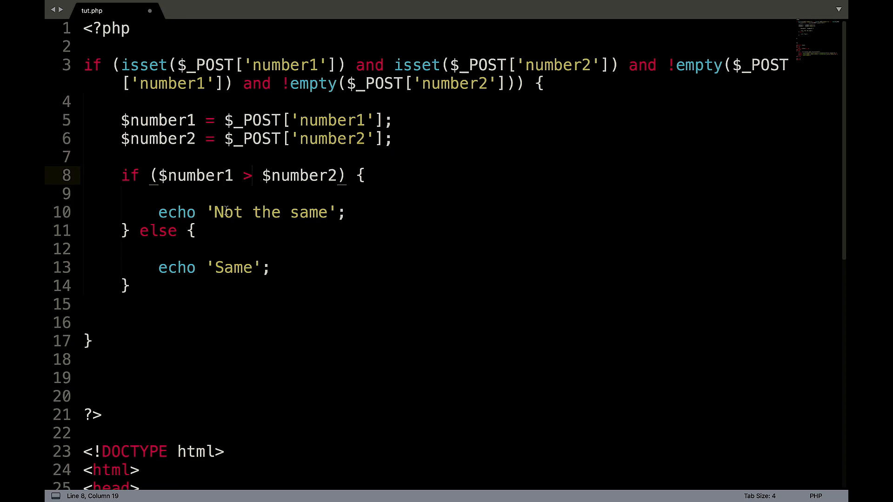
- Rewrite the first echo as $number1 . ' Is bigger than ' . $number2
{"action": "left_click", "coordinate": [207, 212]}
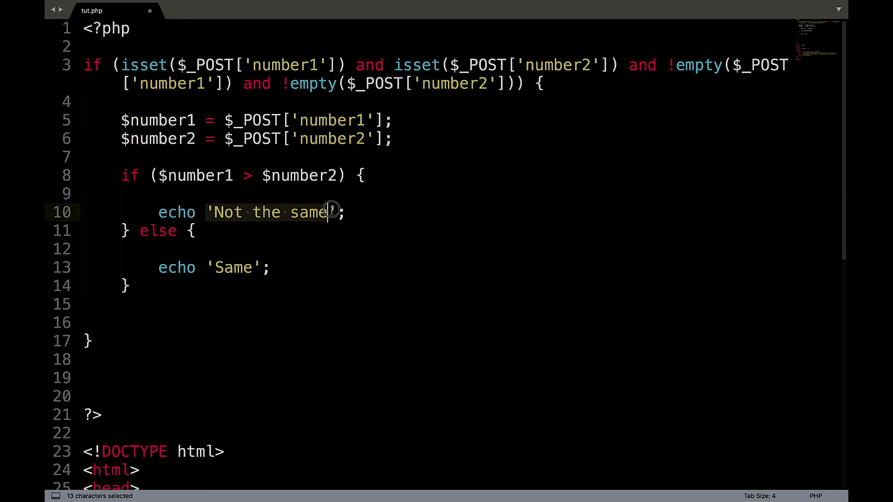
{"action": "key", "text": "Delete"}
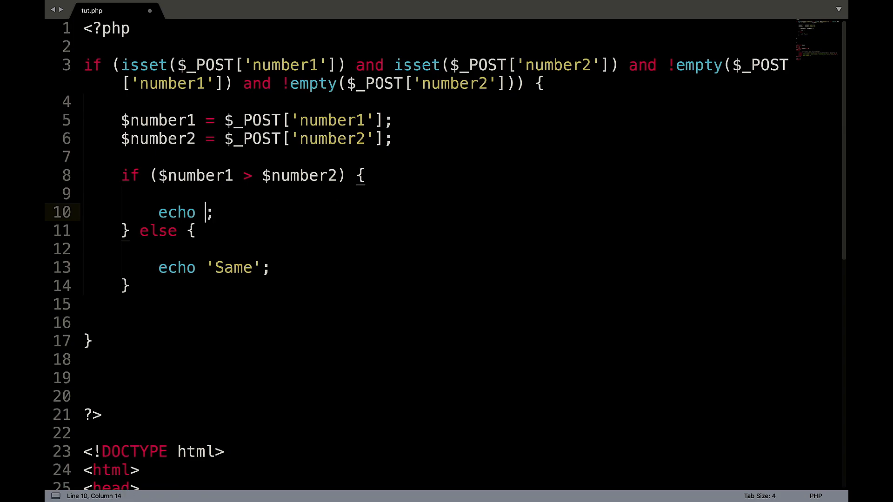
{"action": "type", "text": "$num1."}
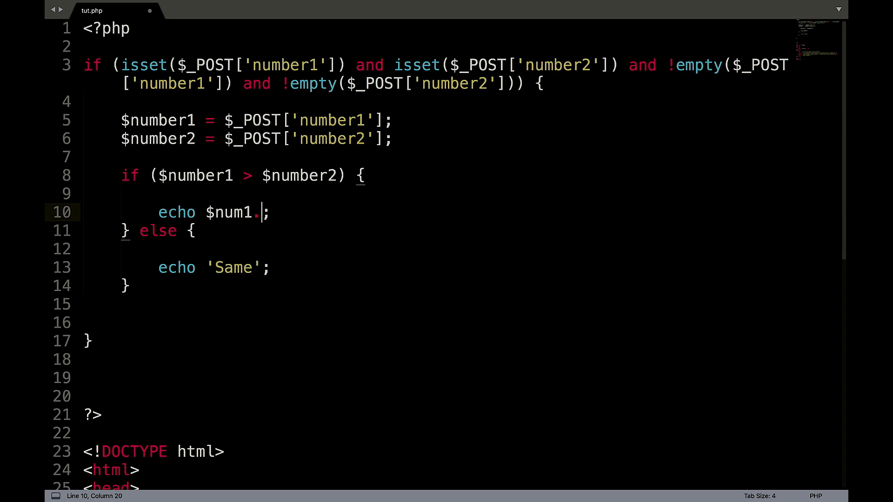
{"action": "type", "text": "' '"}
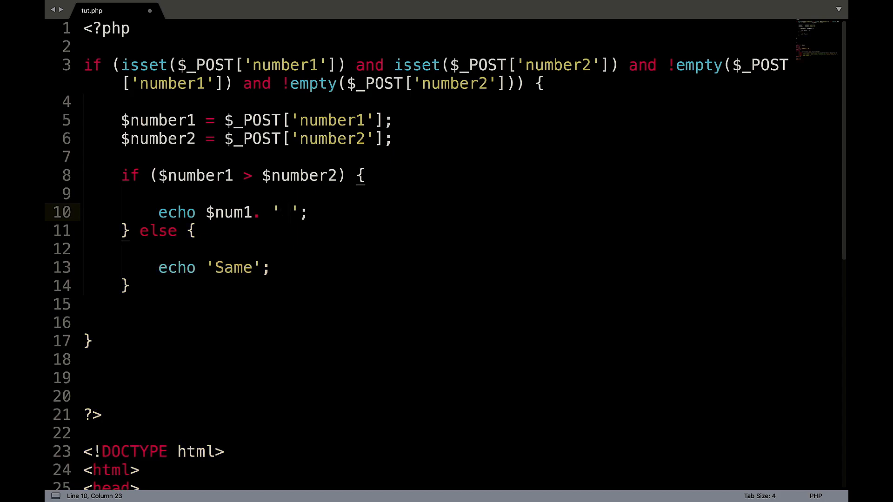
{"action": "type", "text": "Is"}
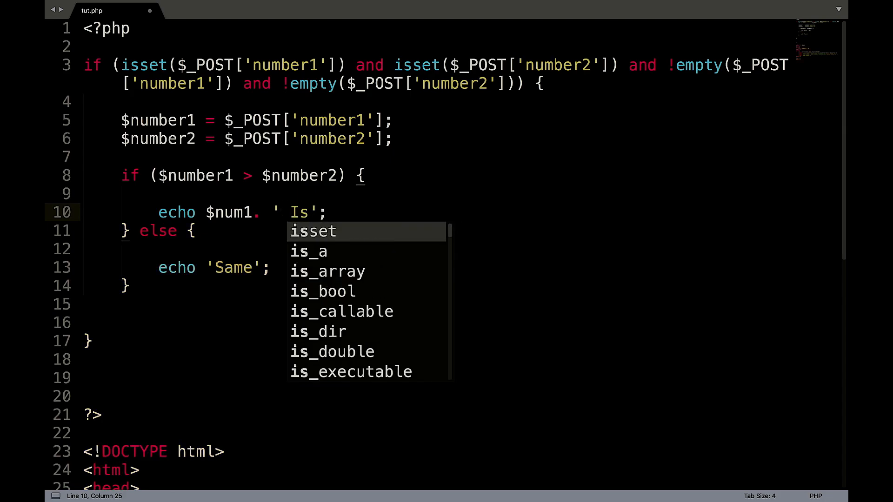
{"action": "type", "text": "bigg"}
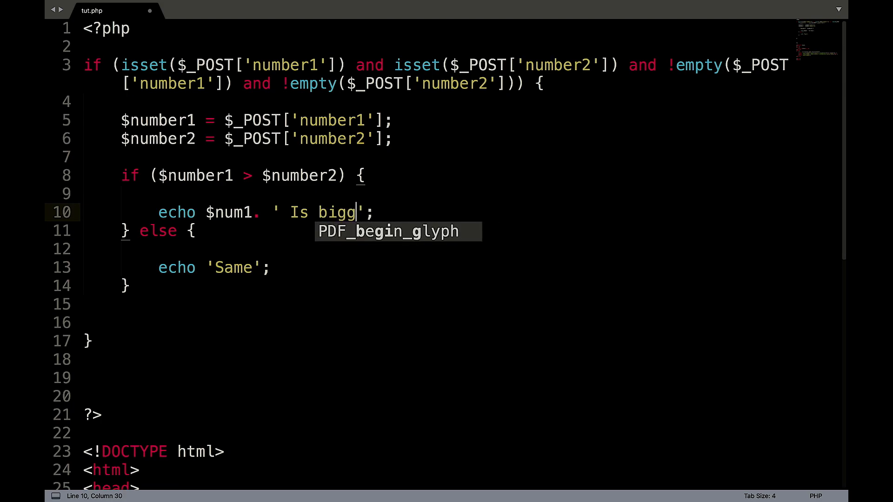
{"action": "type", "text": "er than"}
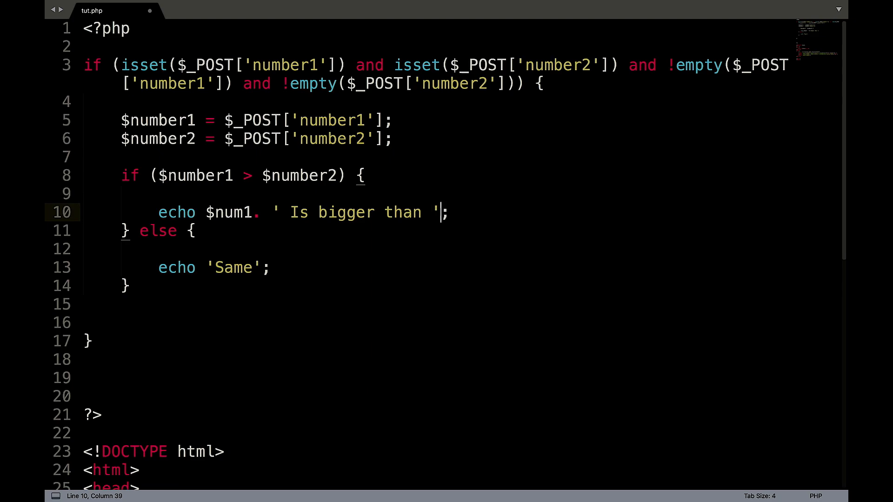
{"action": "type", "text": "."}
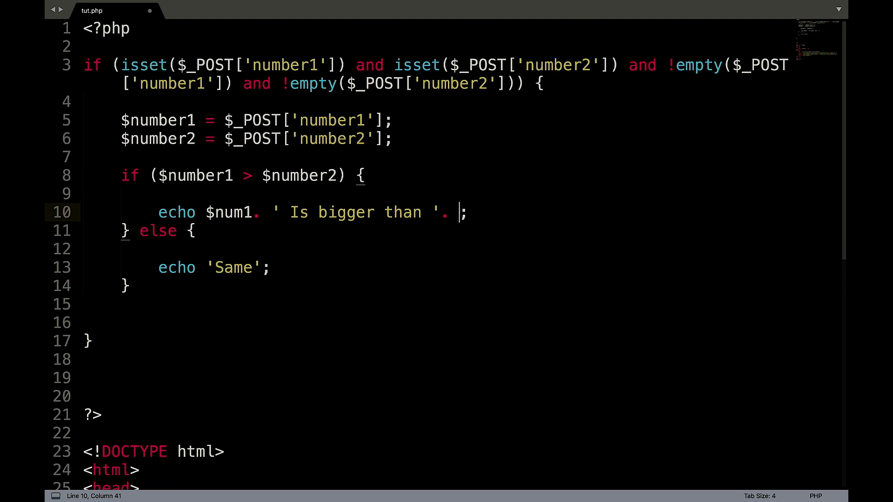
{"action": "type", "text": "$num2"}
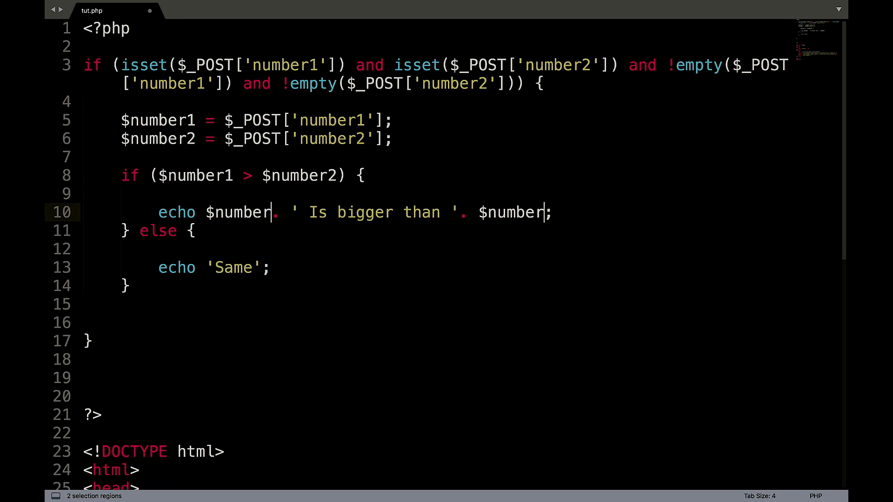
{"action": "type", "text": "2"}
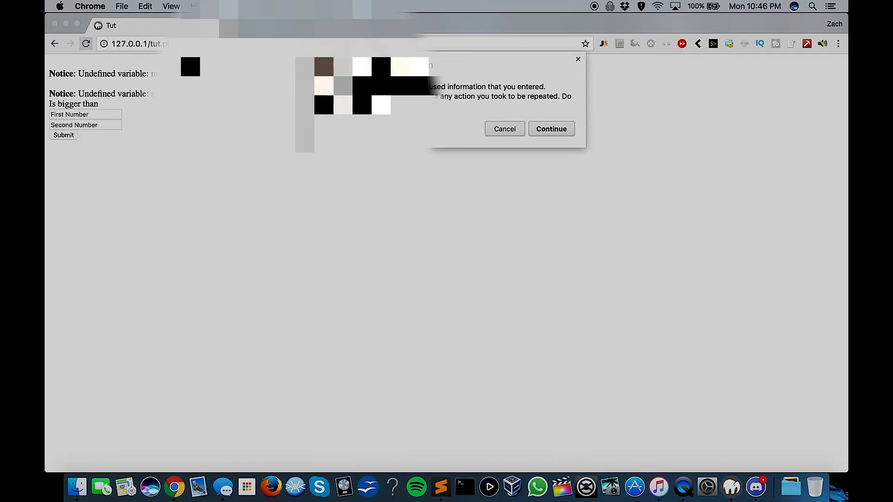
- Confirm the form resubmission so the page shows '2 Is bigger than 1'
{"action": "left_click", "coordinate": [549, 129]}
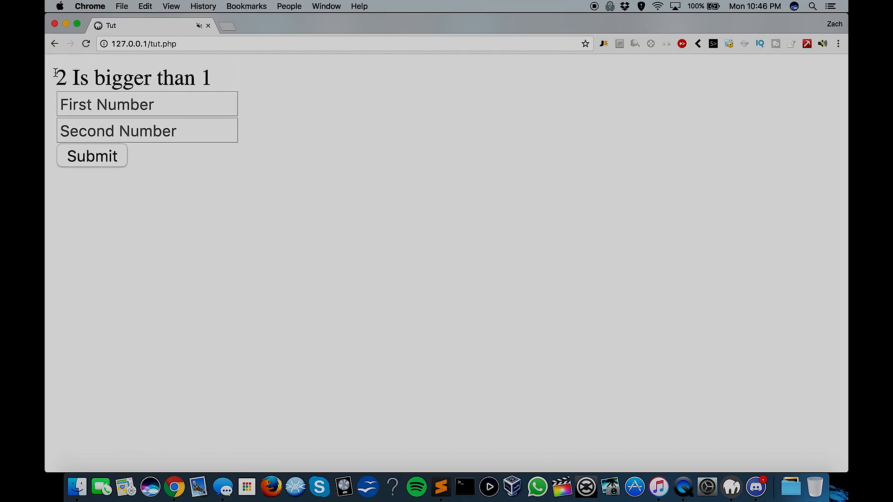
{"action": "mouse_move", "coordinate": [337, 96]}
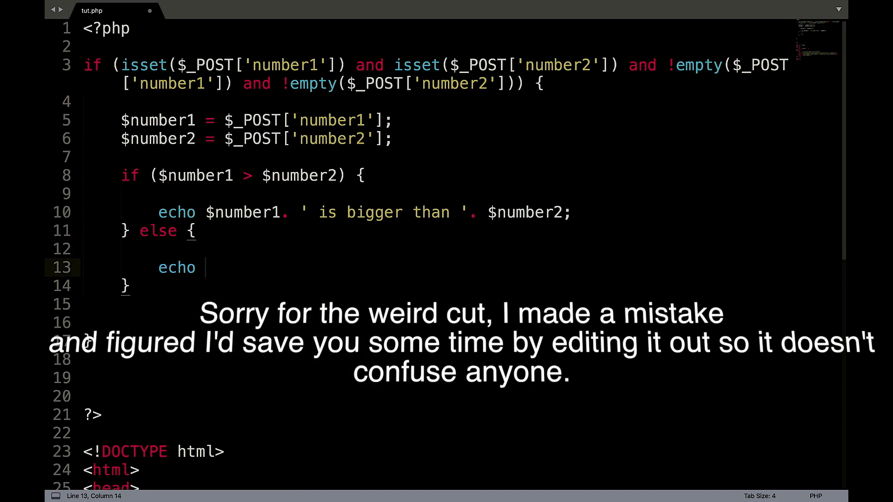
- Write the else echo as $number1 . ' is smaller than ' . $number2, fixing the $num1 typo
{"action": "type", "text": "$"}
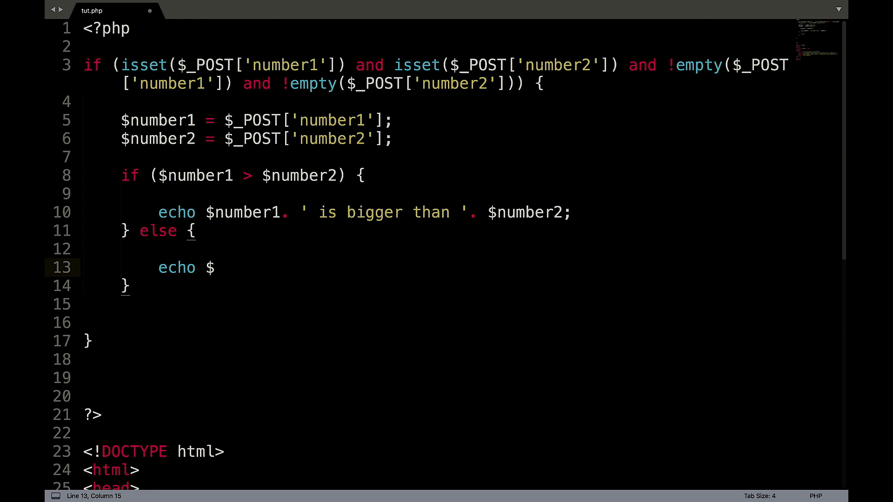
{"action": "type", "text": "num1."}
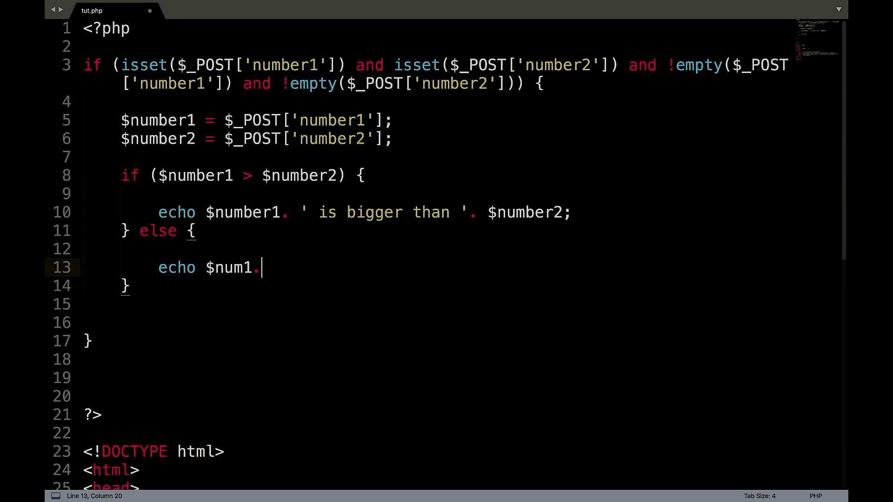
{"action": "key", "text": "BackSpace"}
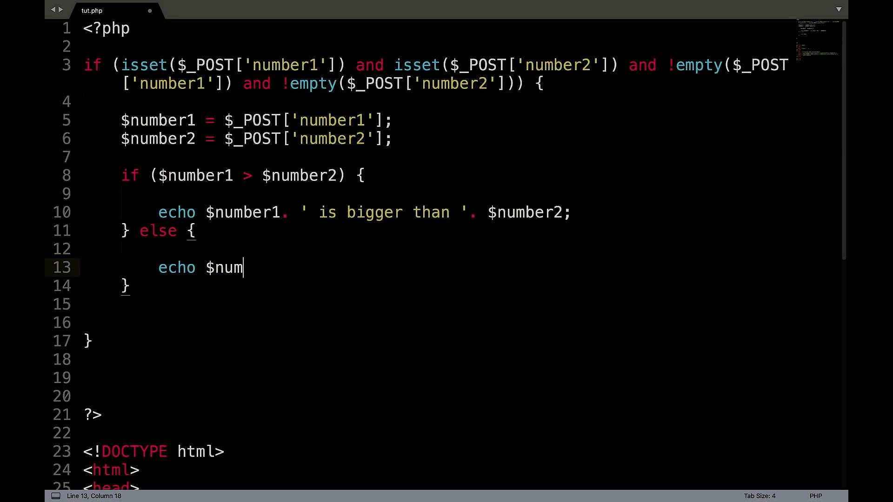
{"action": "type", "text": "ber1. '"}
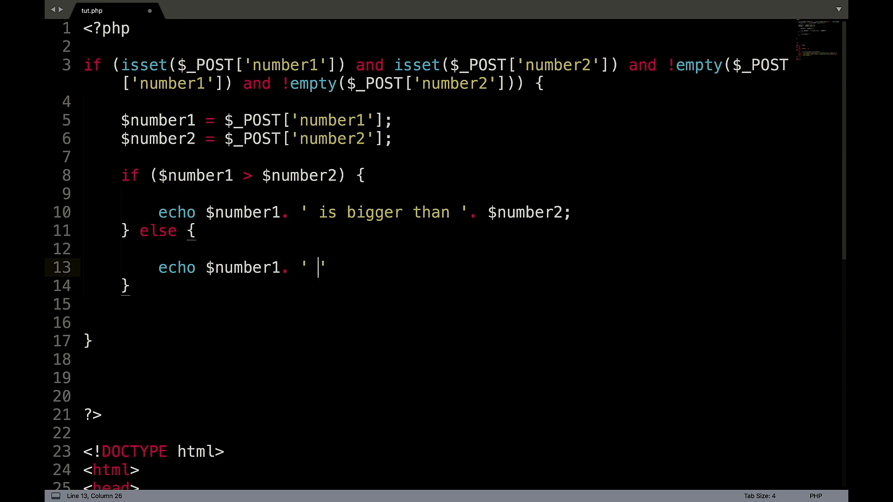
{"action": "type", "text": "is smaller"}
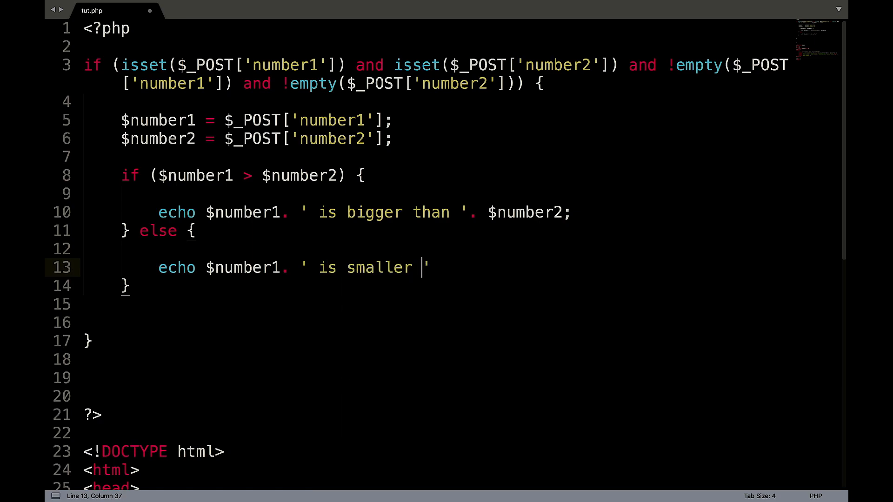
{"action": "type", "text": "than '"}
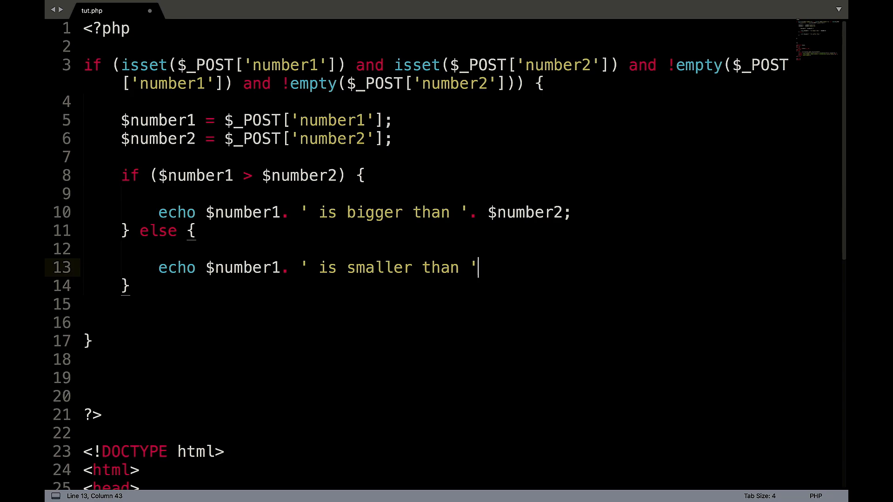
{"action": "type", "text": ". $"}
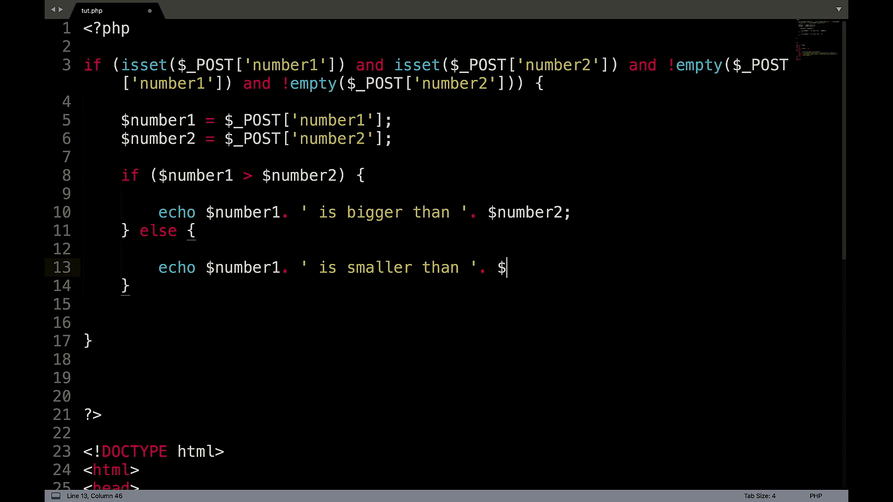
{"action": "type", "text": "number2"}
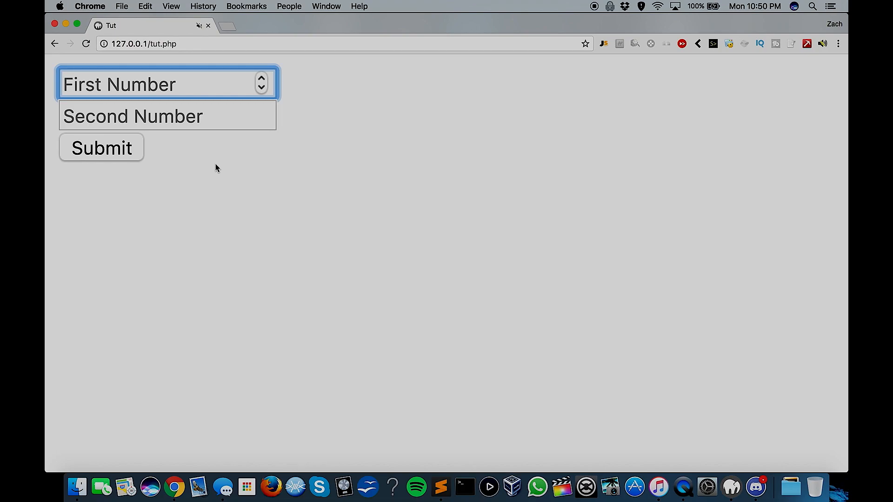
- Enter 20 as the second number and submit the form with 10 and 20
{"action": "type", "text": "20"}
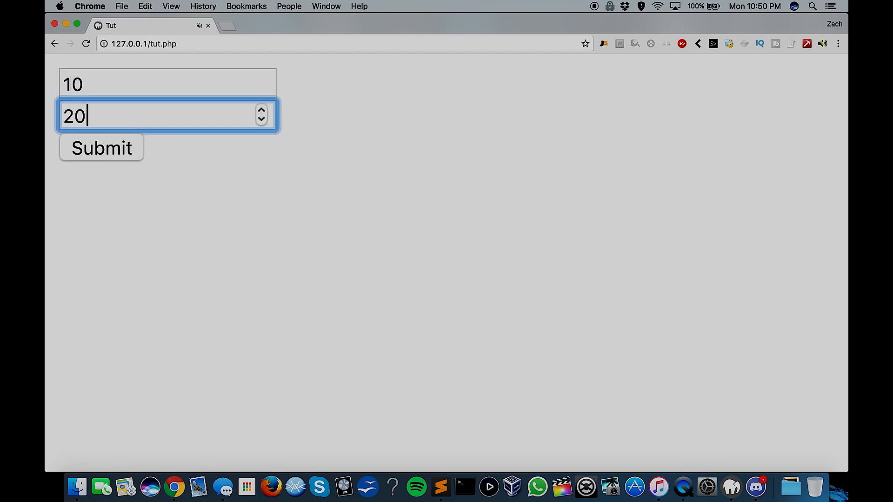
{"action": "left_click", "coordinate": [101, 148]}
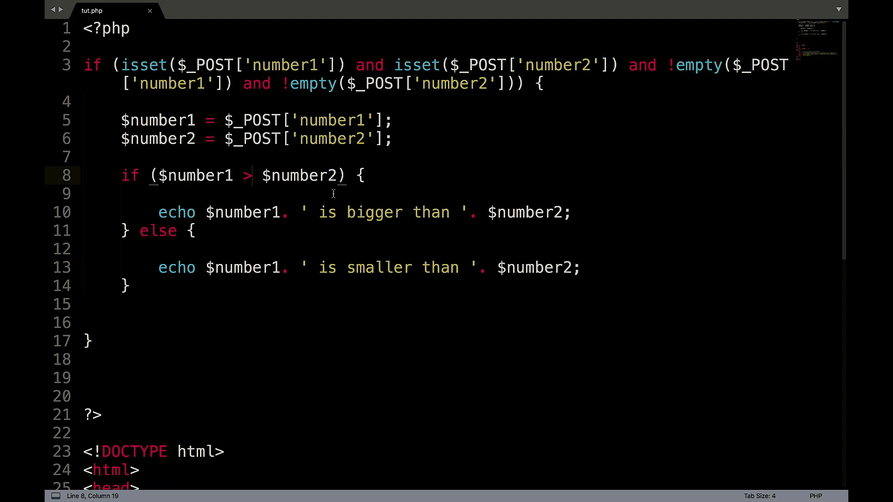
- Change the if condition to $number1 < $number2
{"action": "type", "text": "<"}
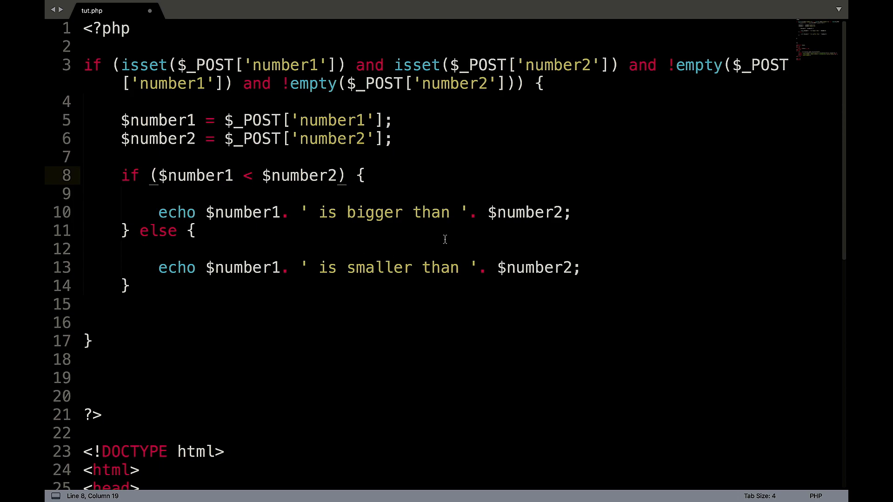
{"action": "mouse_move", "coordinate": [598, 263]}
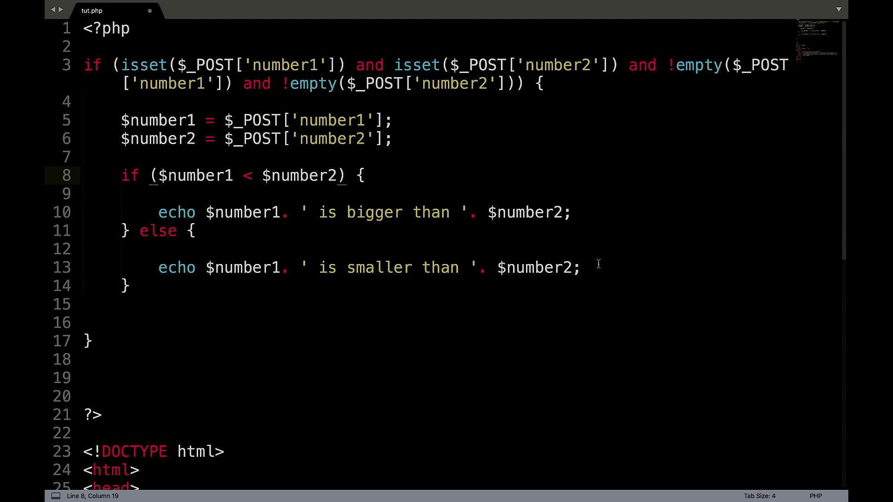